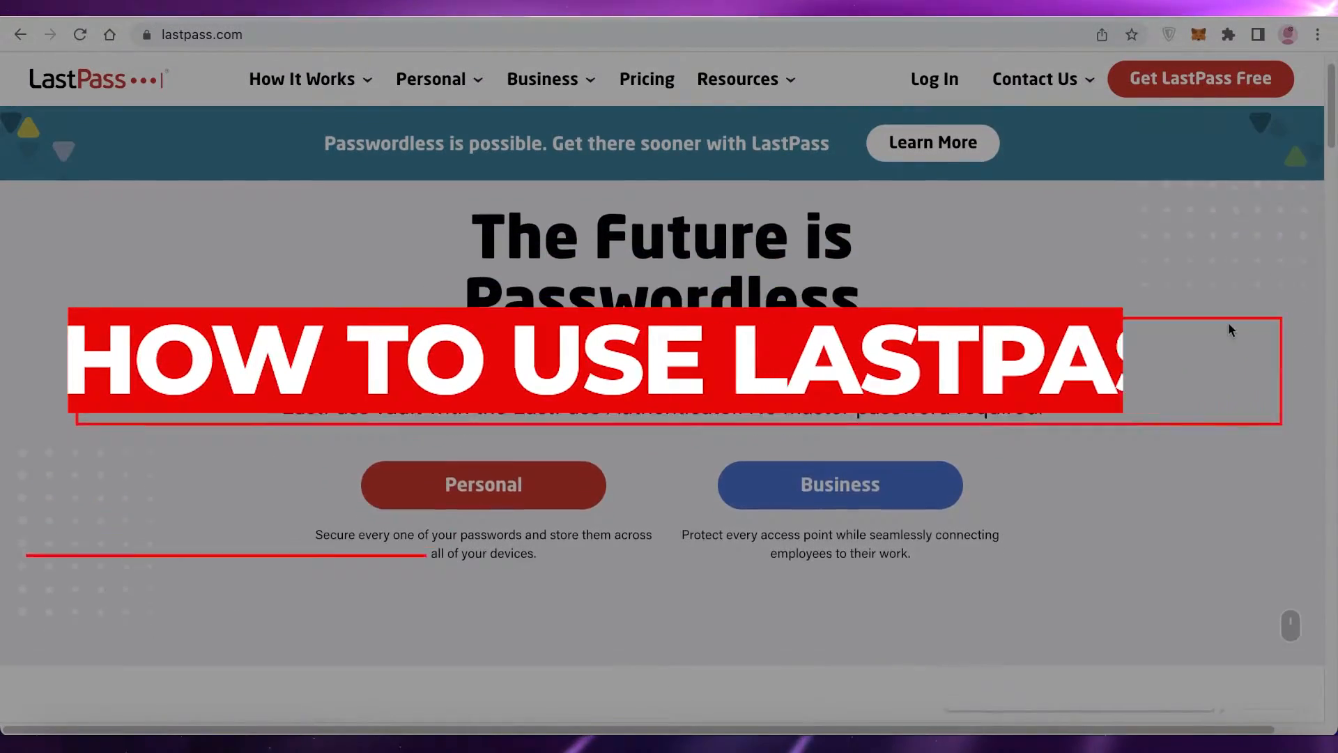
# Scroll through the LastPass landing page before signing up.
pyautogui.scroll(-3)
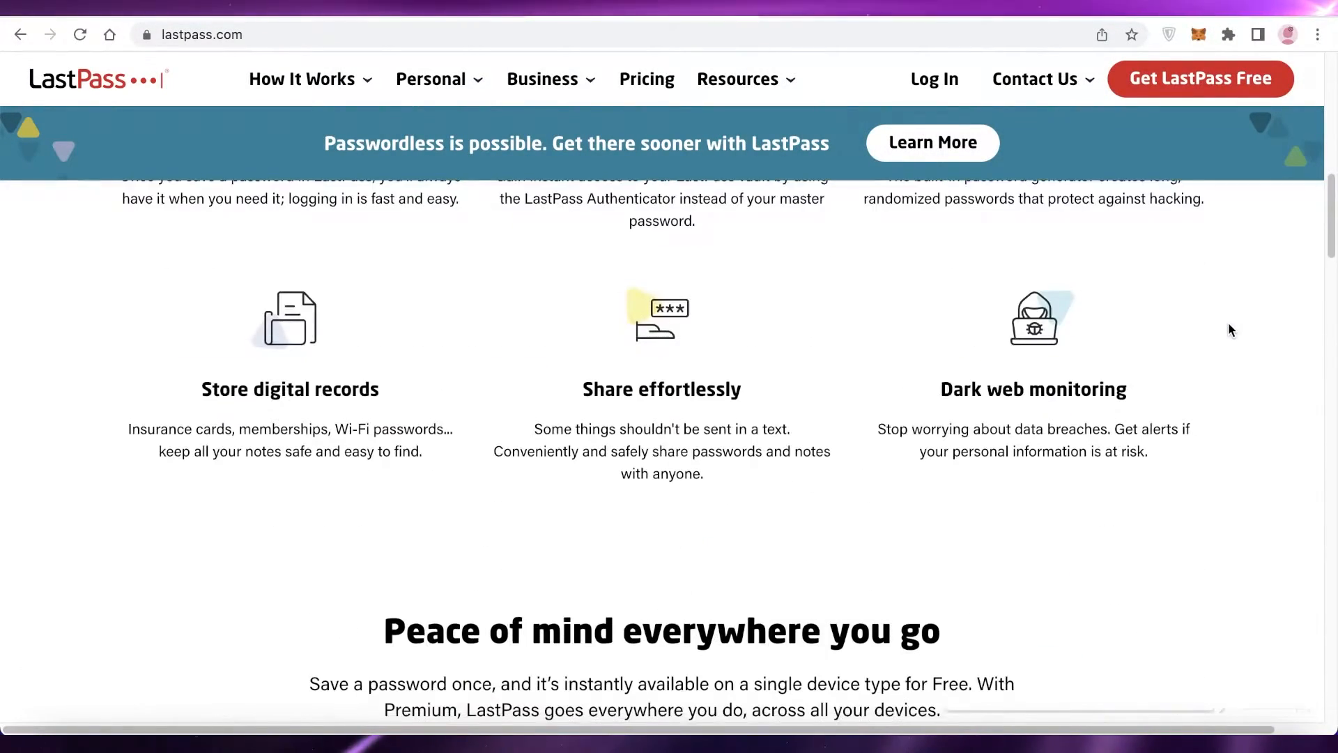
pyautogui.scroll(-3)
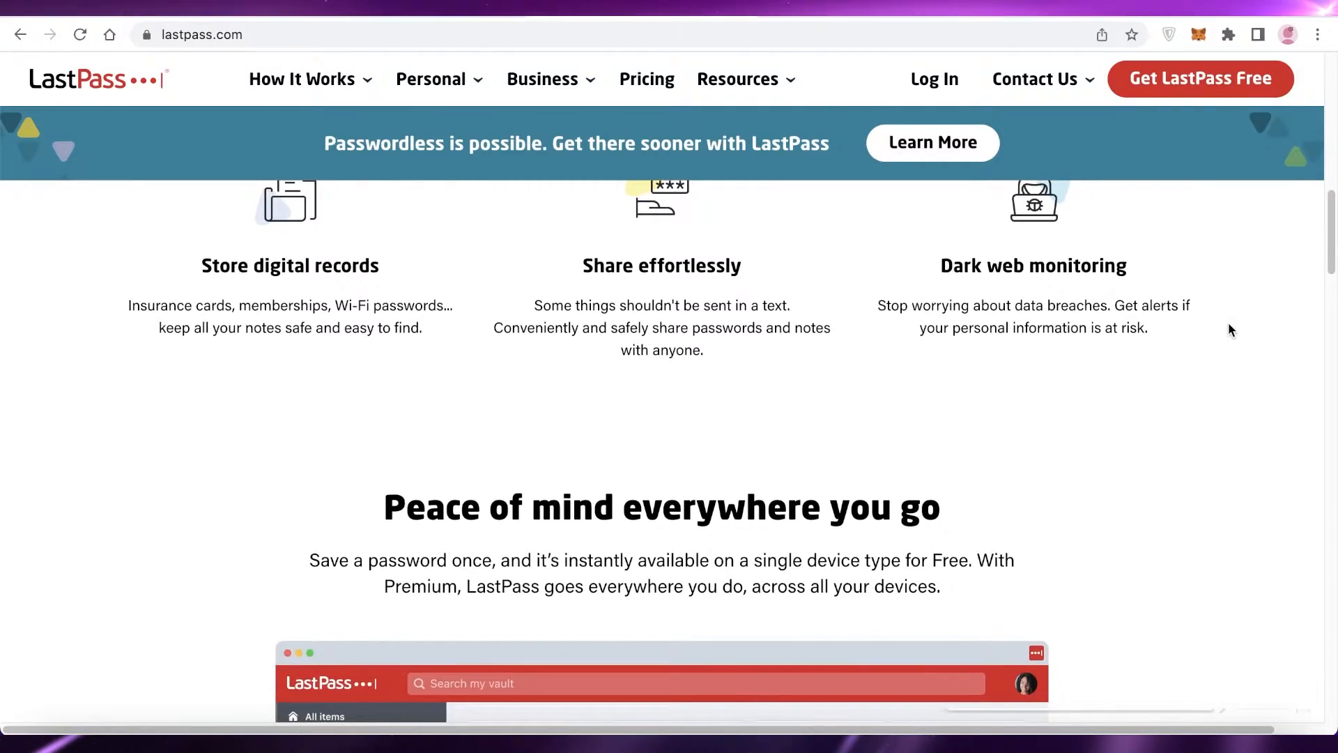
pyautogui.scroll(3)
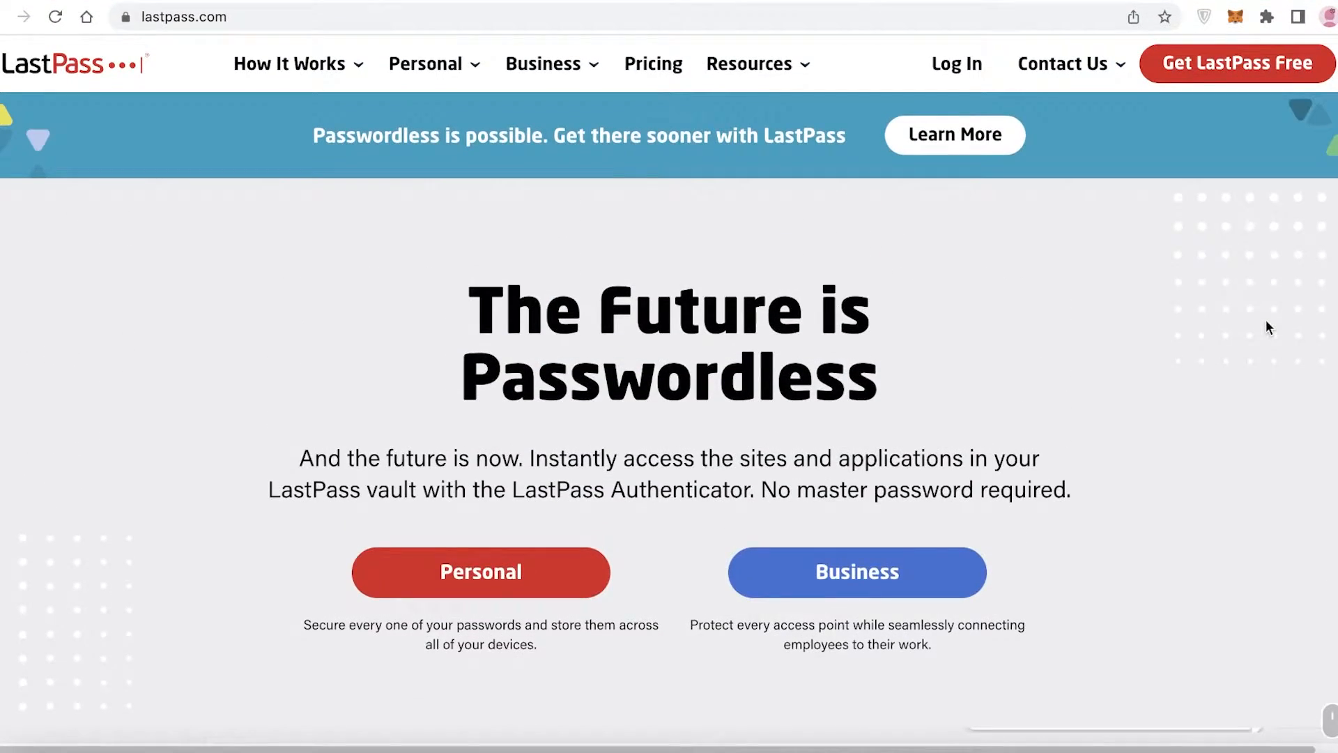
pyautogui.scroll(-3)
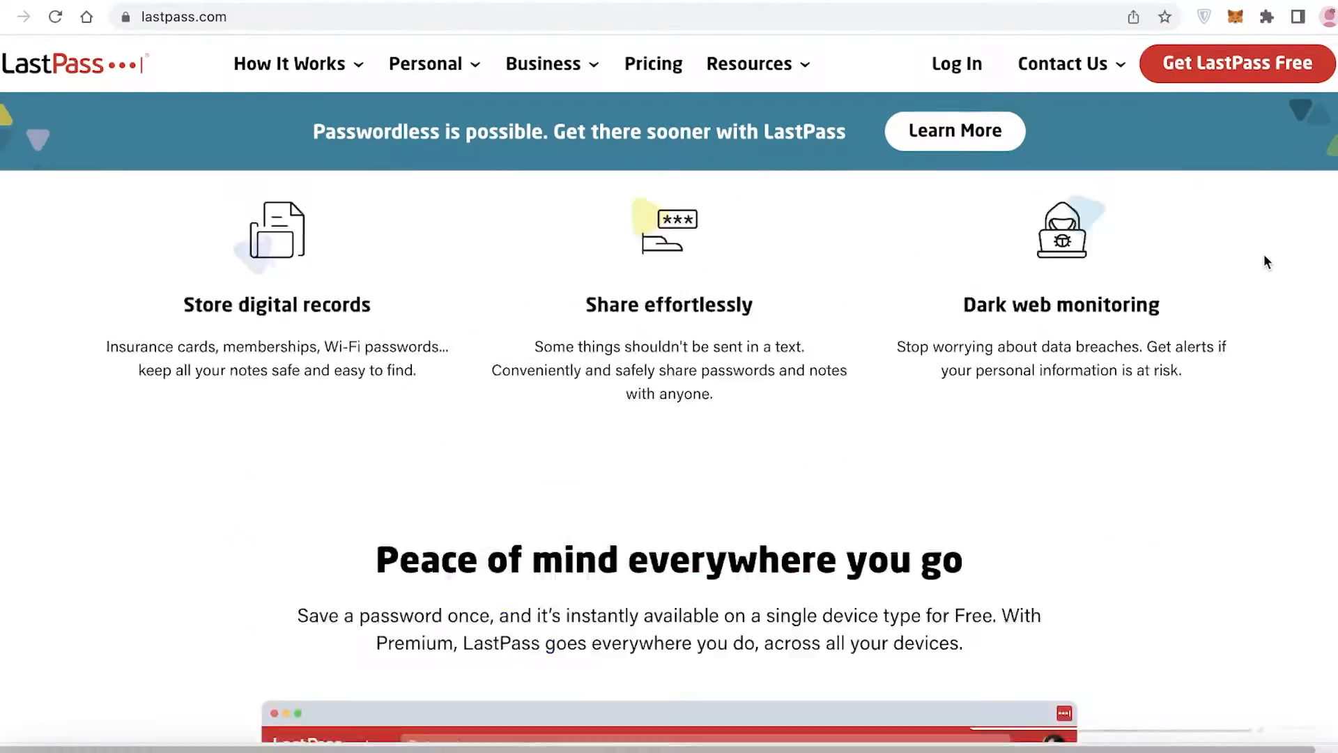
pyautogui.scroll(3)
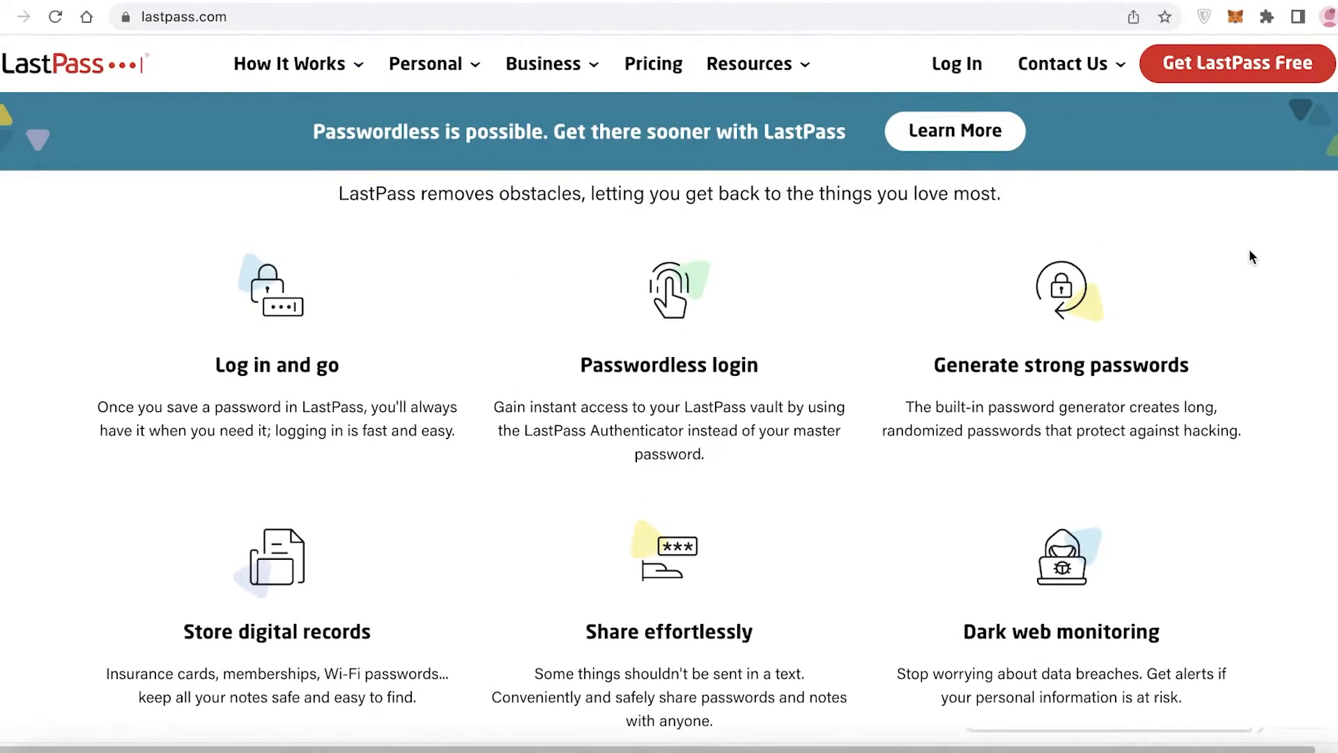
pyautogui.scroll(-3)
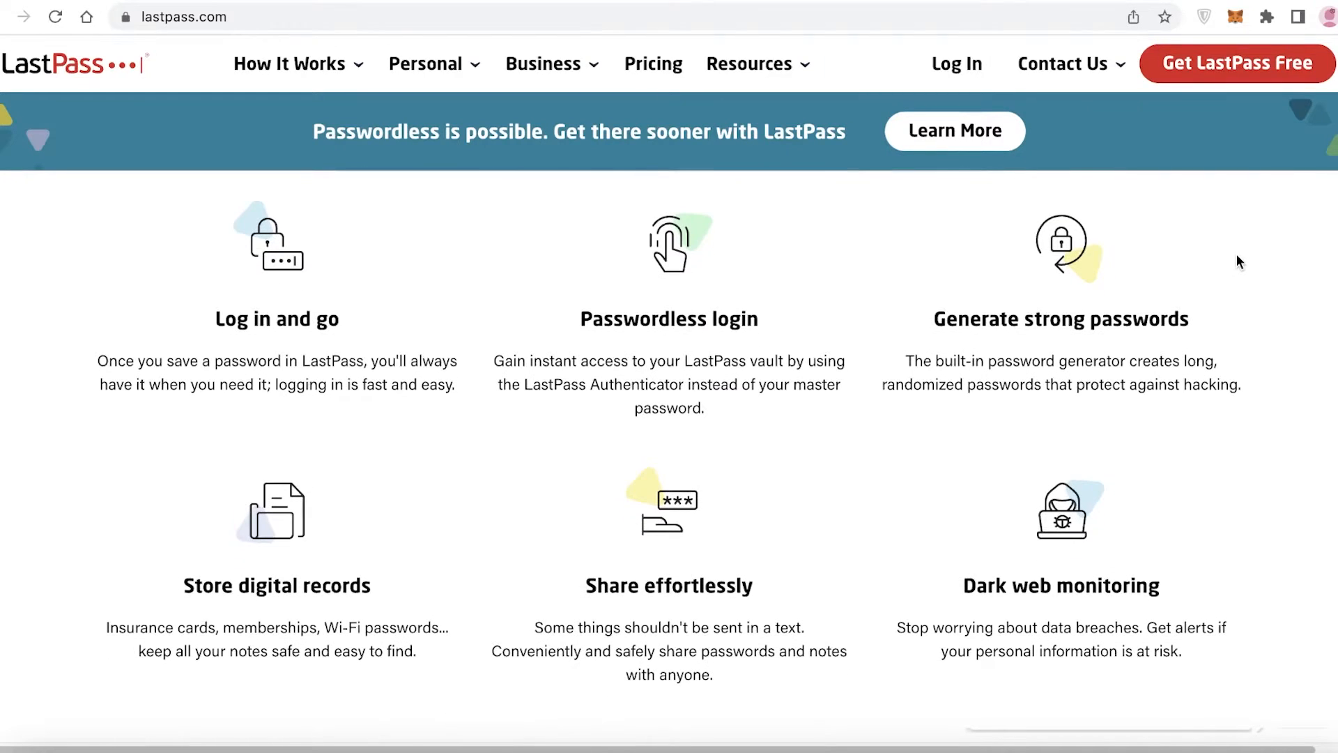
pyautogui.moveTo(1221, 265)
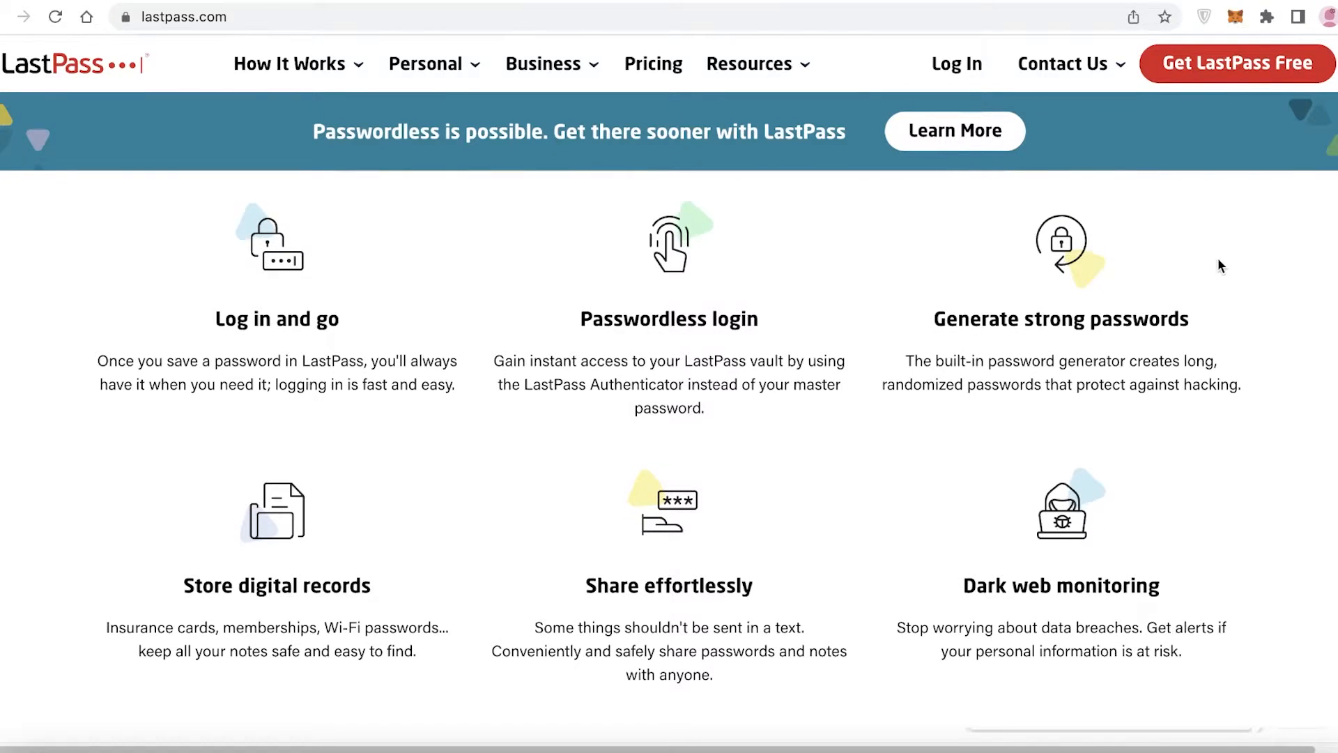
pyautogui.scroll(-3)
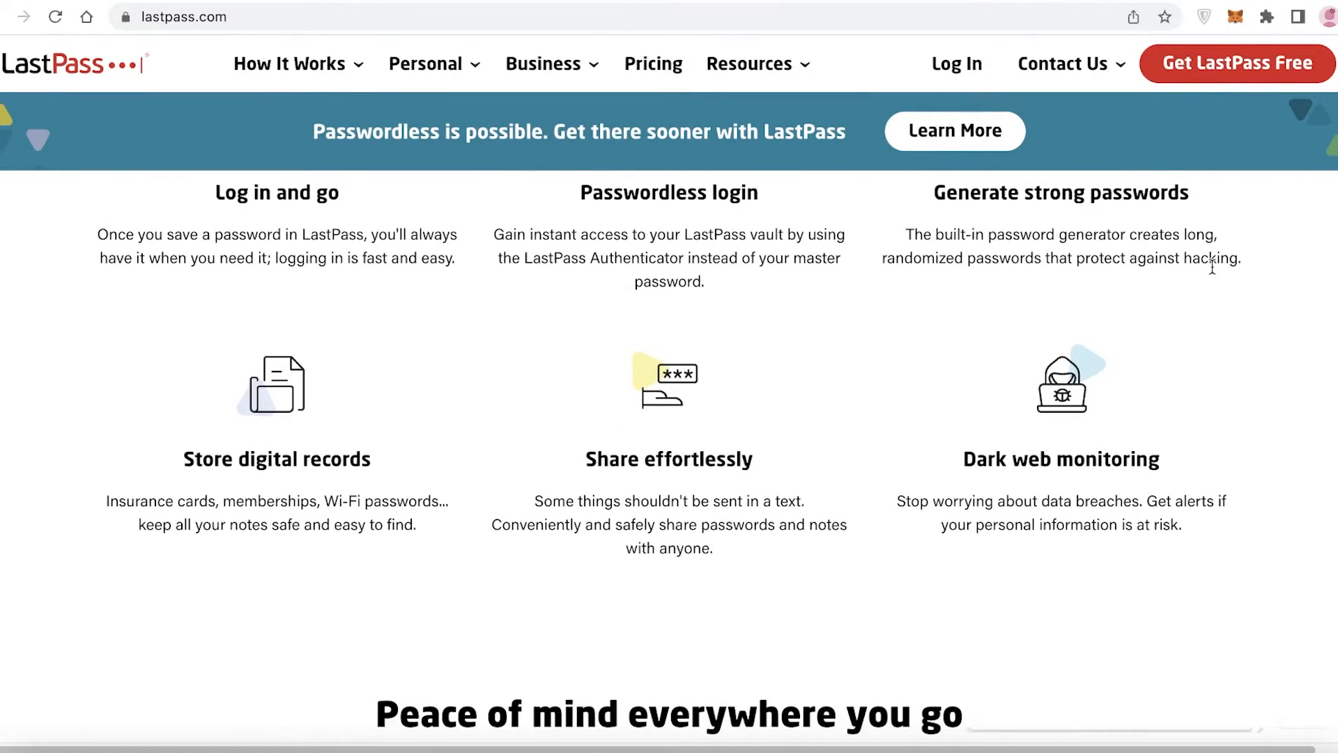
pyautogui.scroll(-3)
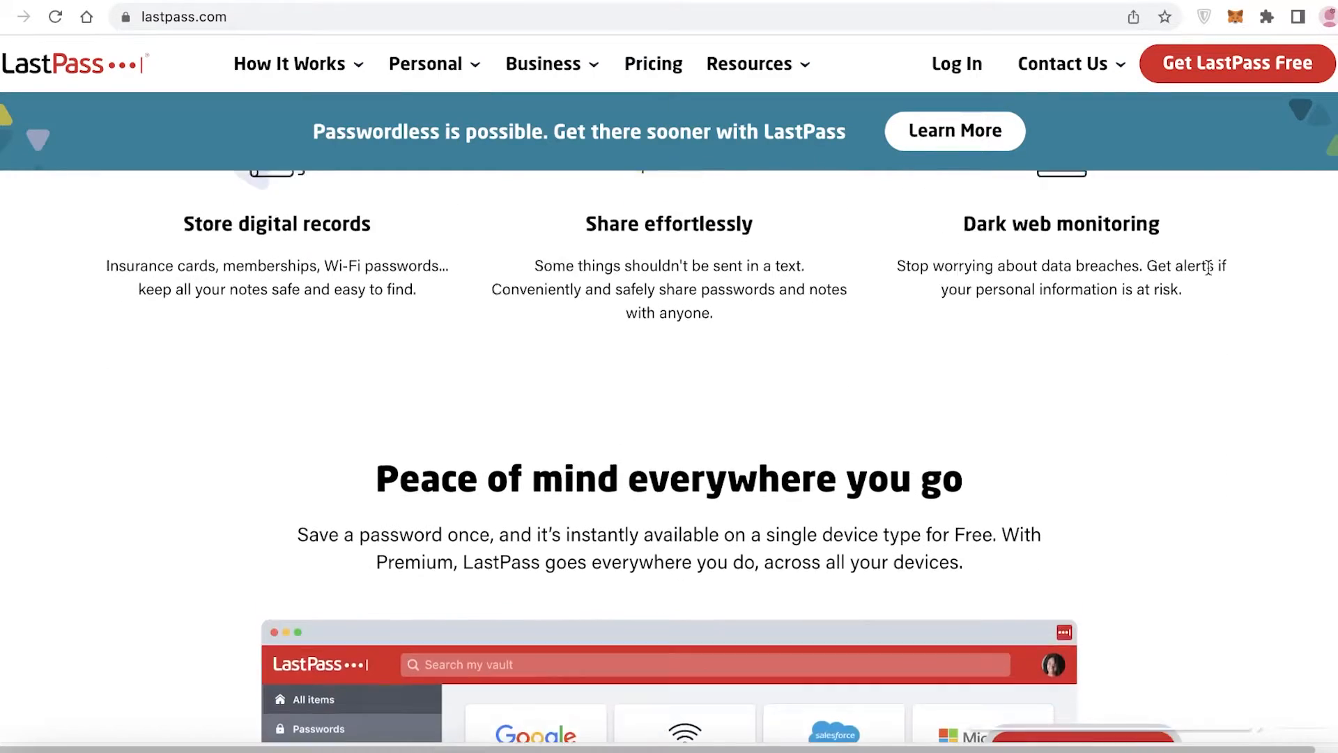
pyautogui.scroll(-3)
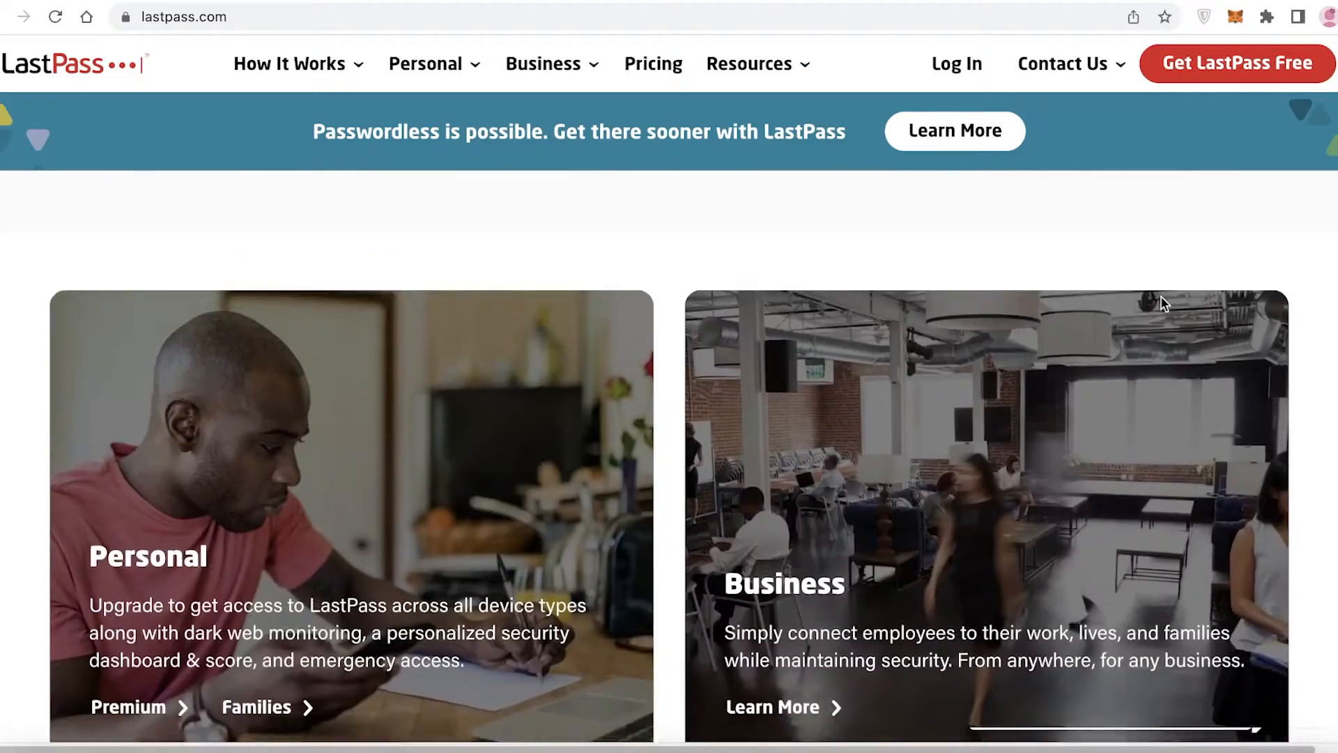
pyautogui.scroll(-3)
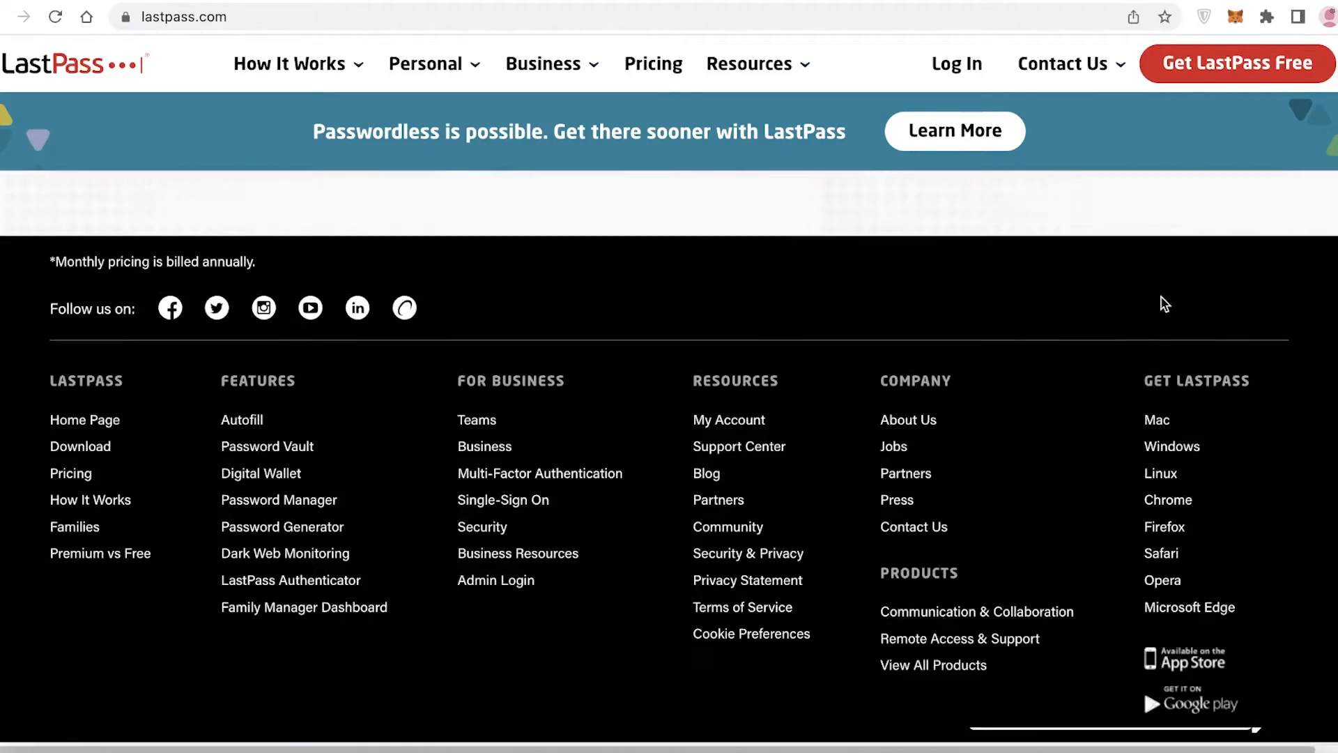
pyautogui.scroll(3)
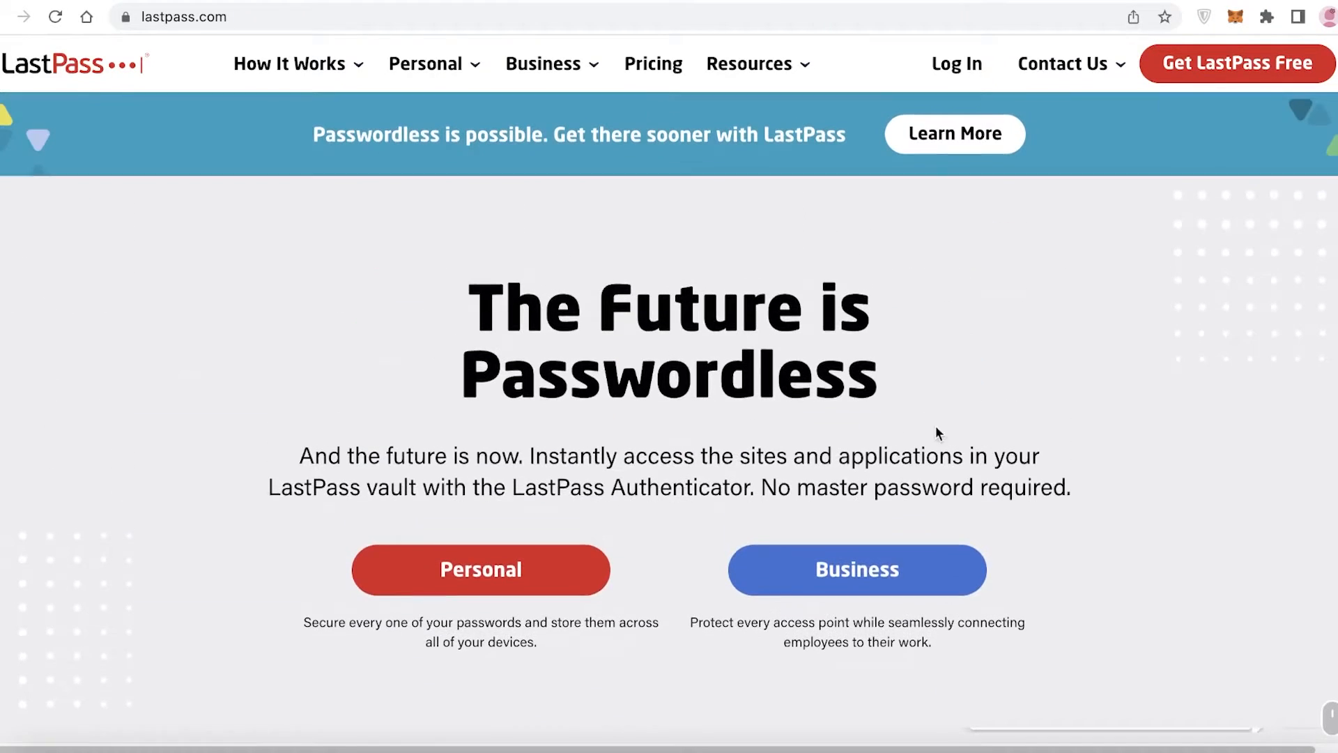
pyautogui.scroll(-3)
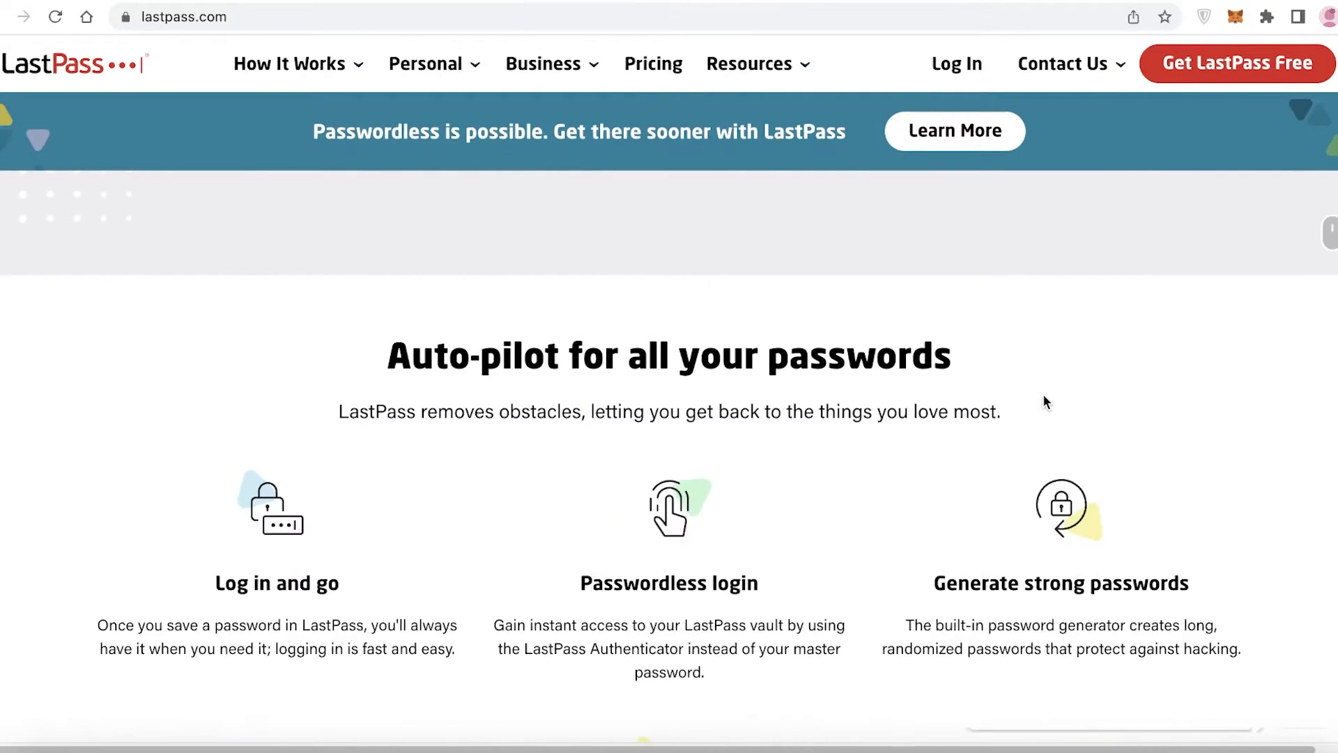
pyautogui.scroll(-3)
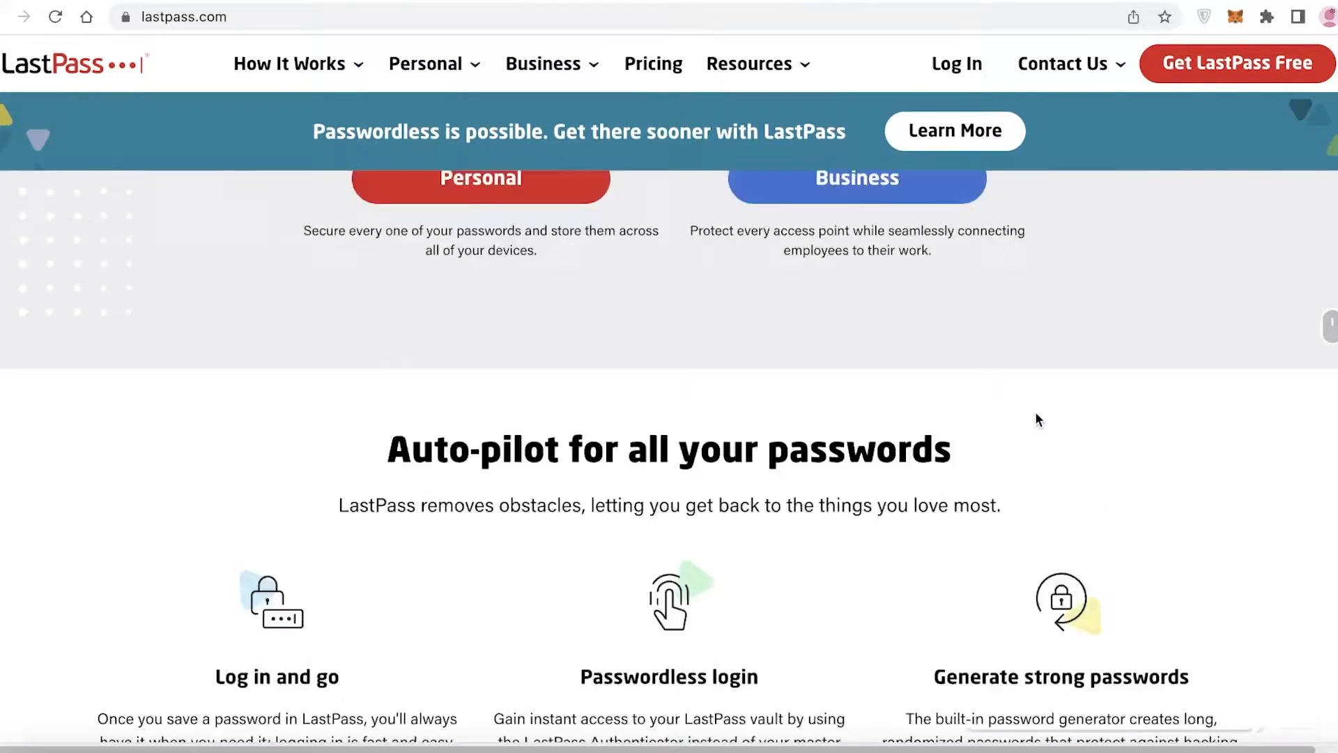
pyautogui.scroll(3)
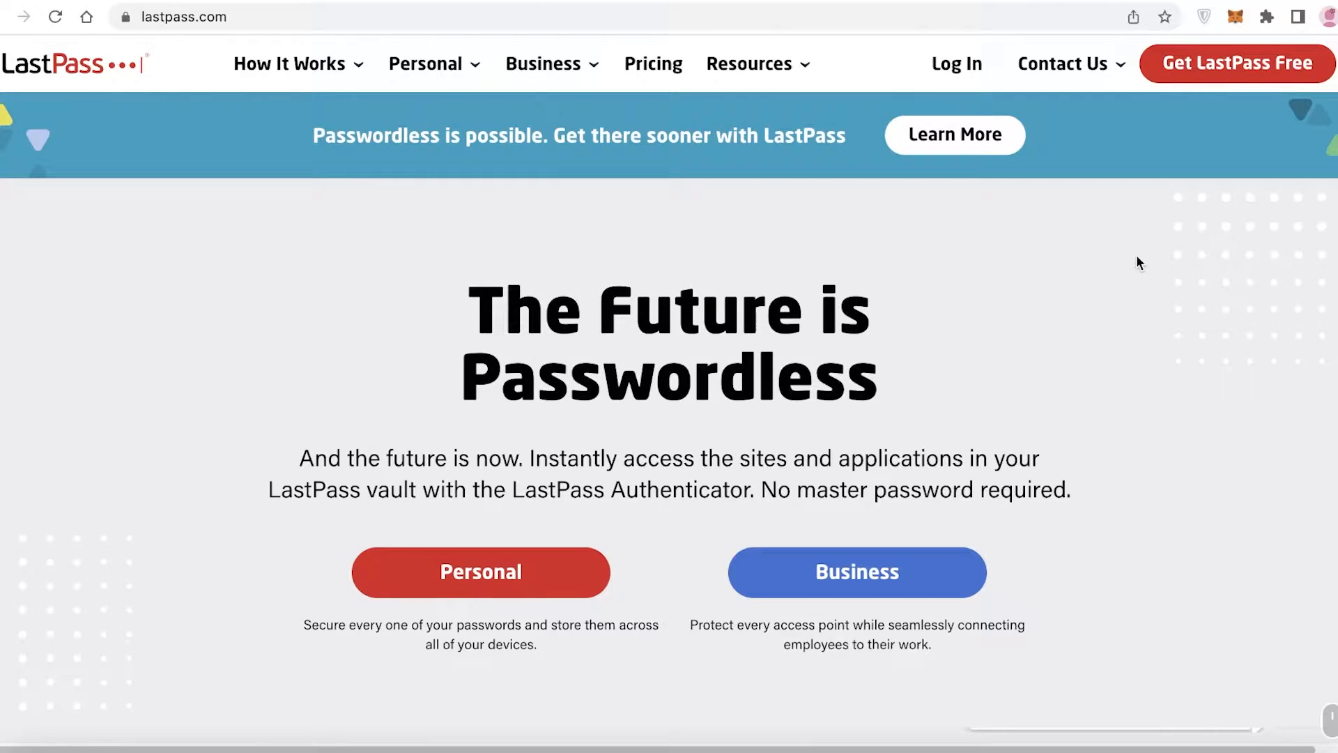
pyautogui.moveTo(1189, 116)
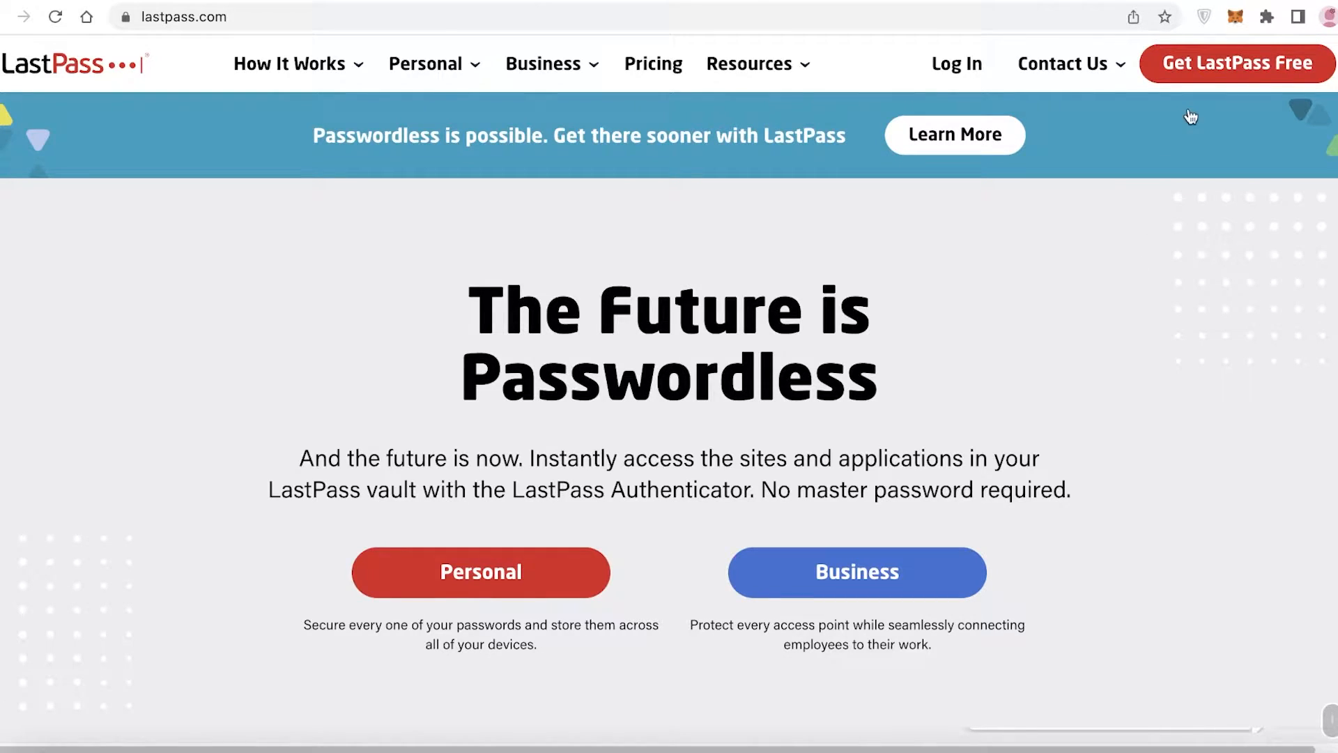
pyautogui.moveTo(1235, 63)
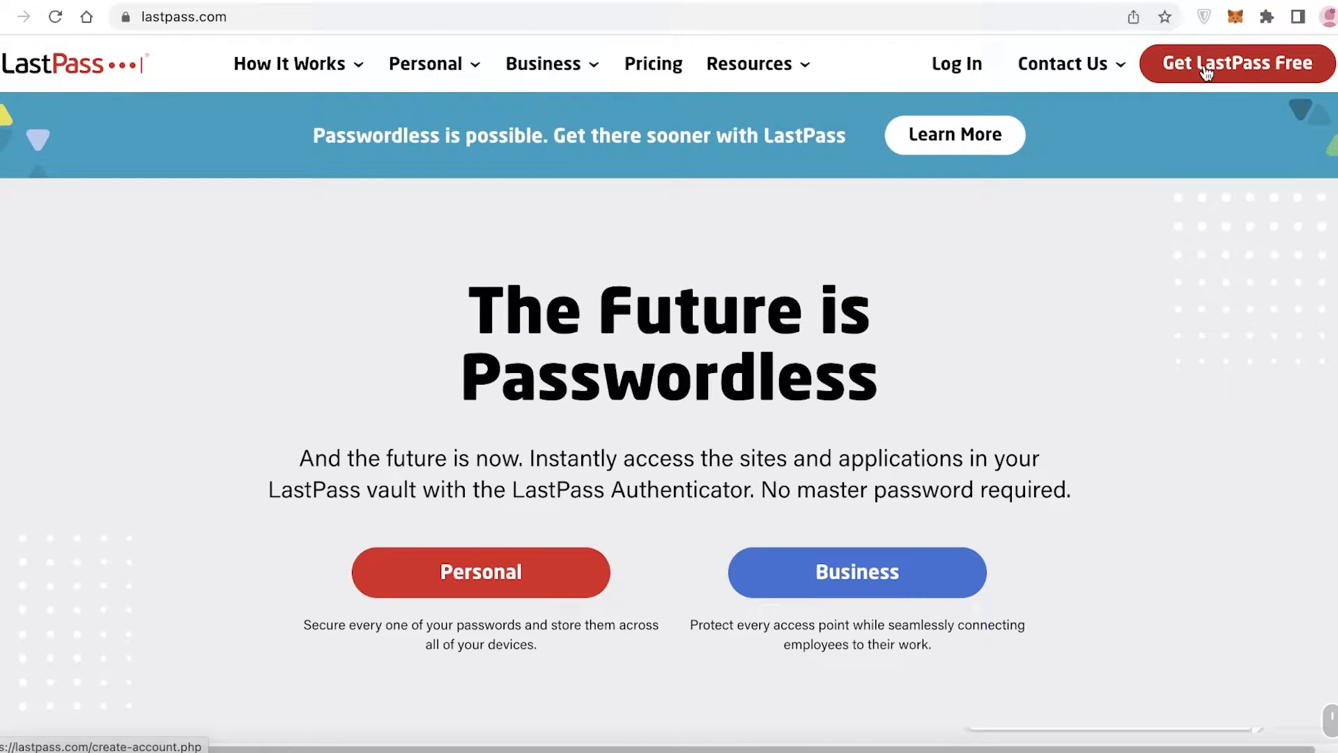
# Fill in the email and master password on the free sign-up form and submit it.
pyautogui.click(1235, 62)
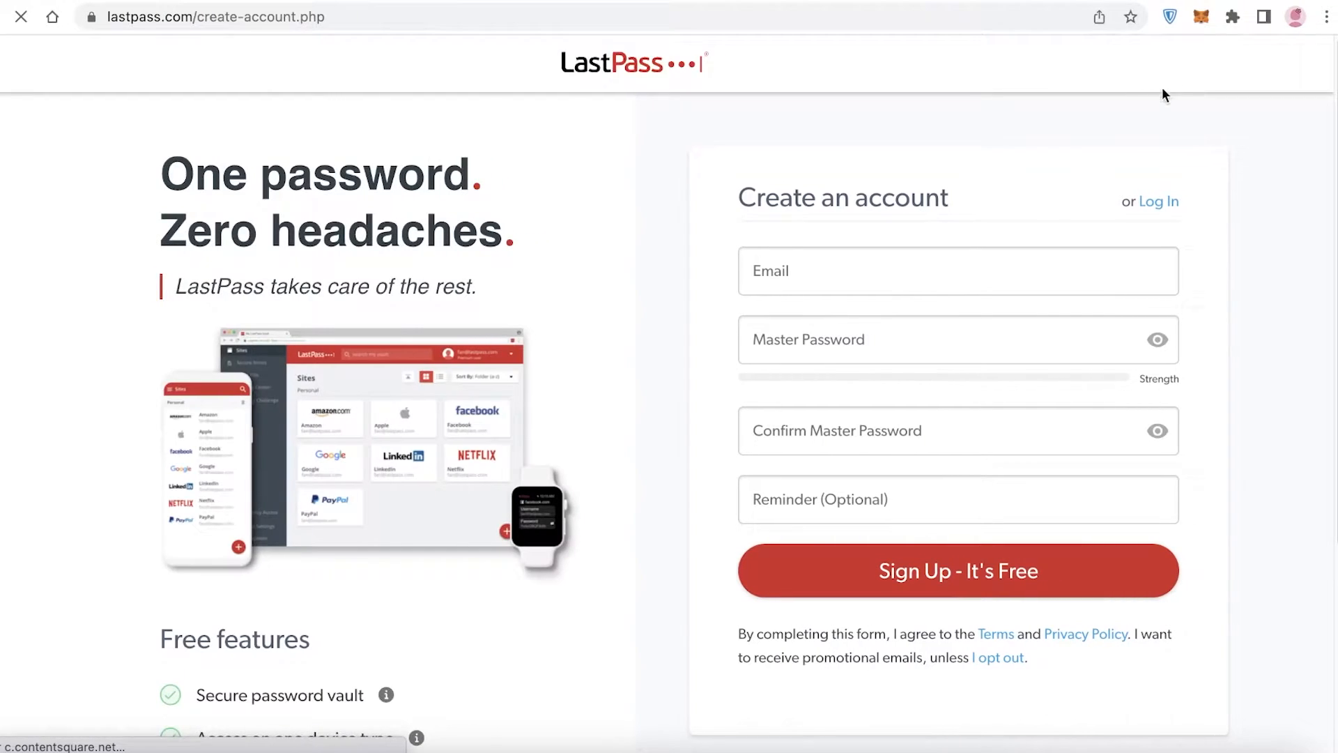
pyautogui.click(957, 270)
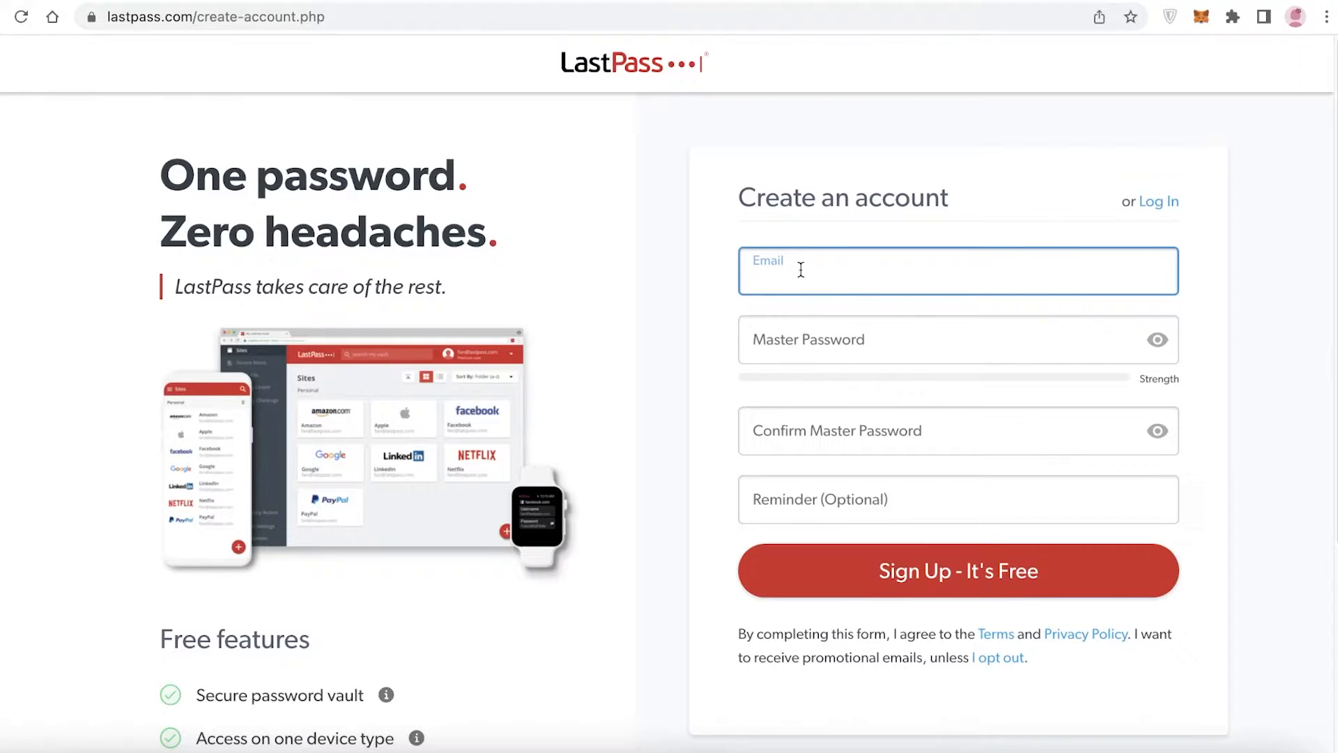
pyautogui.write('we')
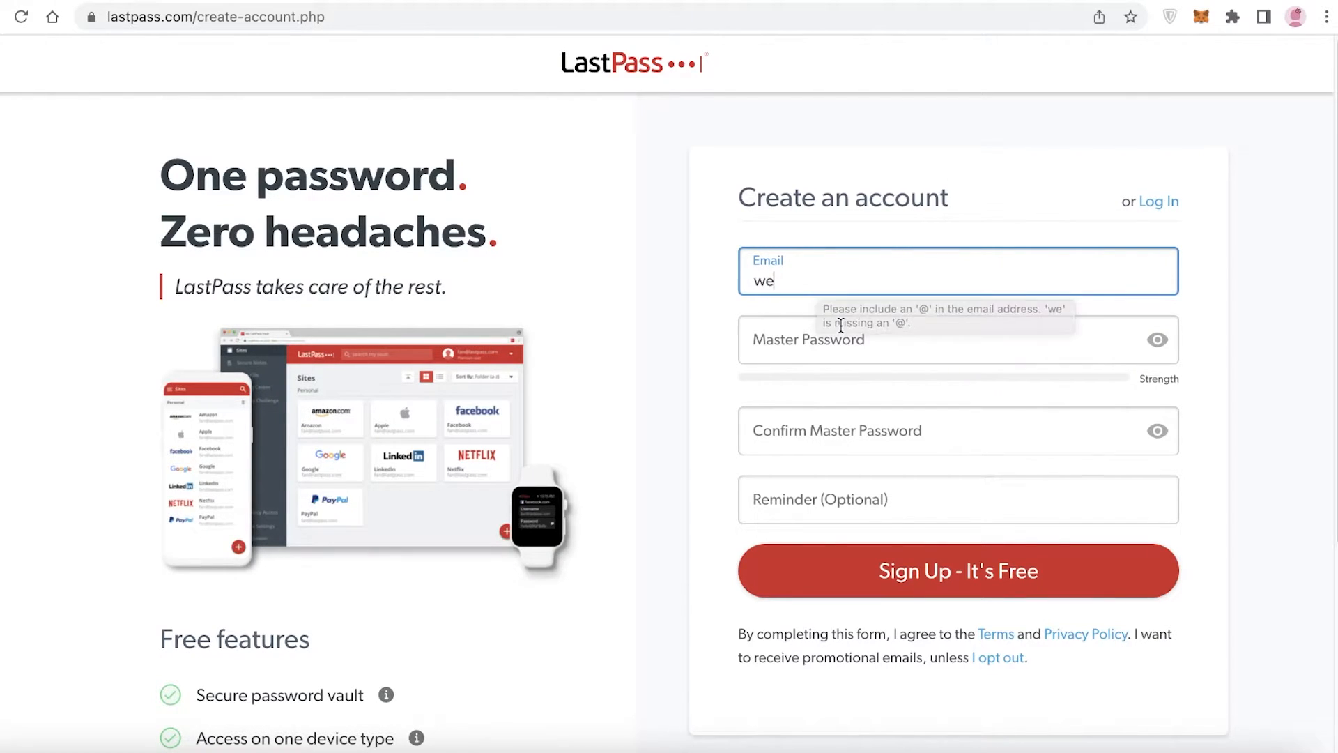
pyautogui.moveTo(885, 274)
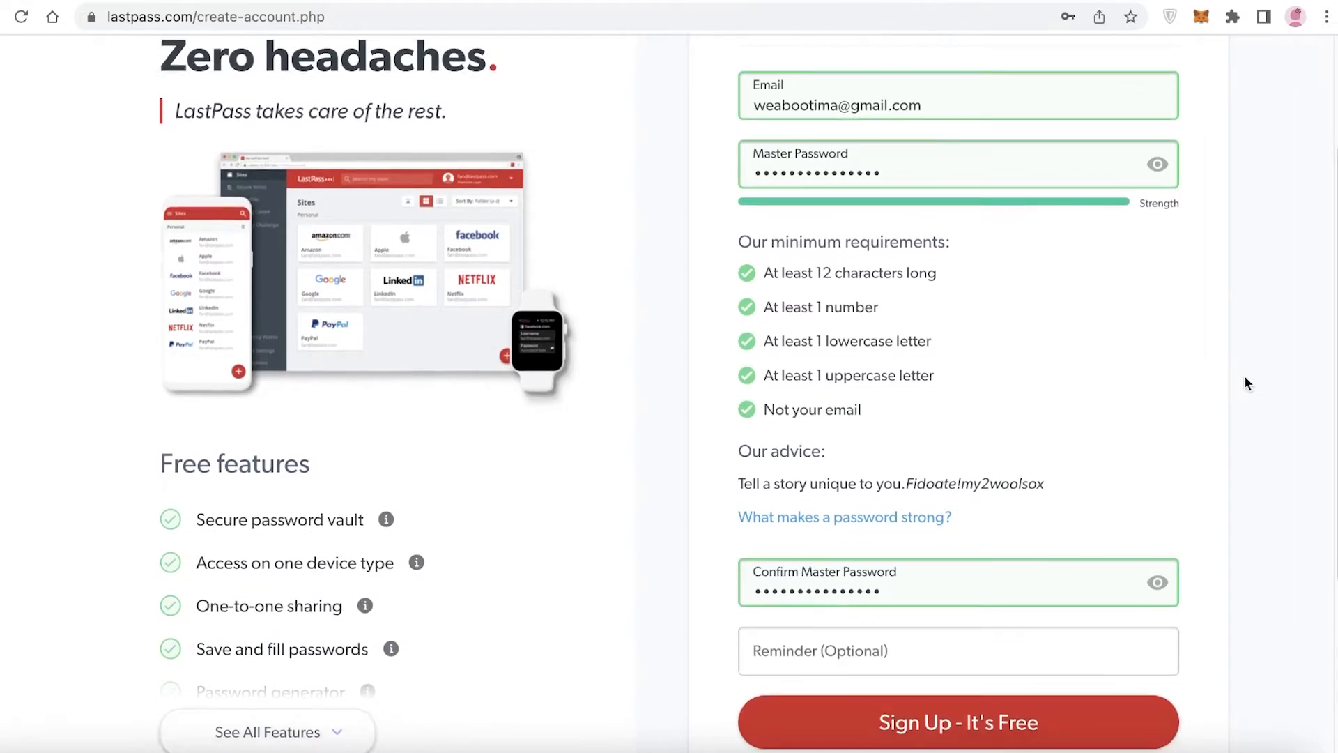
pyautogui.click(958, 720)
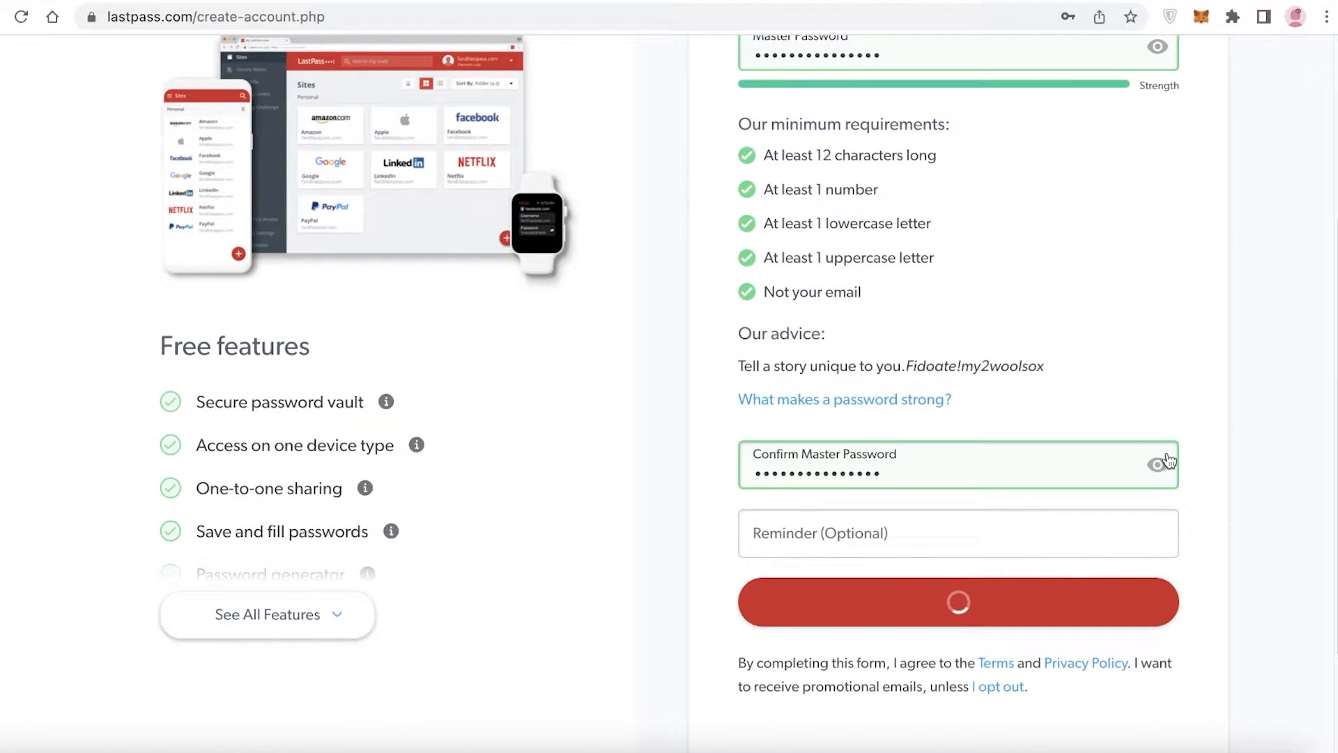
pyautogui.click(958, 602)
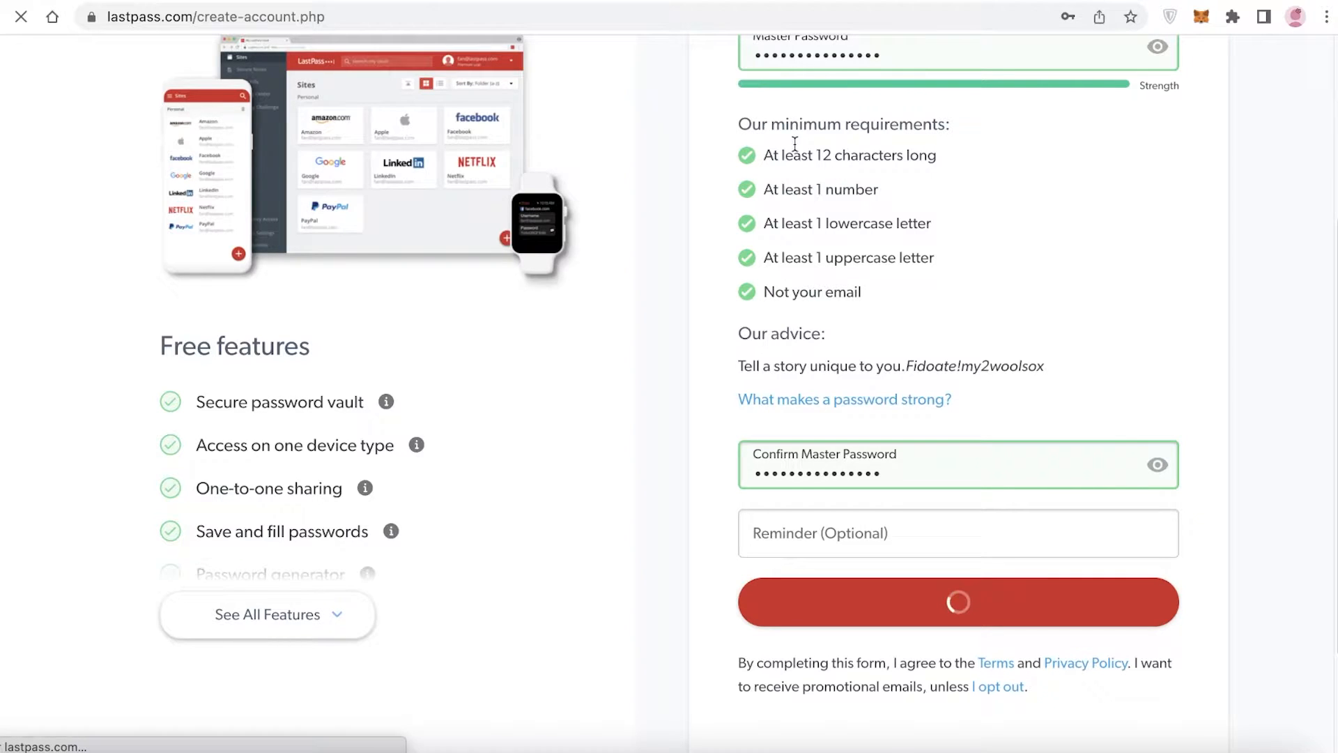
pyautogui.click(957, 602)
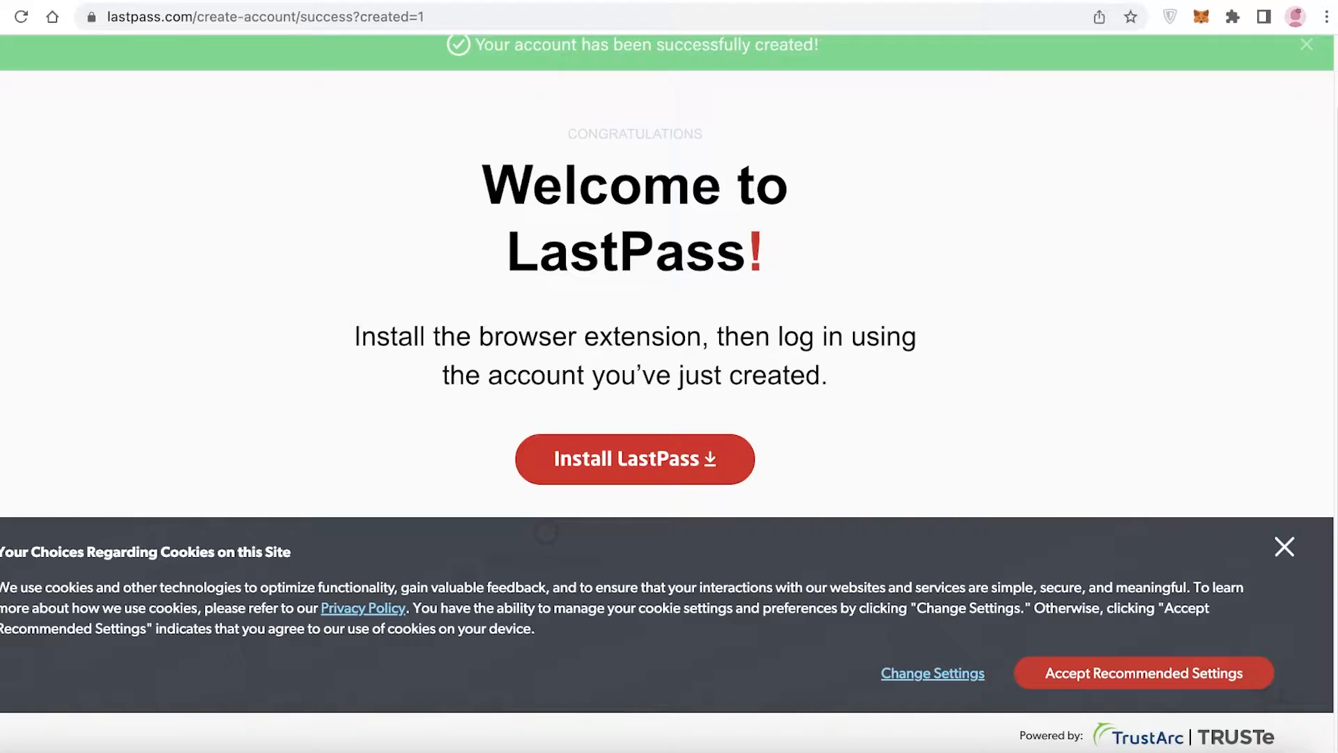
# Install the LastPass extension from its Chrome Web Store listing via Add to Chrome.
pyautogui.click(1143, 671)
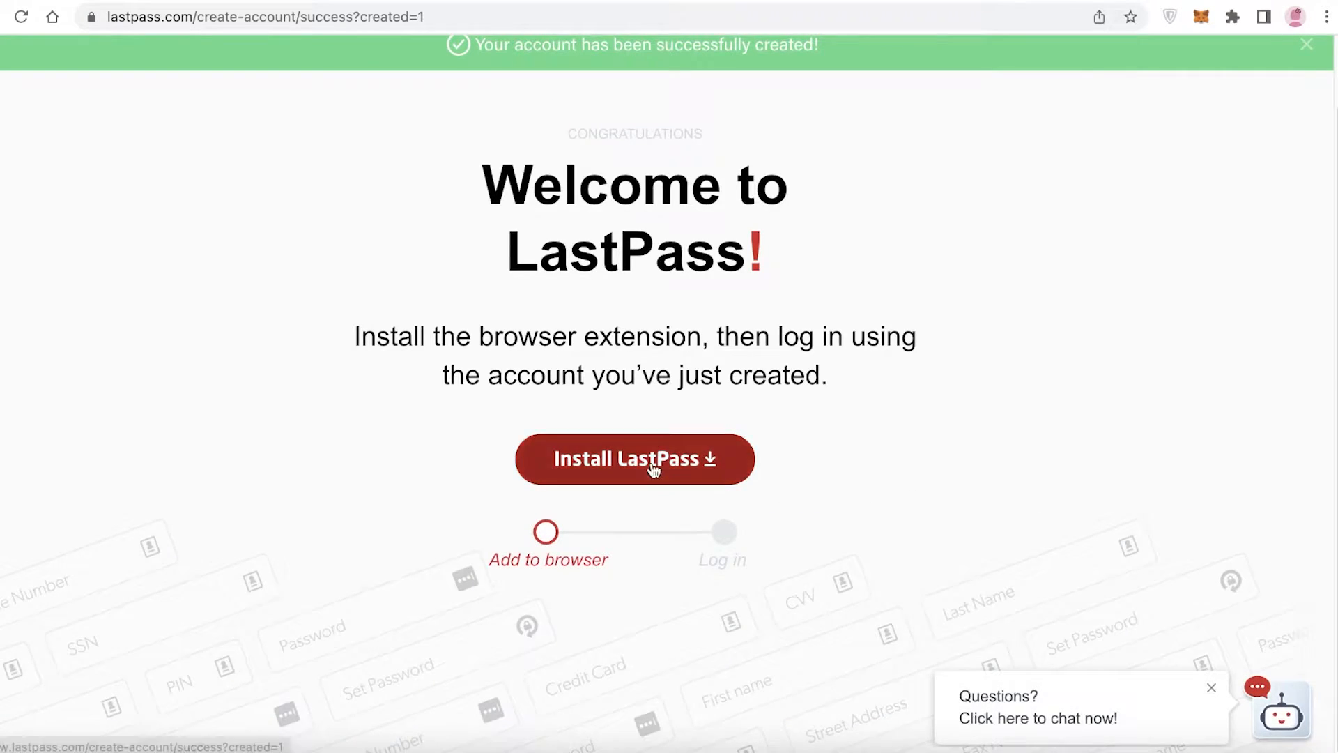
pyautogui.click(634, 459)
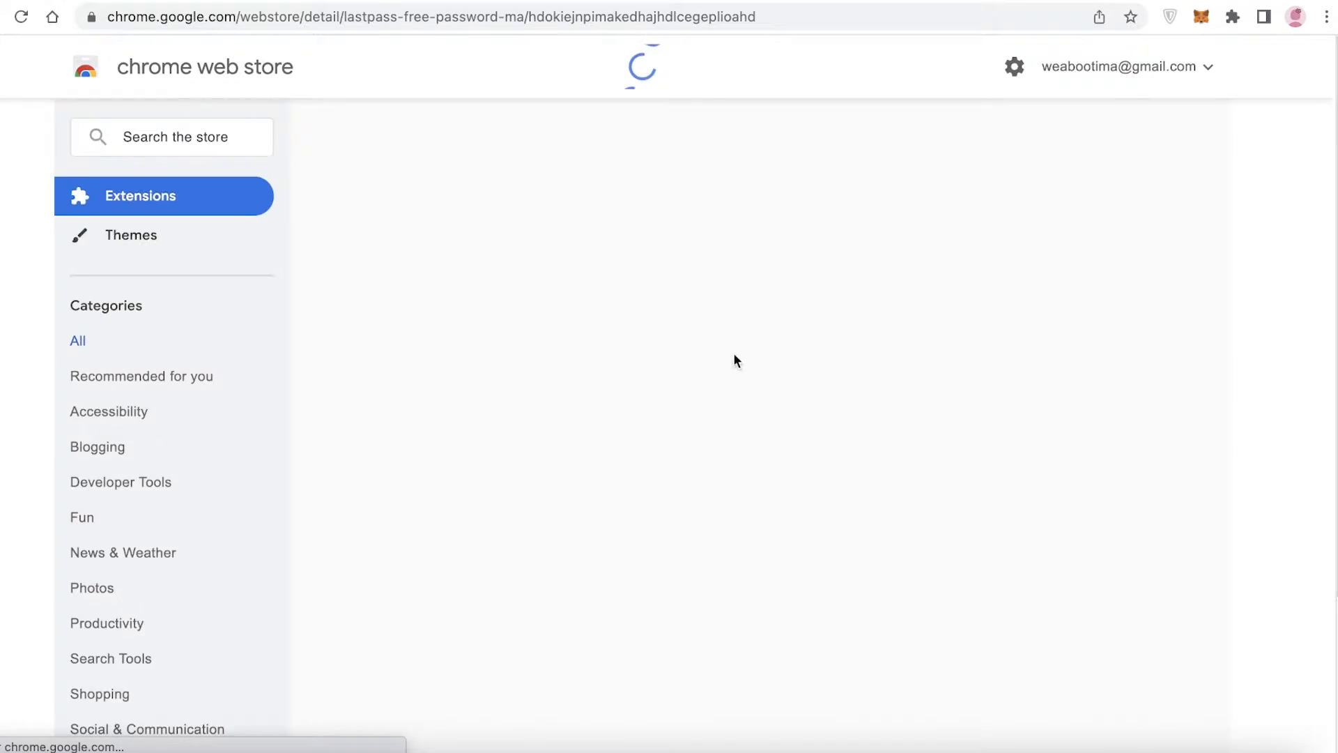
pyautogui.click(1086, 203)
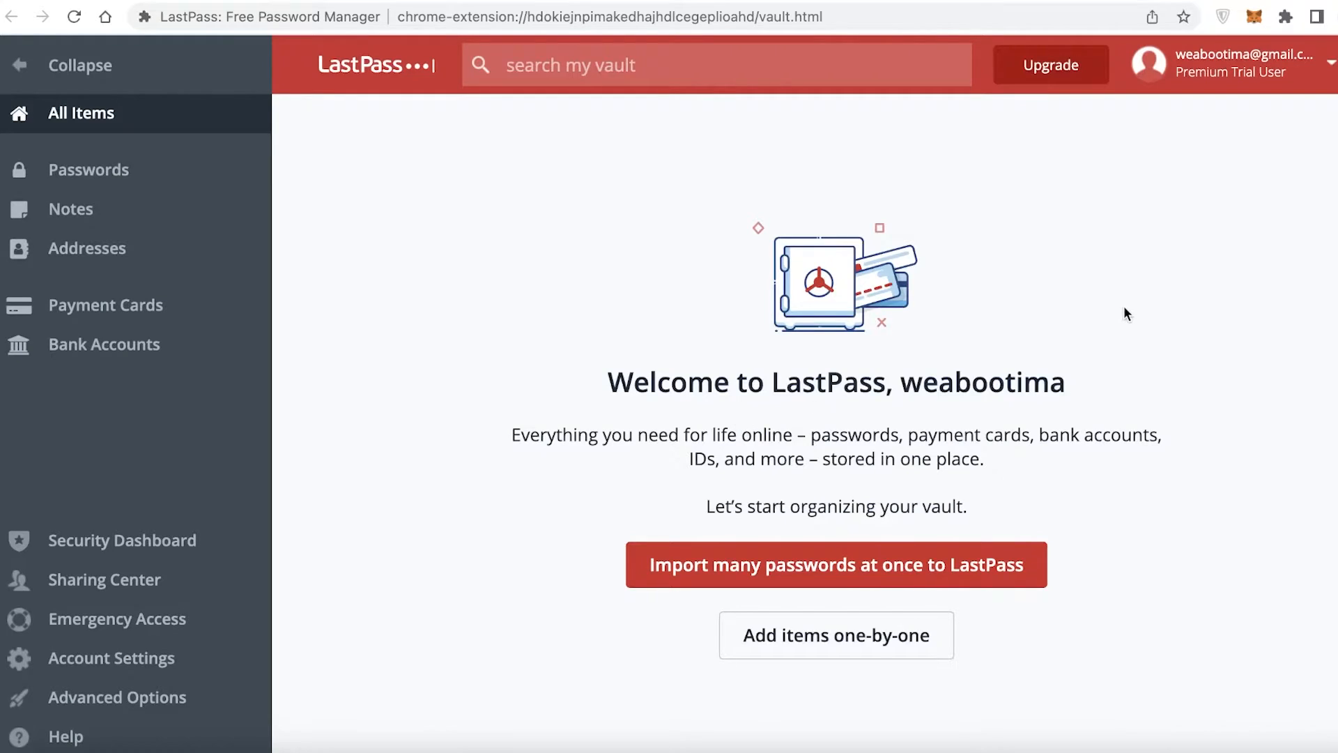
pyautogui.moveTo(315, 310)
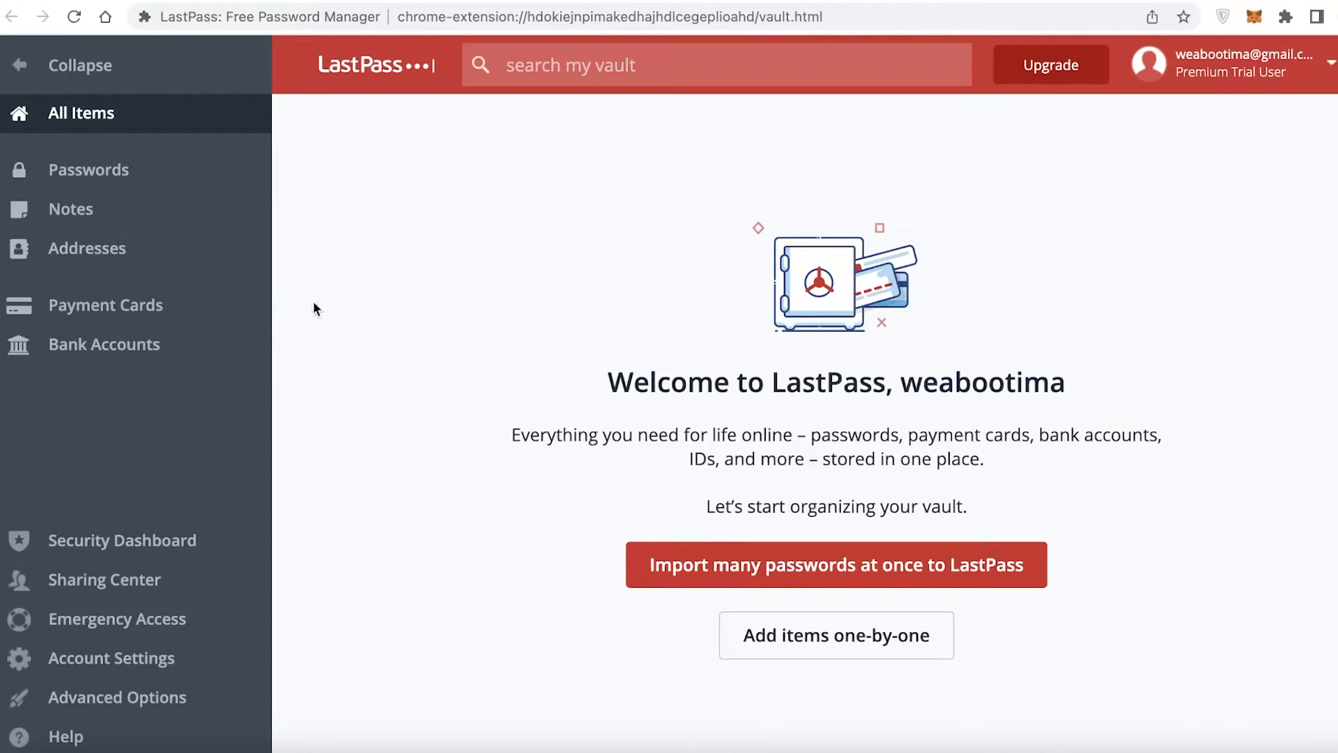
# Collapse and re-expand the vault sidebar, then show the Passwords section.
pyautogui.click(81, 65)
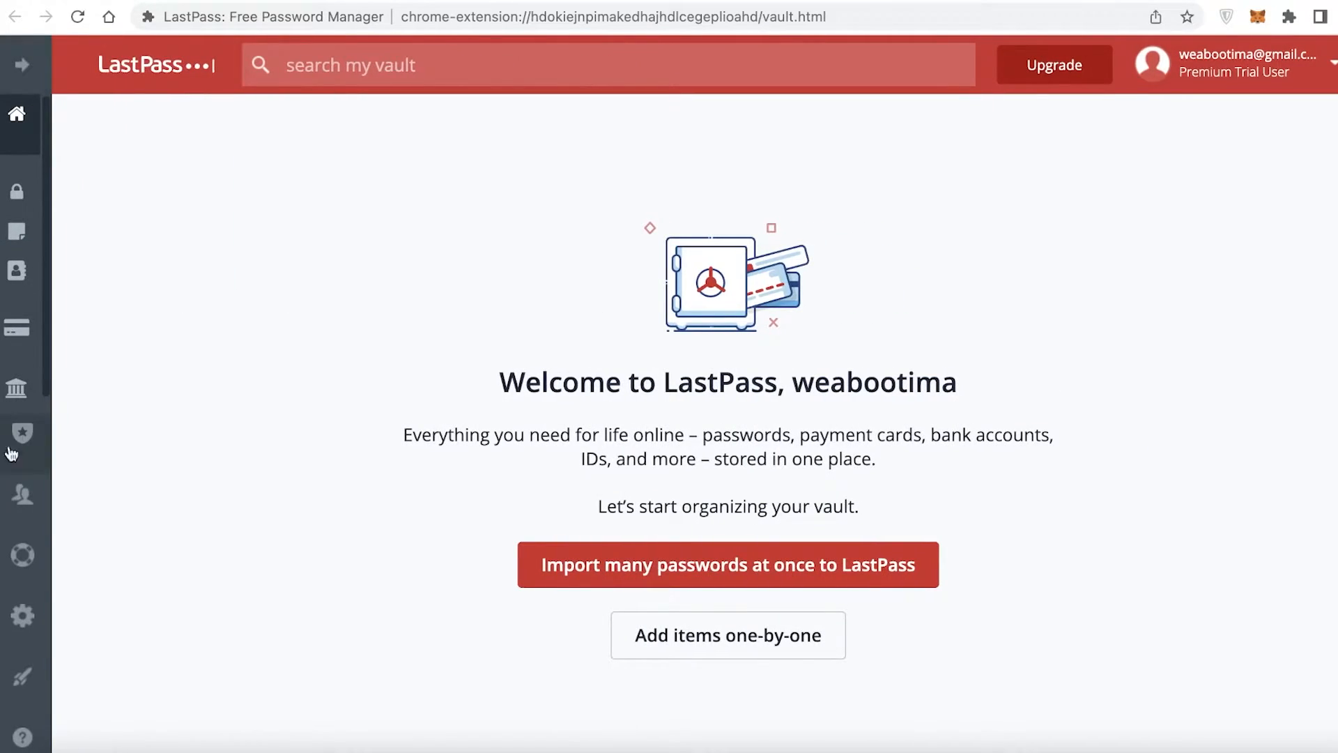
pyautogui.moveTo(23, 65)
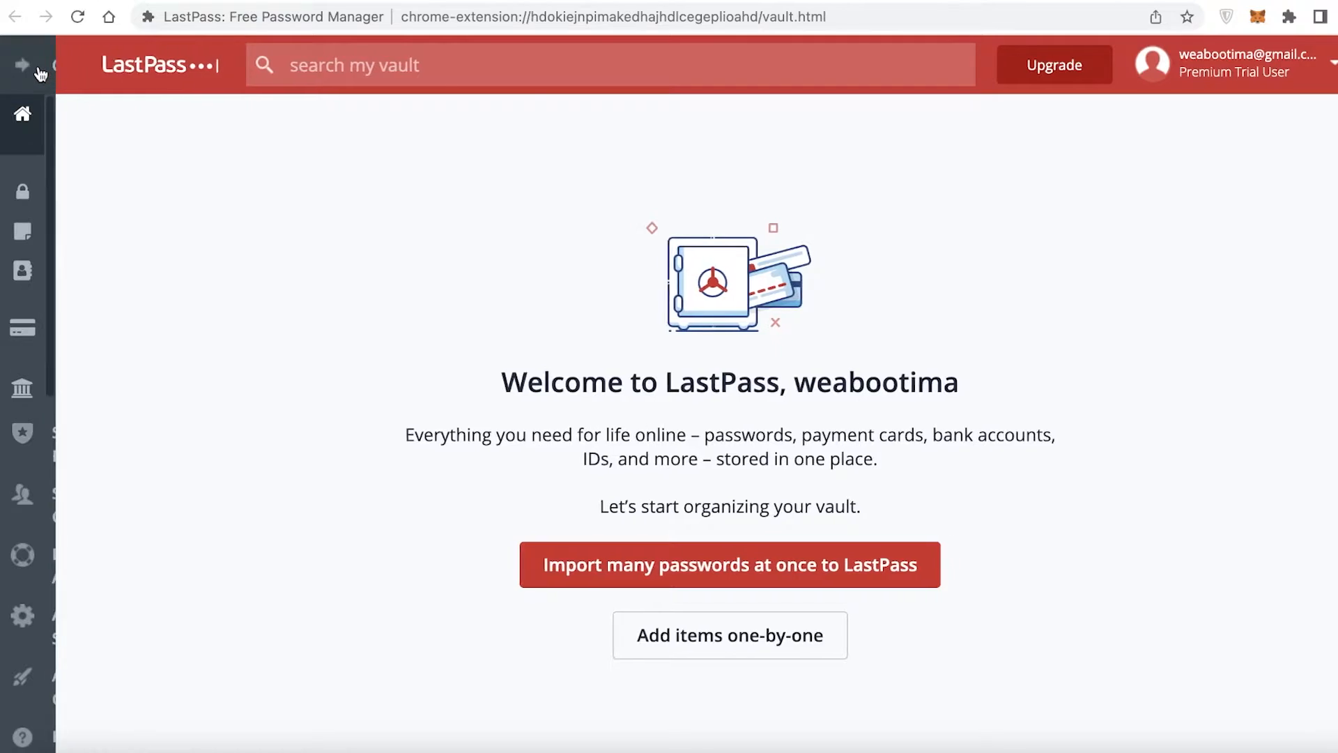
pyautogui.click(22, 66)
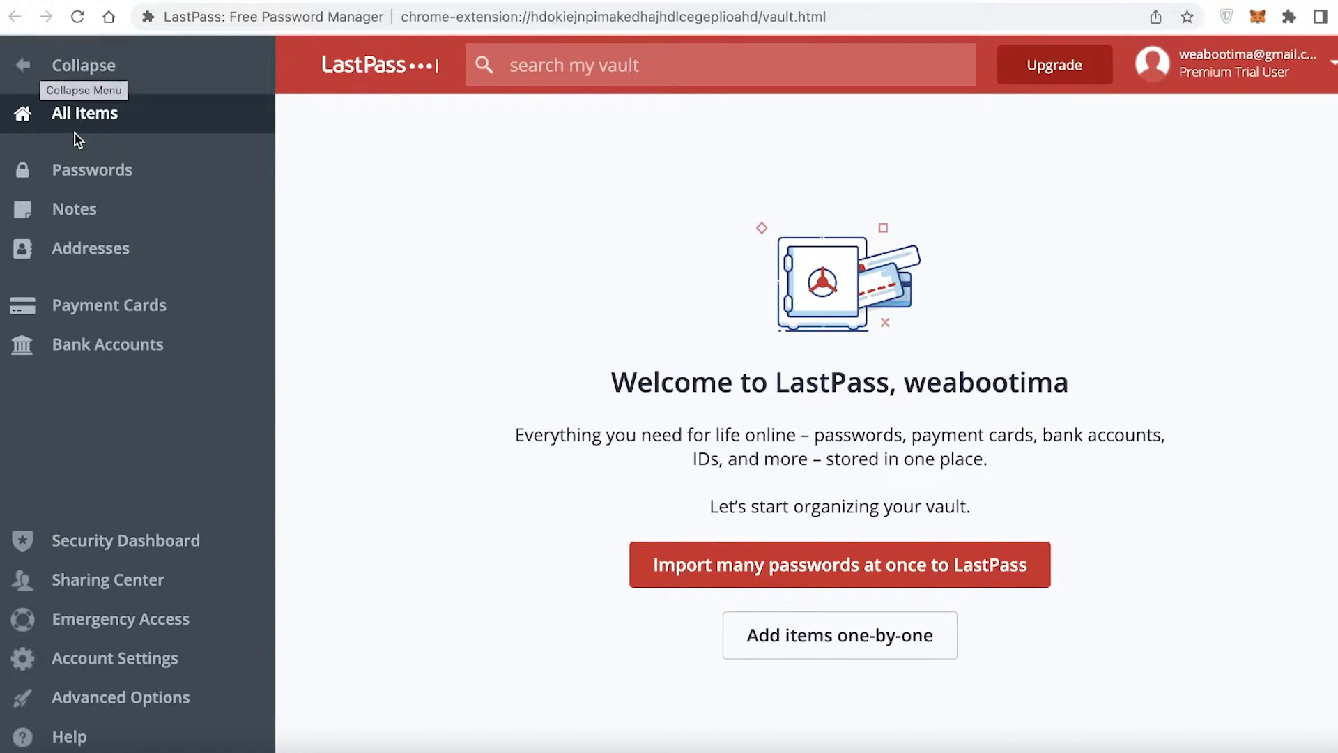
pyautogui.moveTo(89, 180)
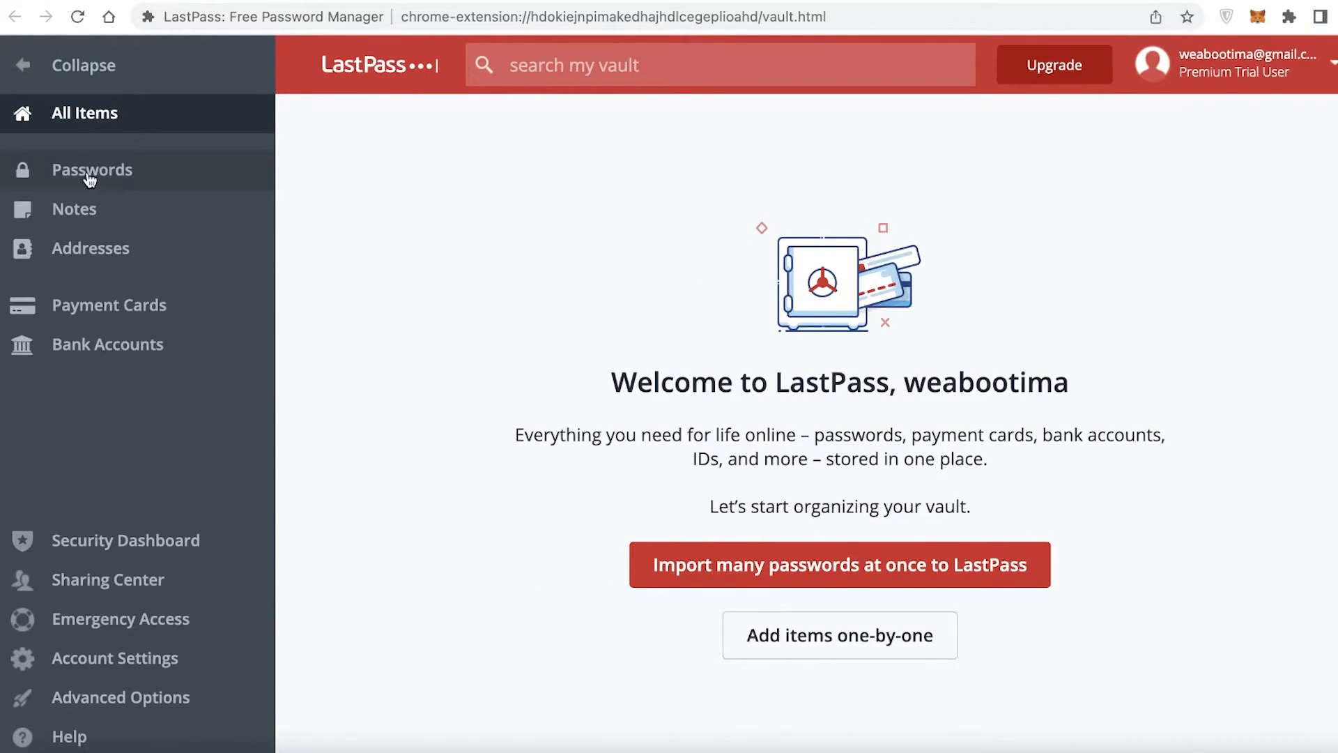
pyautogui.click(74, 209)
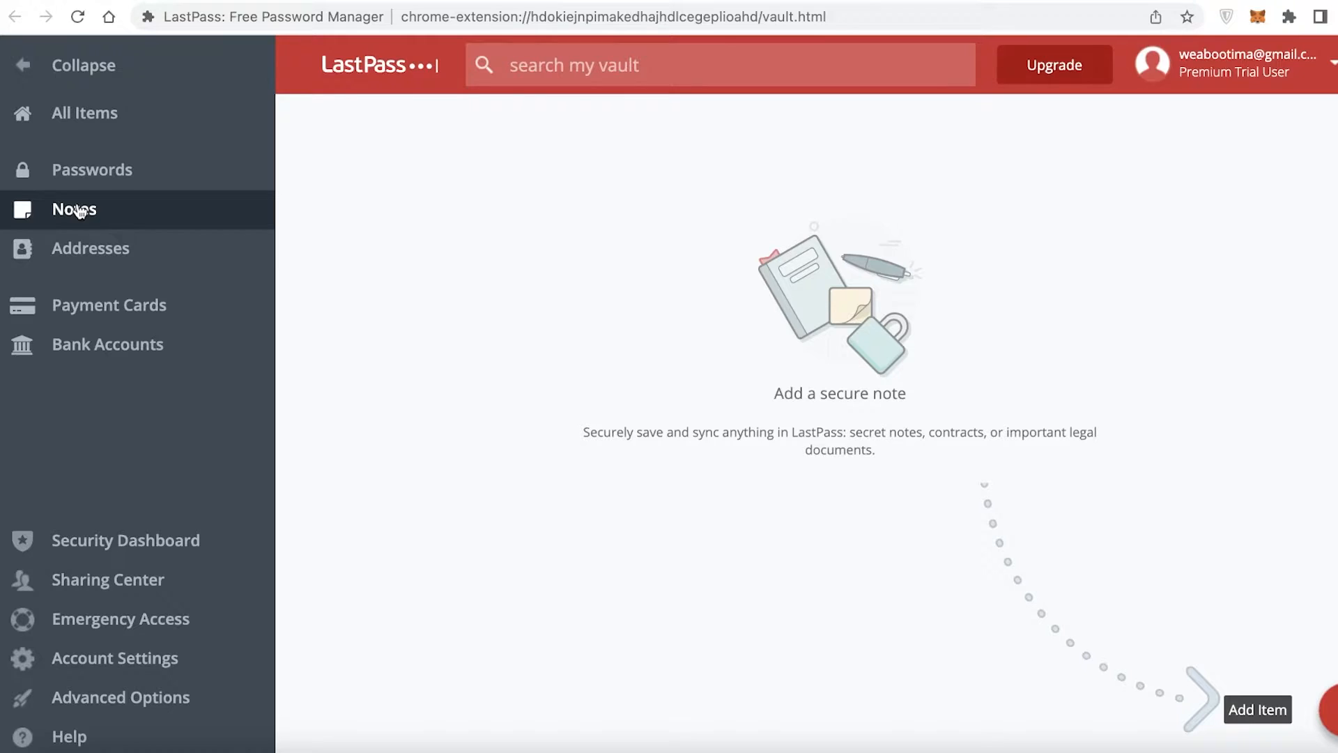
# View the empty Addresses section, then the empty Payment Cards section.
pyautogui.click(91, 249)
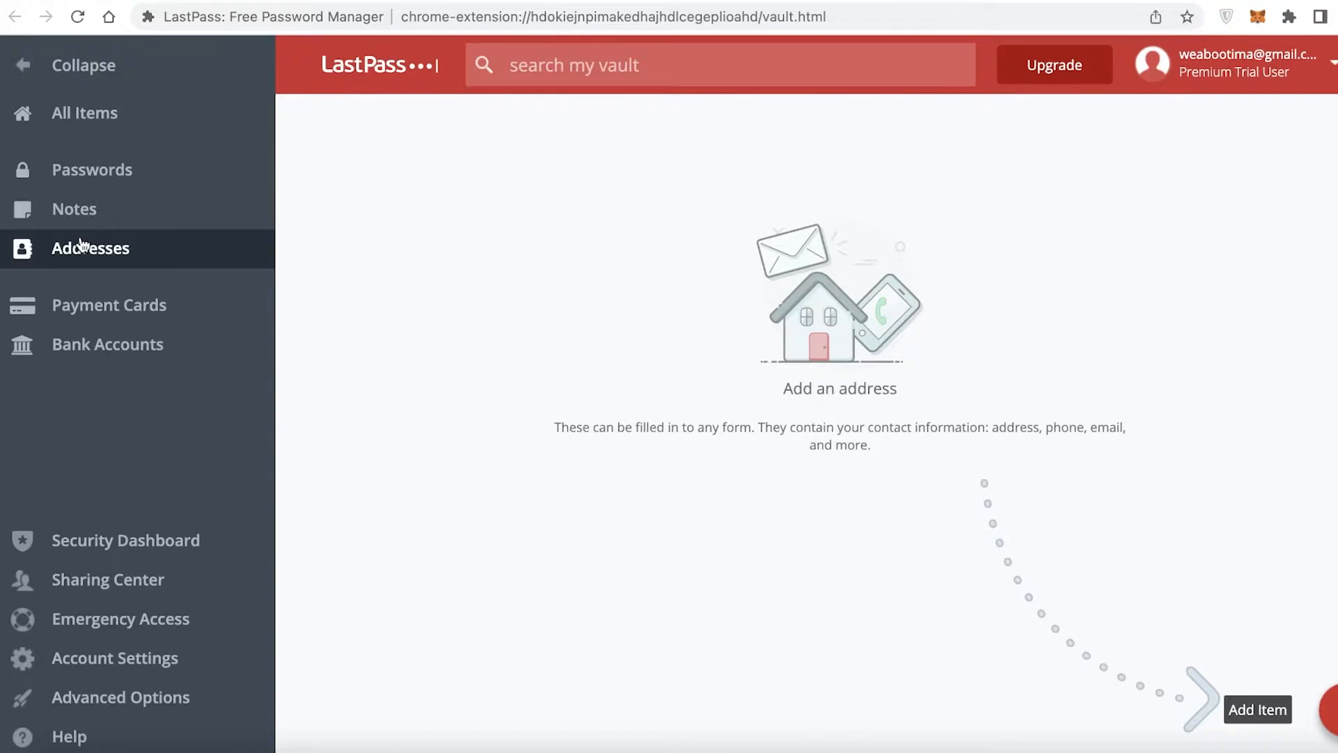
pyautogui.moveTo(404, 344)
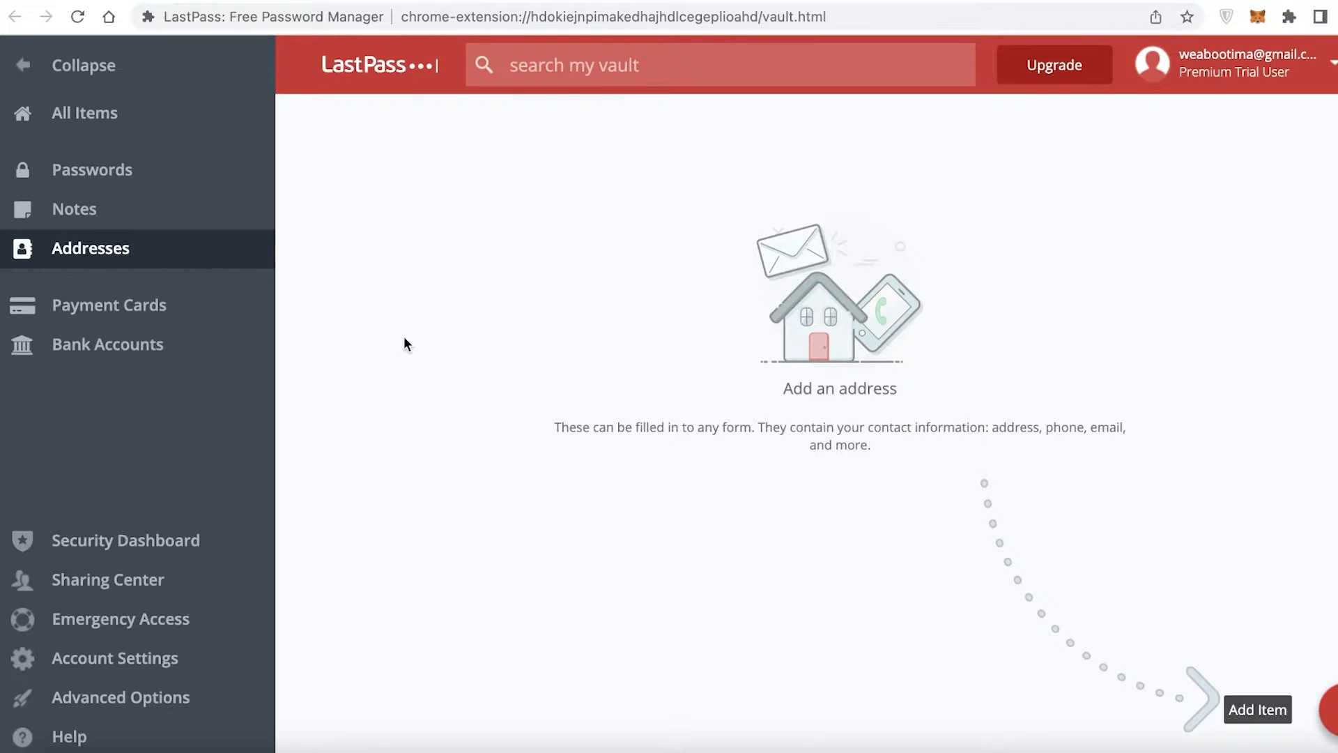
pyautogui.click(109, 305)
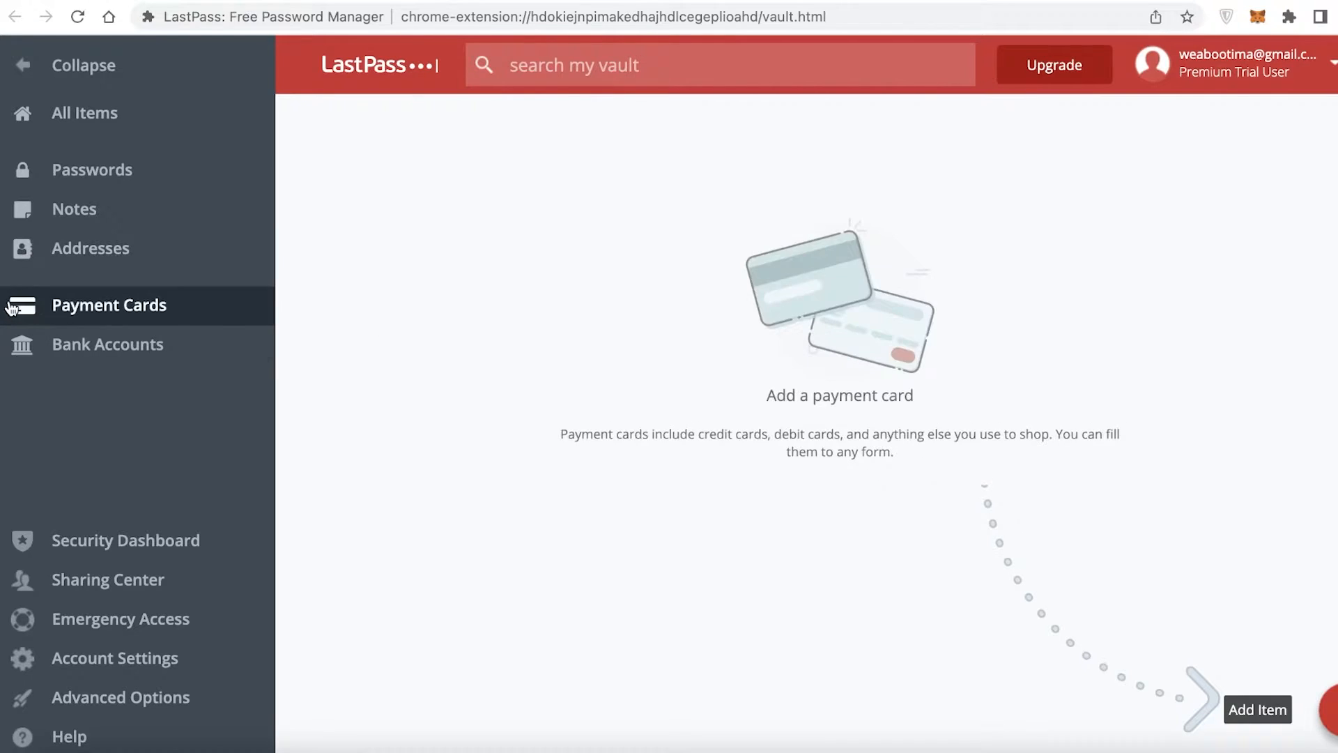
pyautogui.moveTo(420, 248)
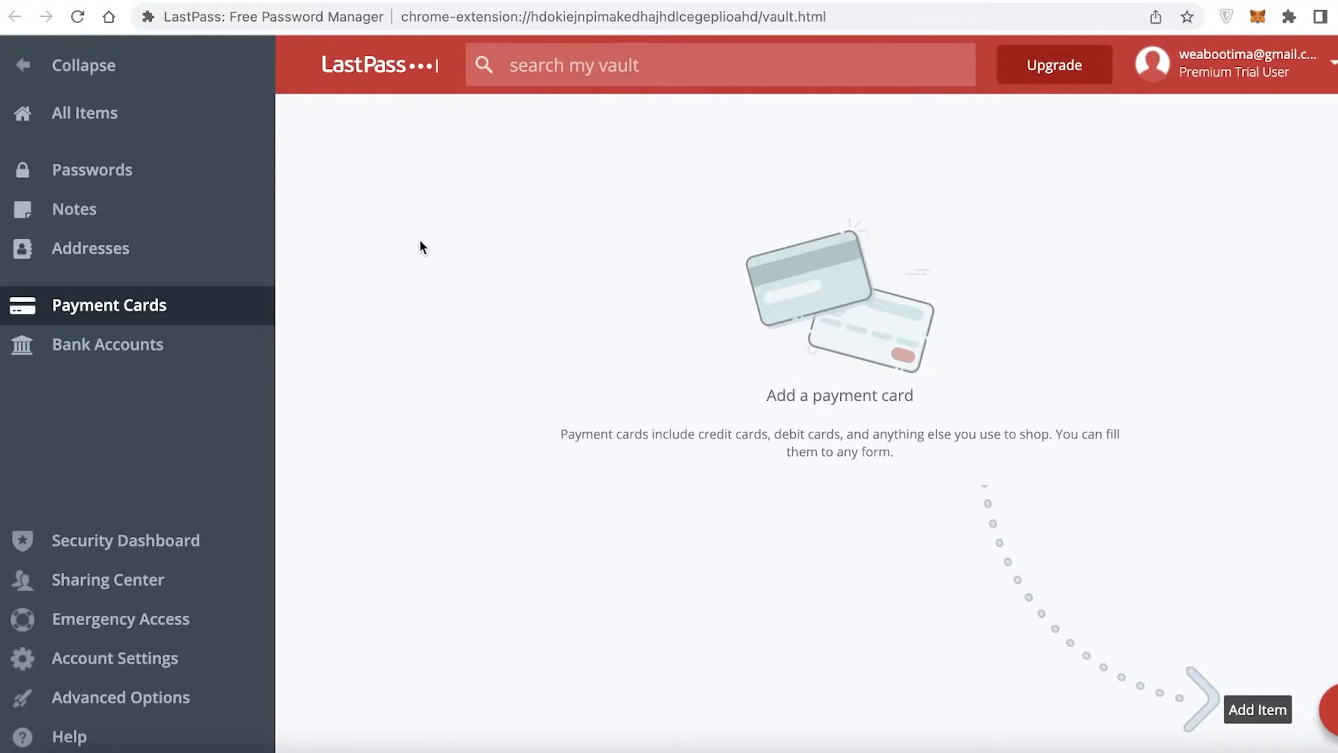
pyautogui.moveTo(432, 252)
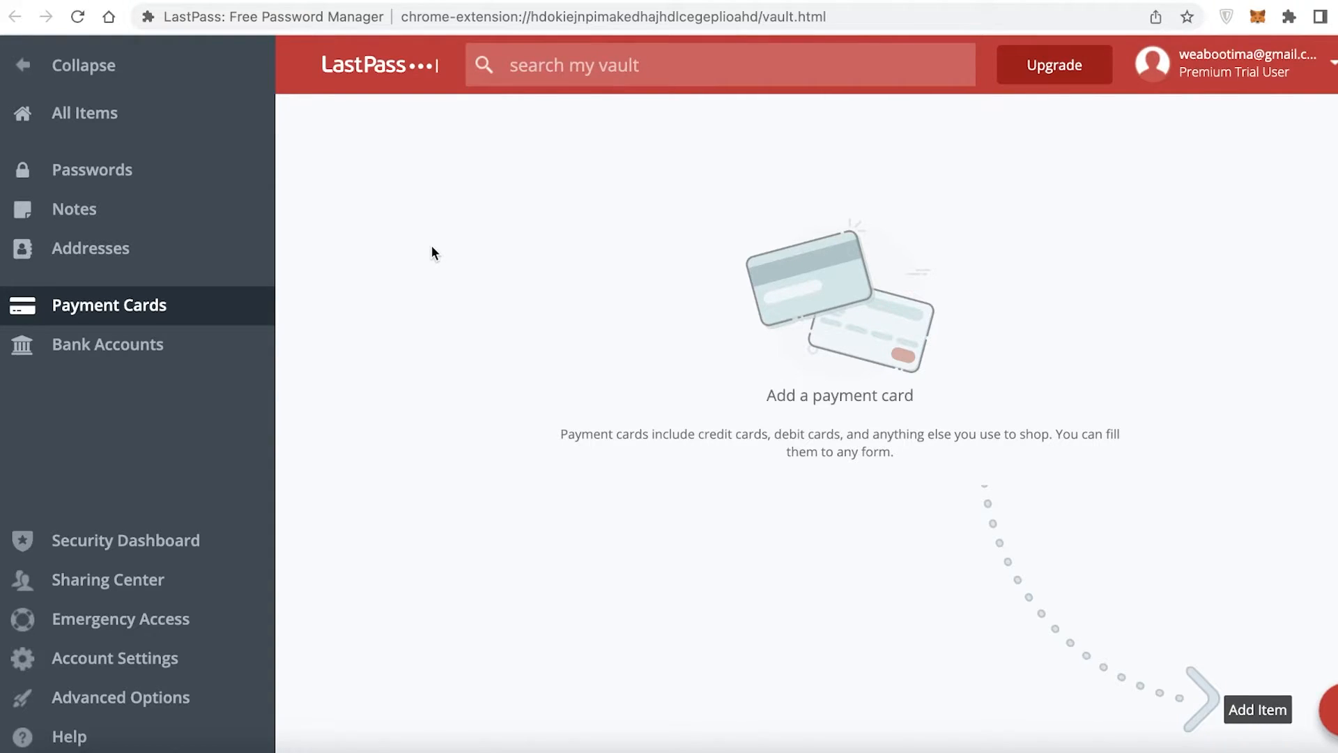
# View the empty Bank Accounts section, then the Security Dashboard with no score.
pyautogui.click(107, 344)
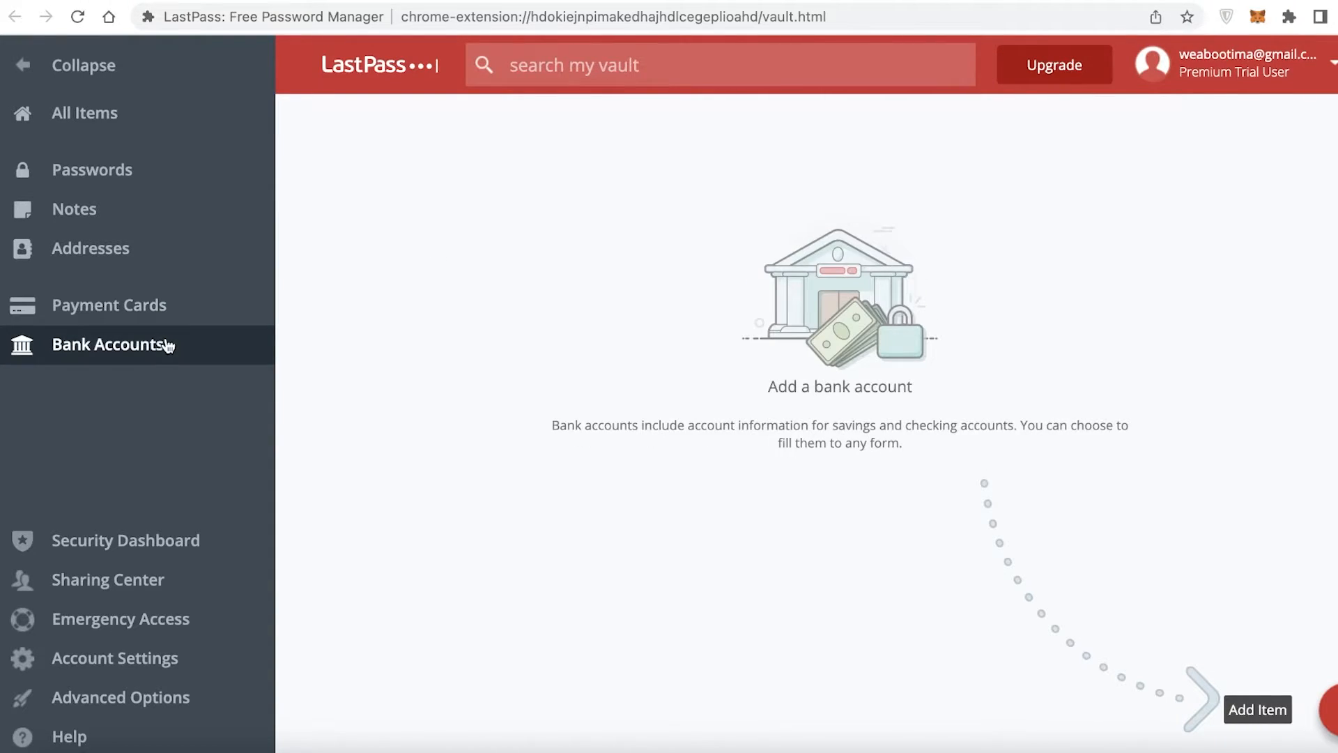
pyautogui.moveTo(418, 327)
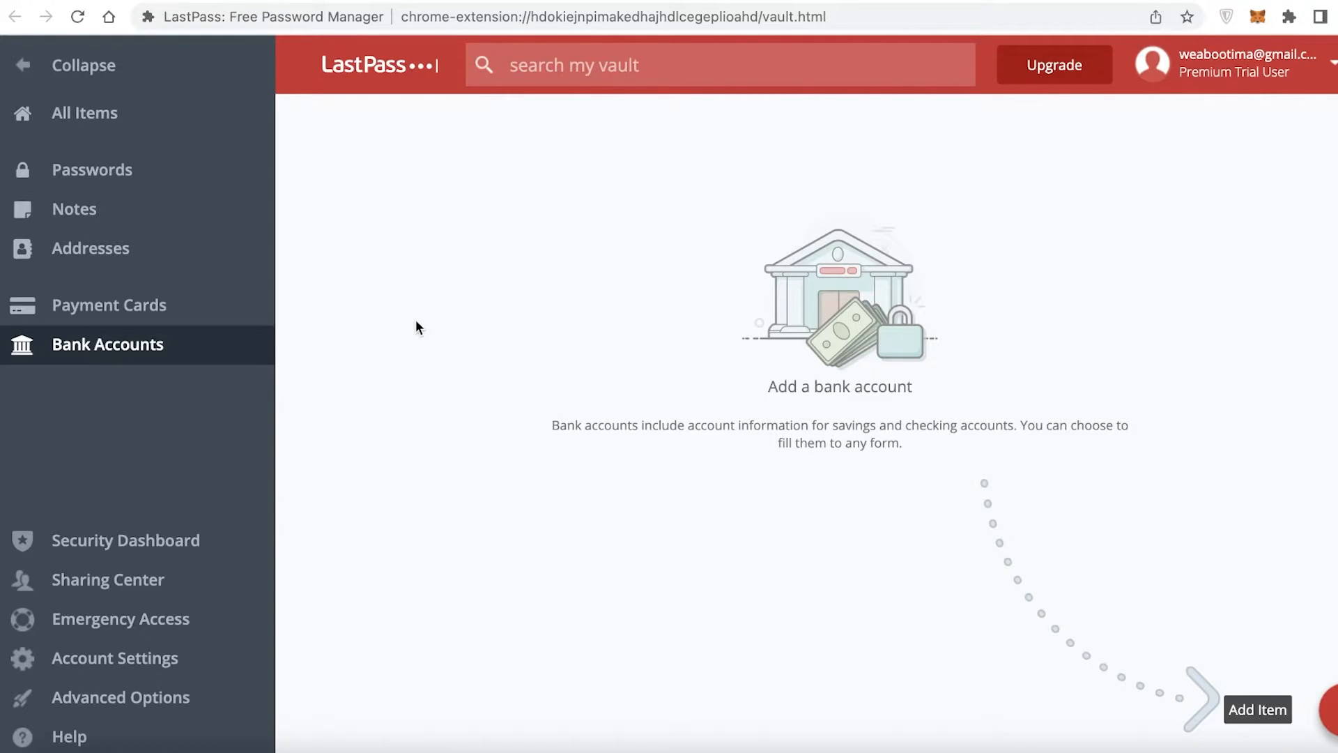
pyautogui.click(125, 540)
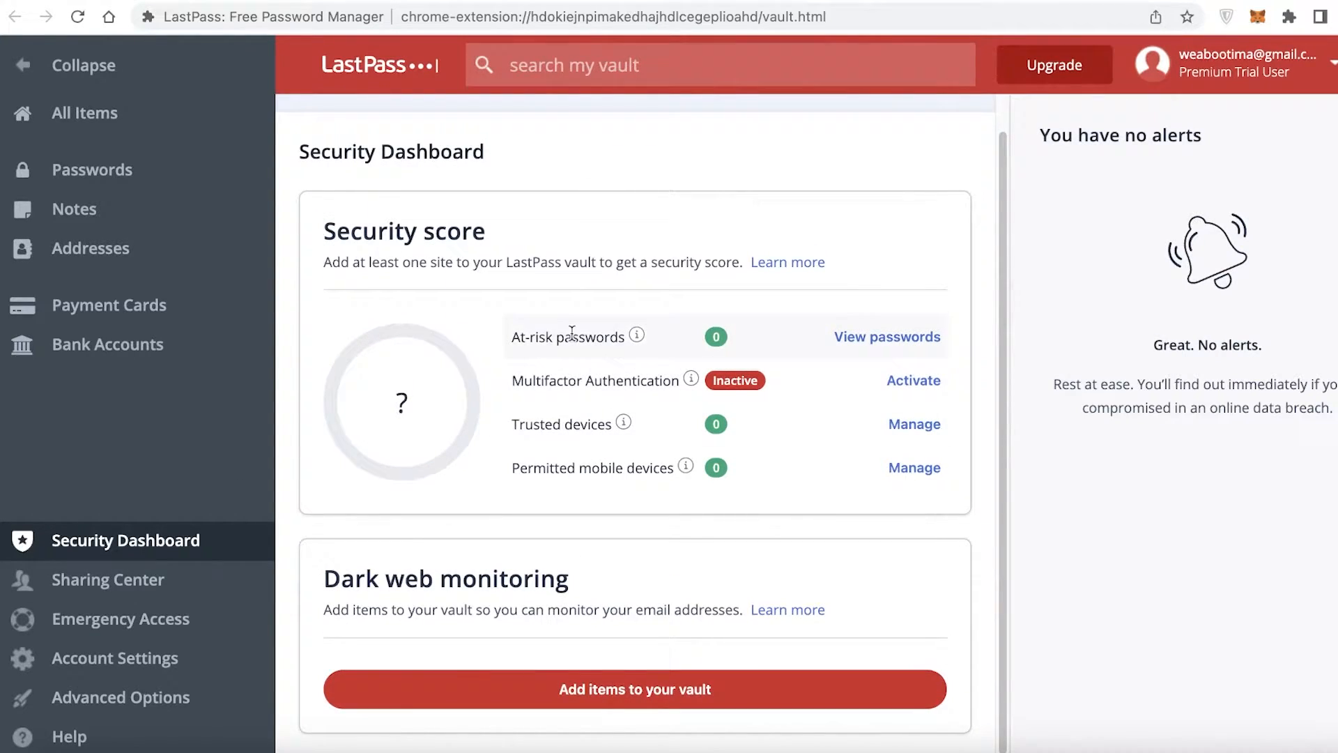
pyautogui.moveTo(558, 439)
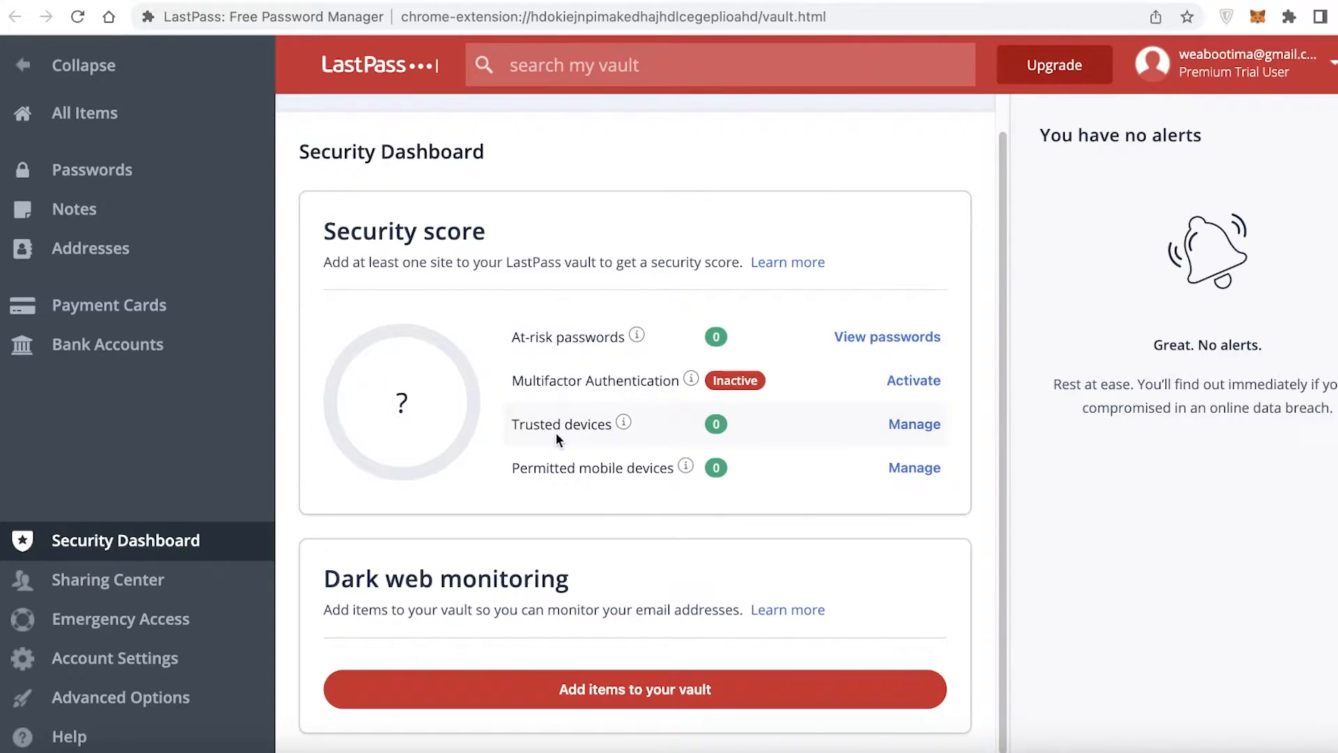
pyautogui.moveTo(153, 567)
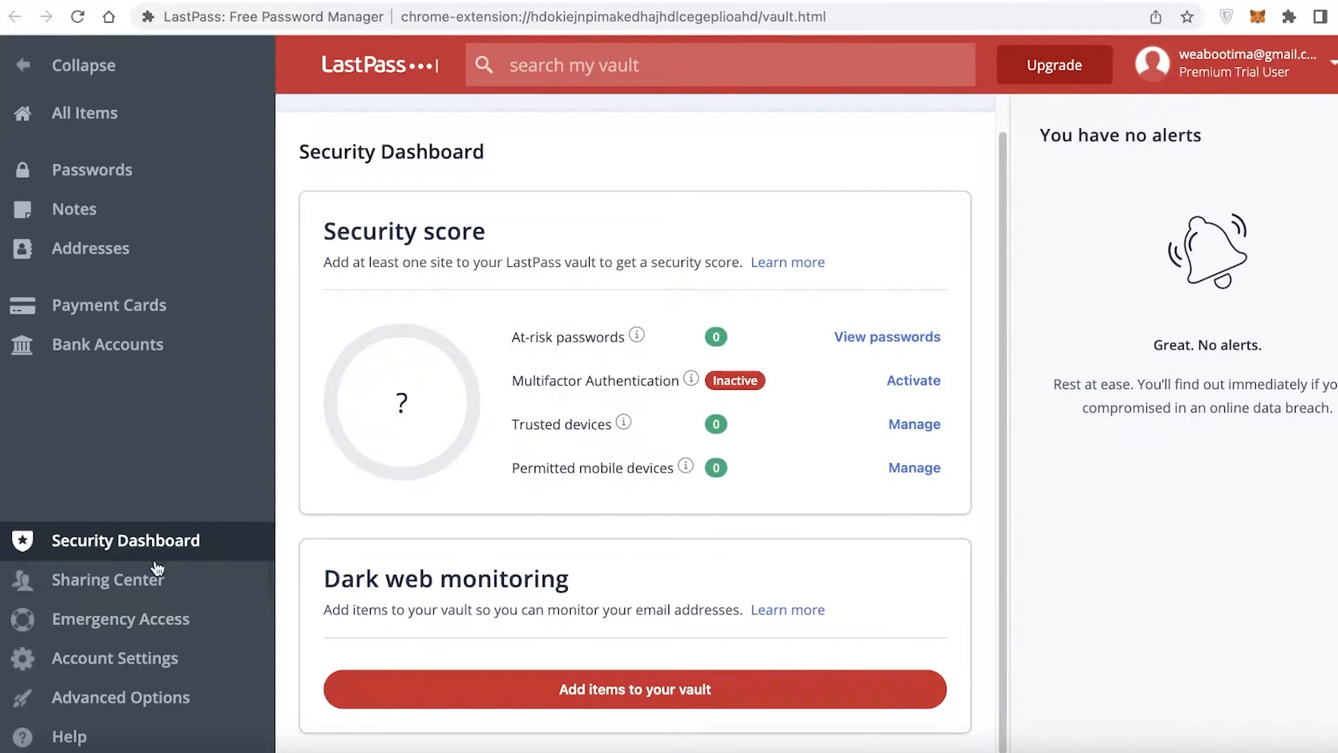
# Show the Sharing Center with no shared folders.
pyautogui.click(109, 579)
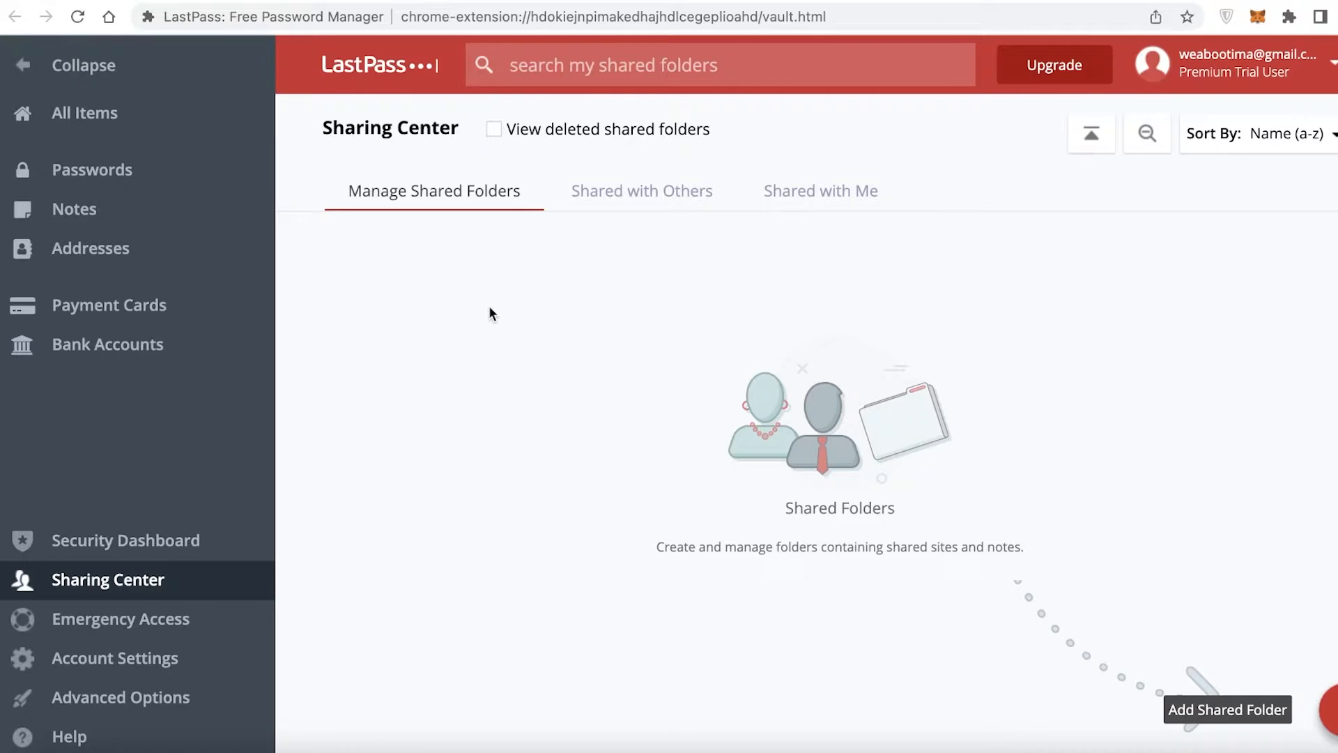
pyautogui.moveTo(589, 264)
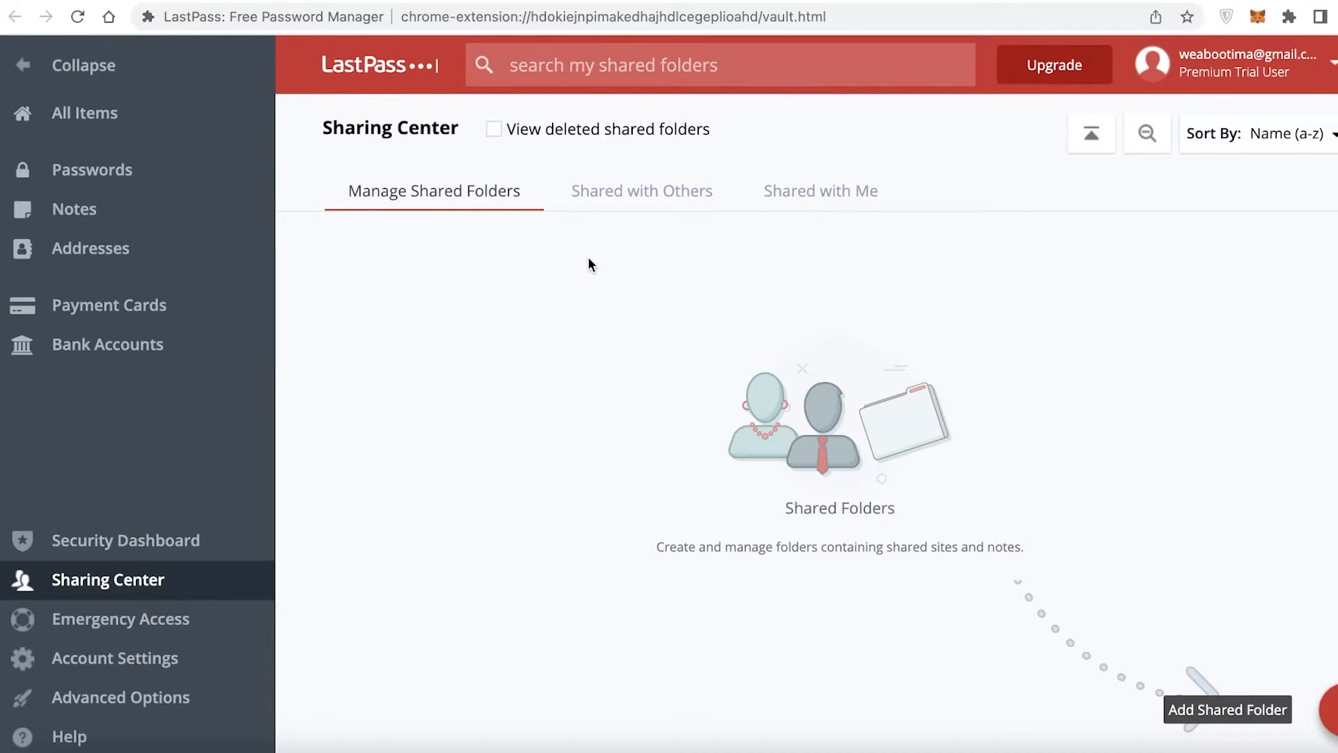
pyautogui.moveTo(677, 307)
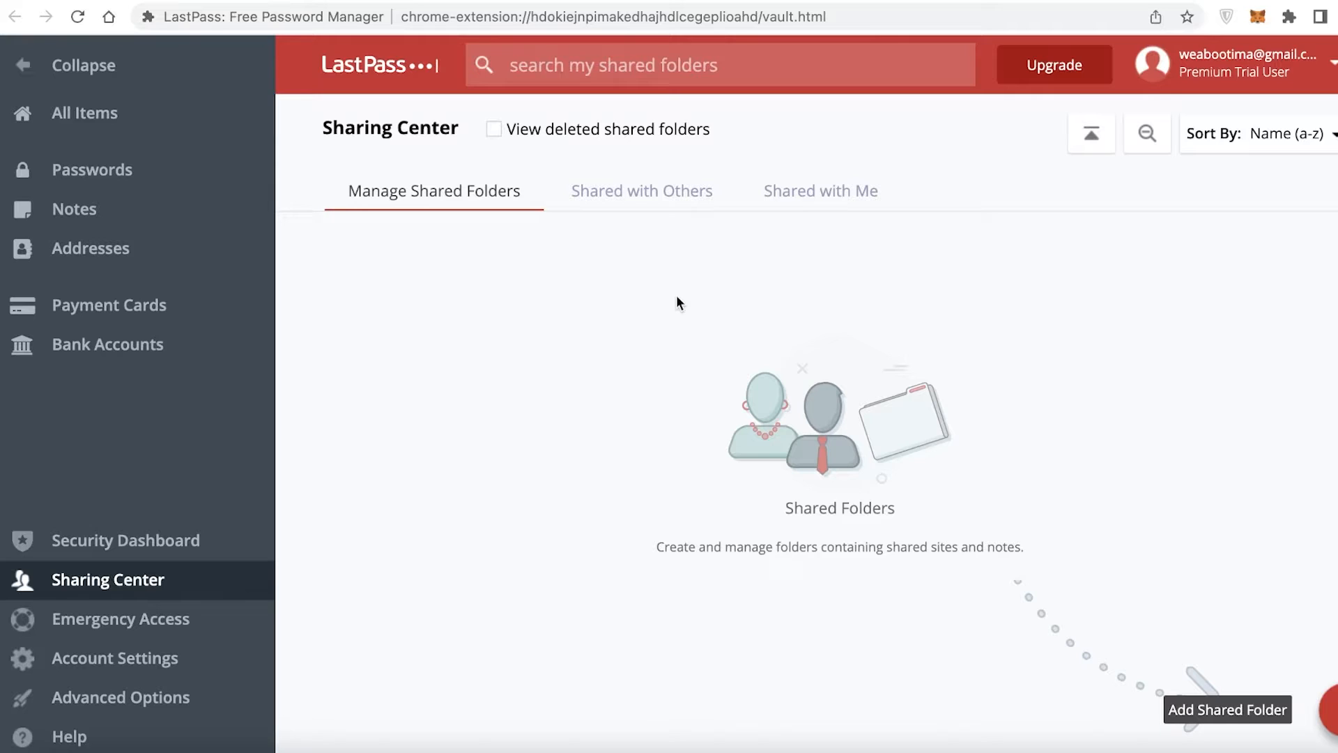
pyautogui.moveTo(142, 633)
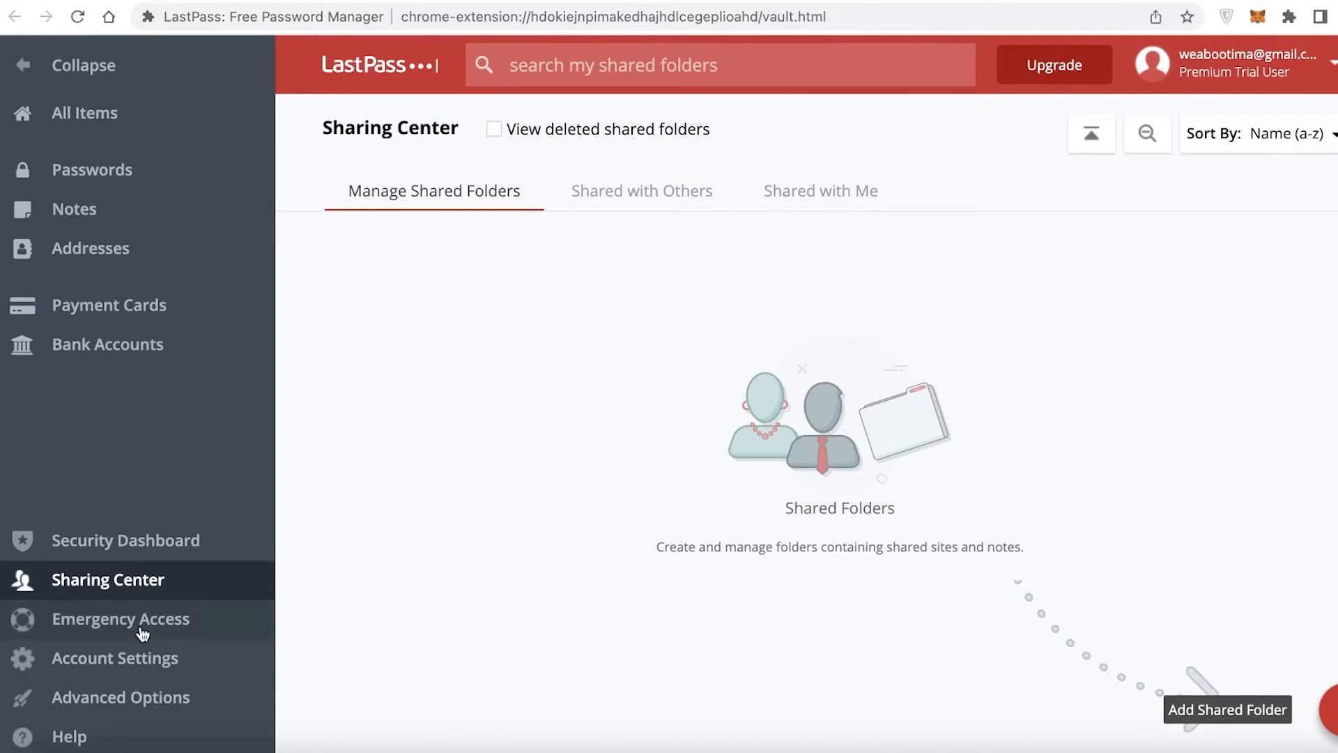
# Show the Emergency Access page with no trusted people.
pyautogui.click(120, 618)
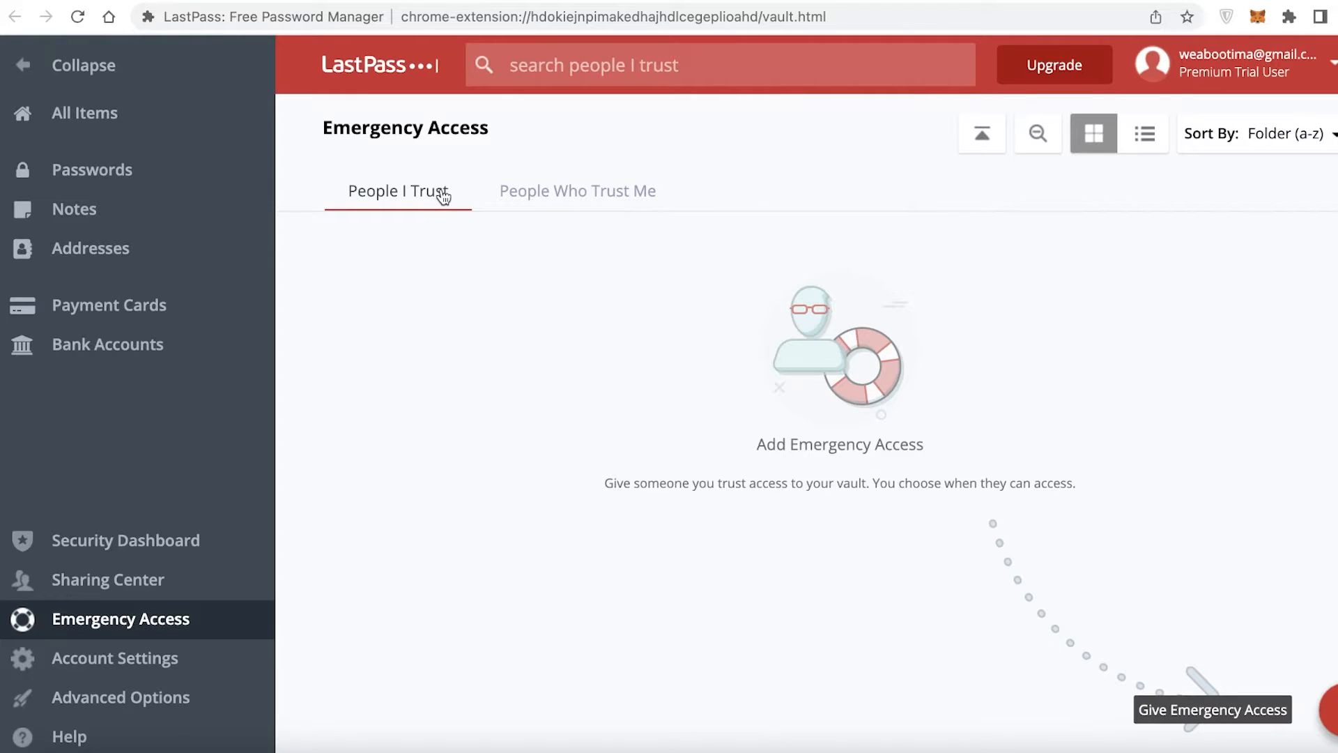
pyautogui.moveTo(546, 475)
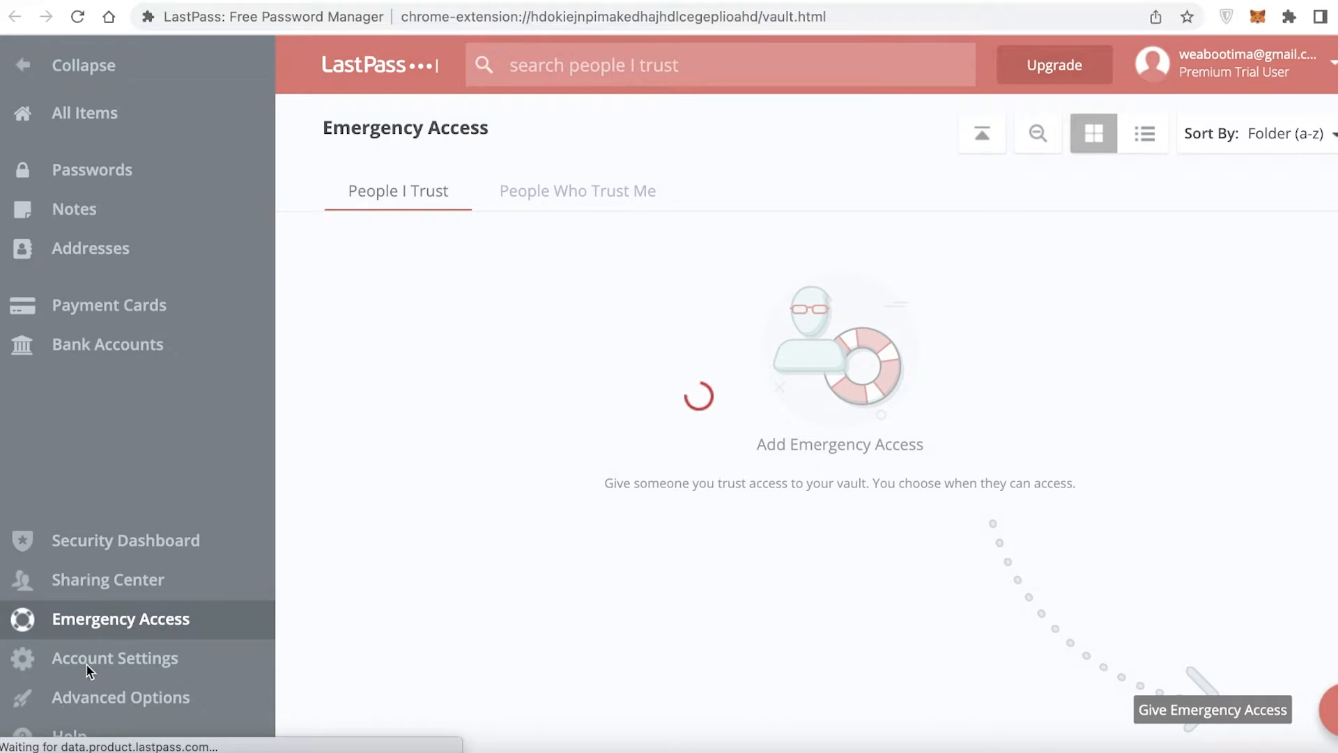
# Review Account Settings' multifactor, mobile devices and Never URLs tabs, all unconfigured.
pyautogui.click(114, 657)
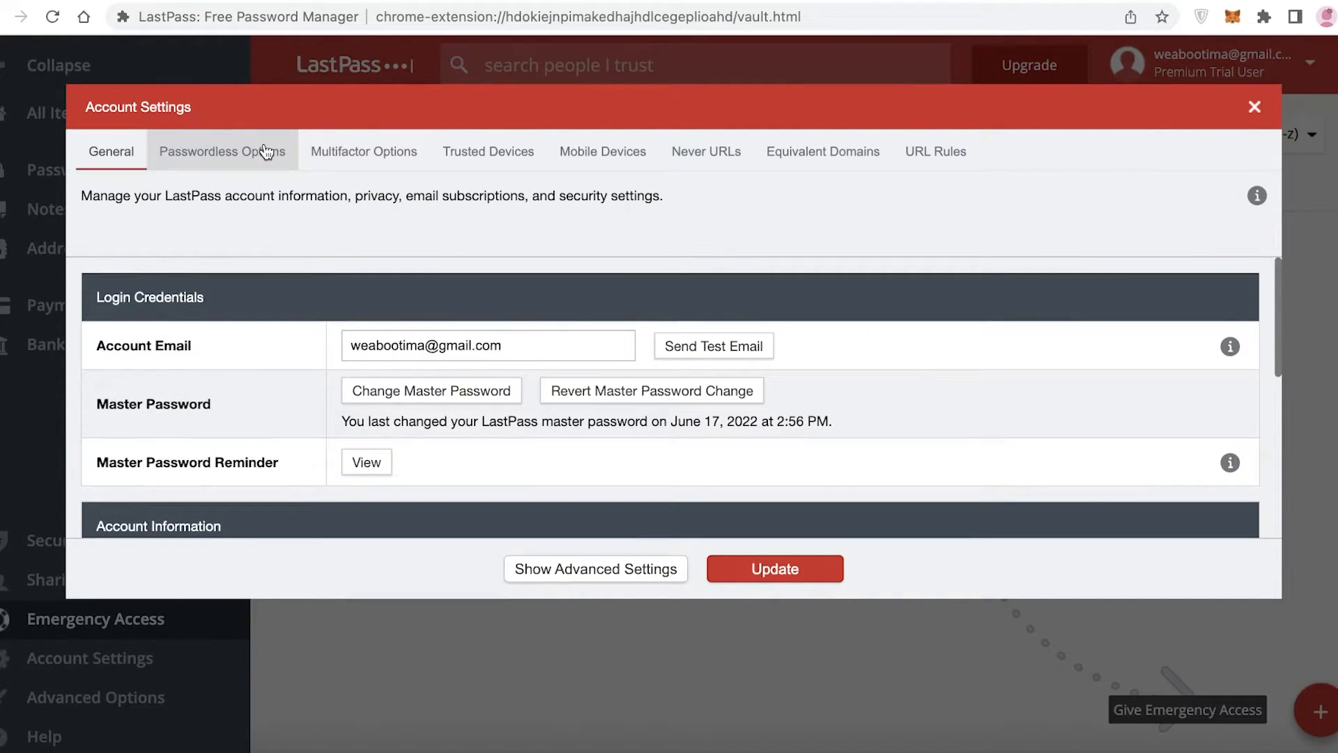
pyautogui.click(364, 151)
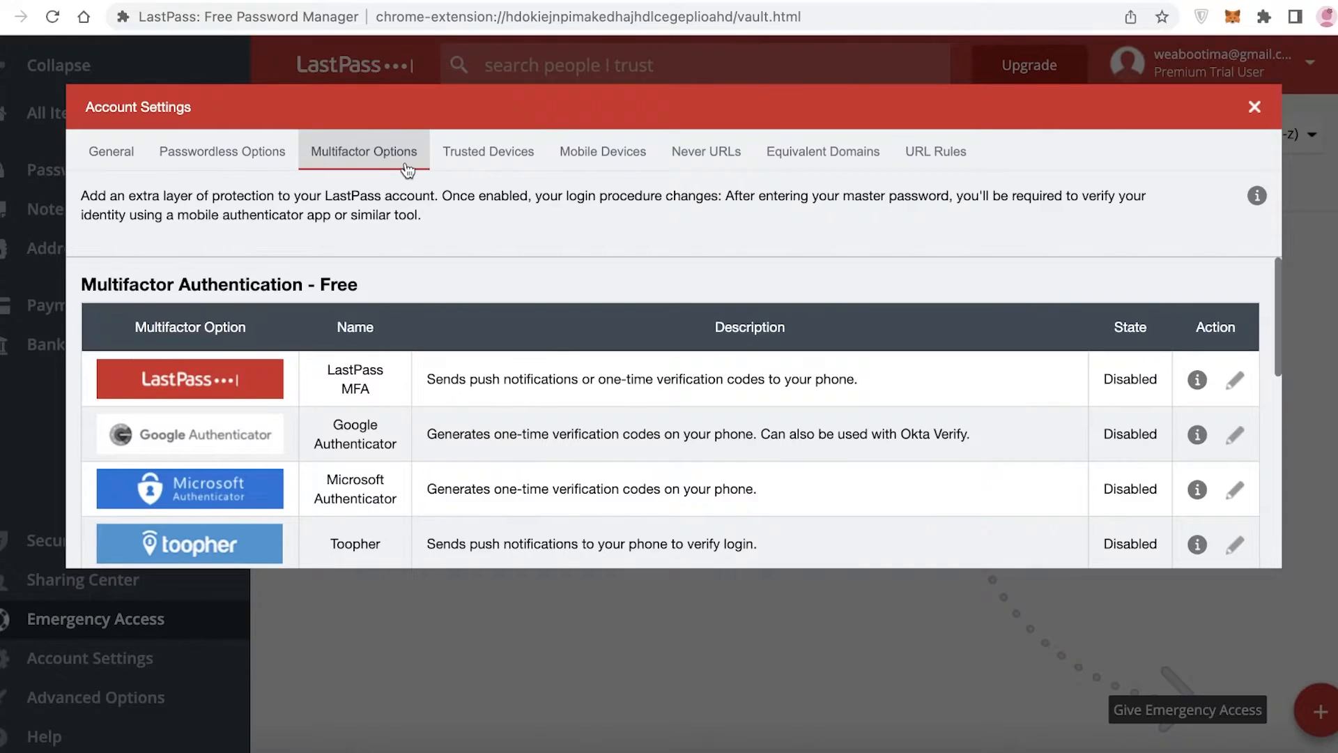
pyautogui.click(602, 151)
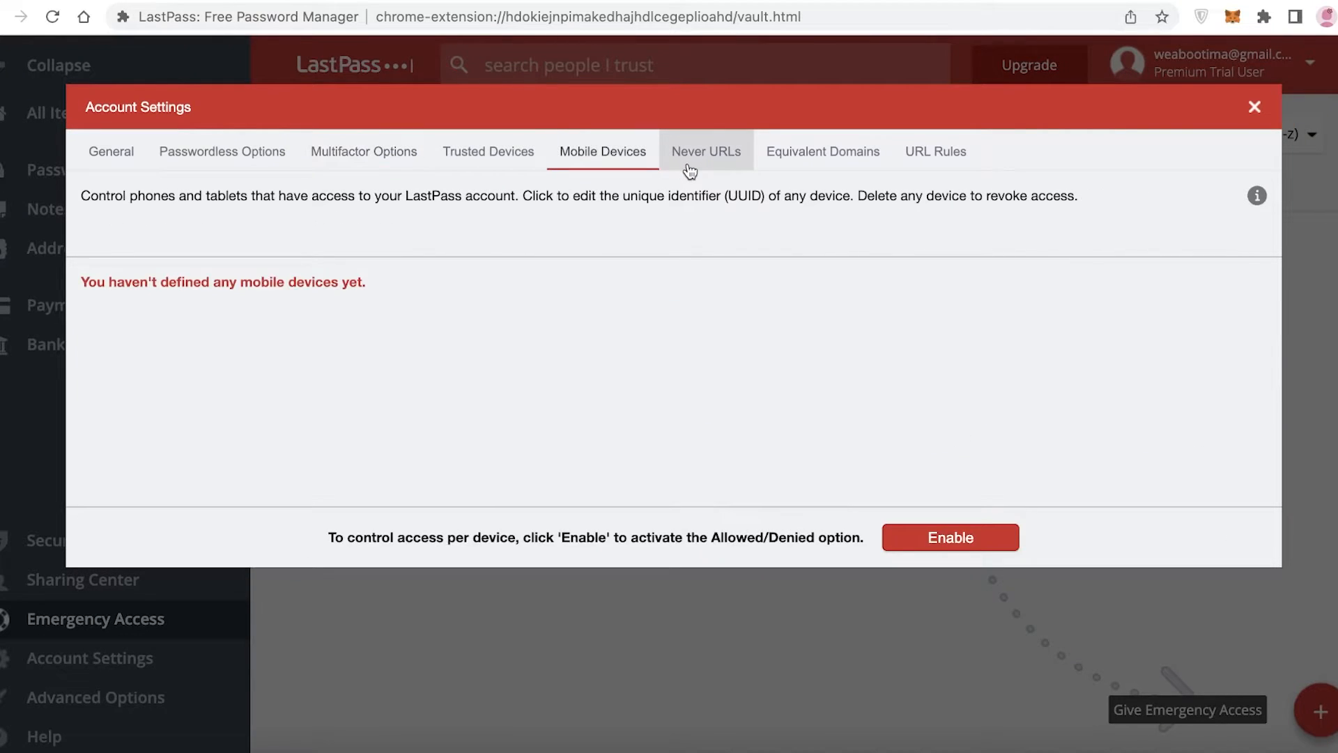
pyautogui.click(706, 151)
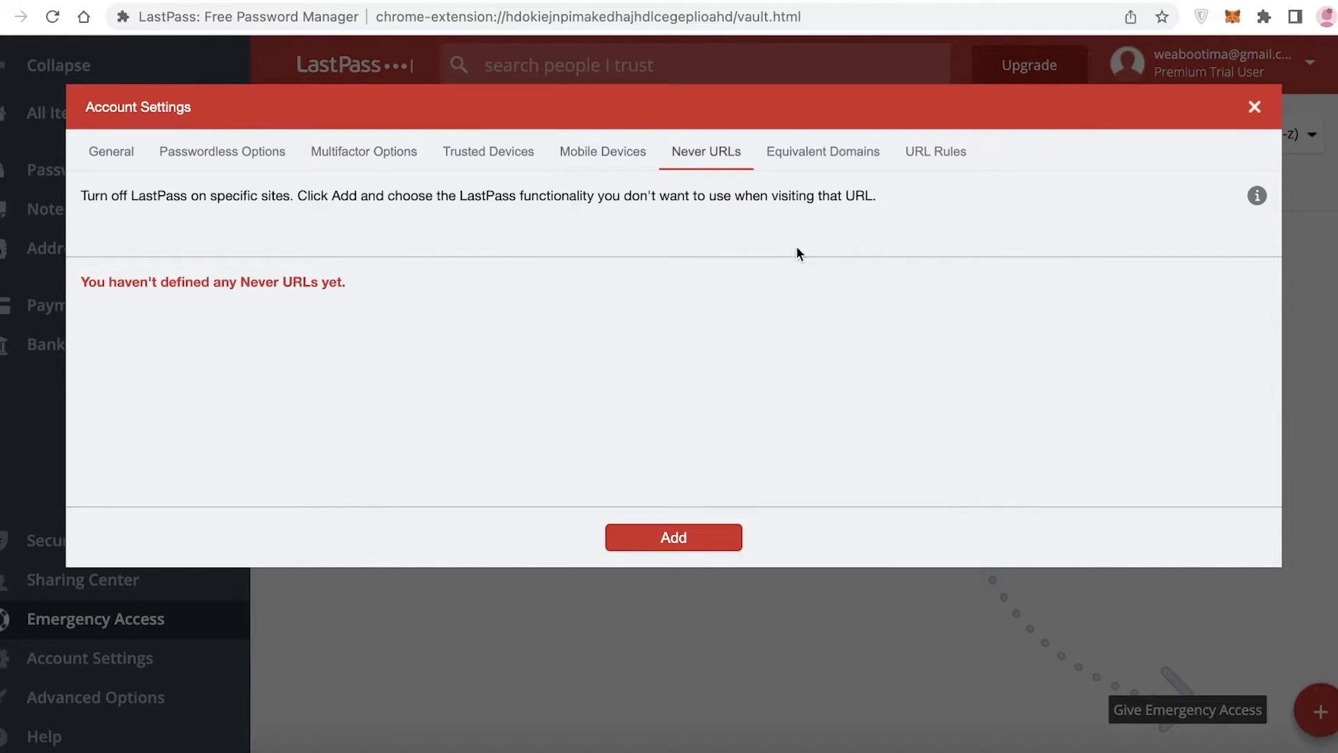
pyautogui.moveTo(755, 193)
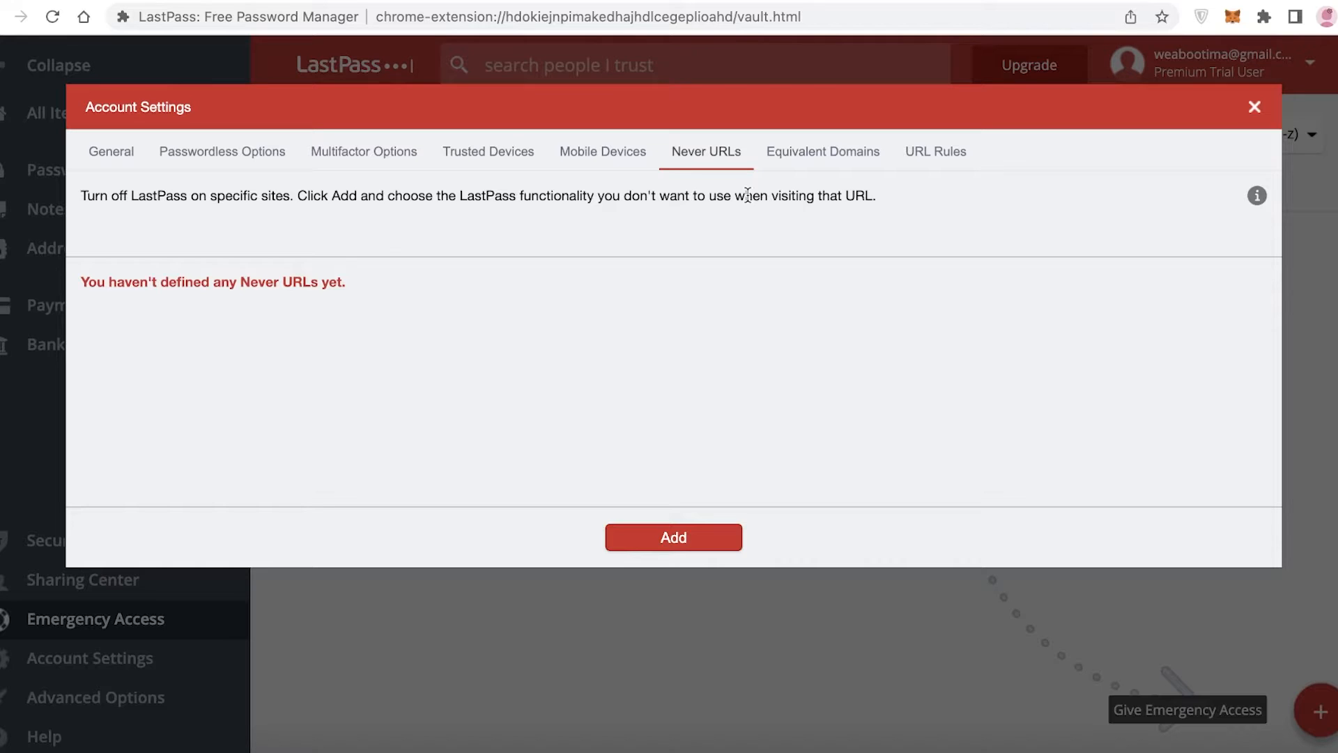
pyautogui.moveTo(860, 191)
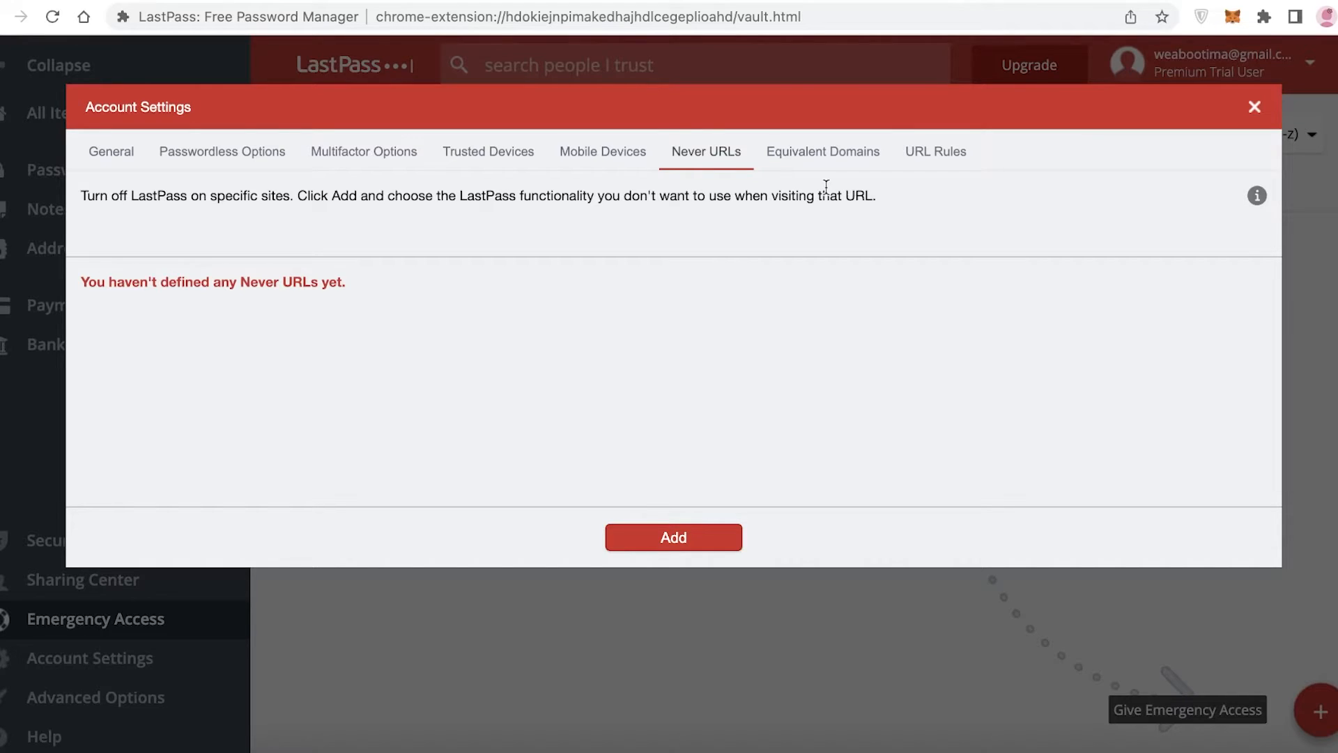
pyautogui.moveTo(572, 179)
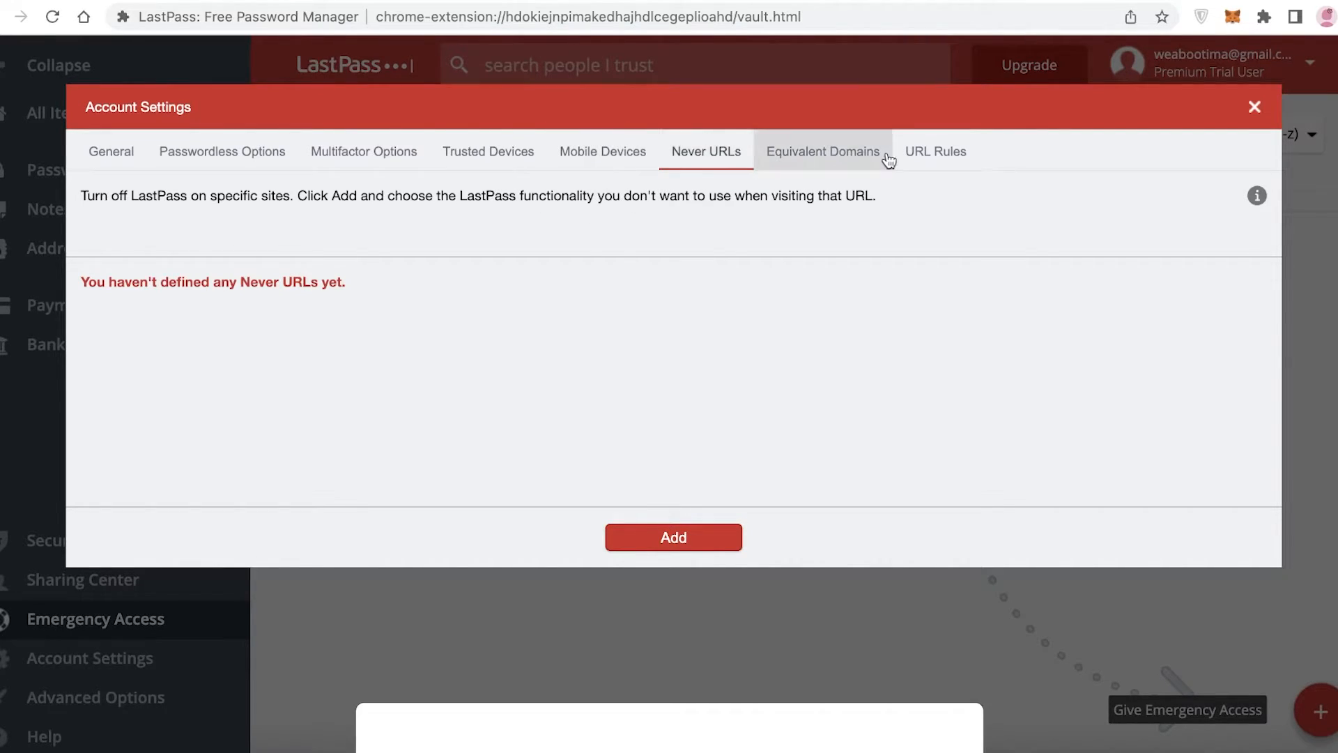
# Close Account Settings, look through Advanced Options, and return to the vault's Passwords view.
pyautogui.click(1253, 107)
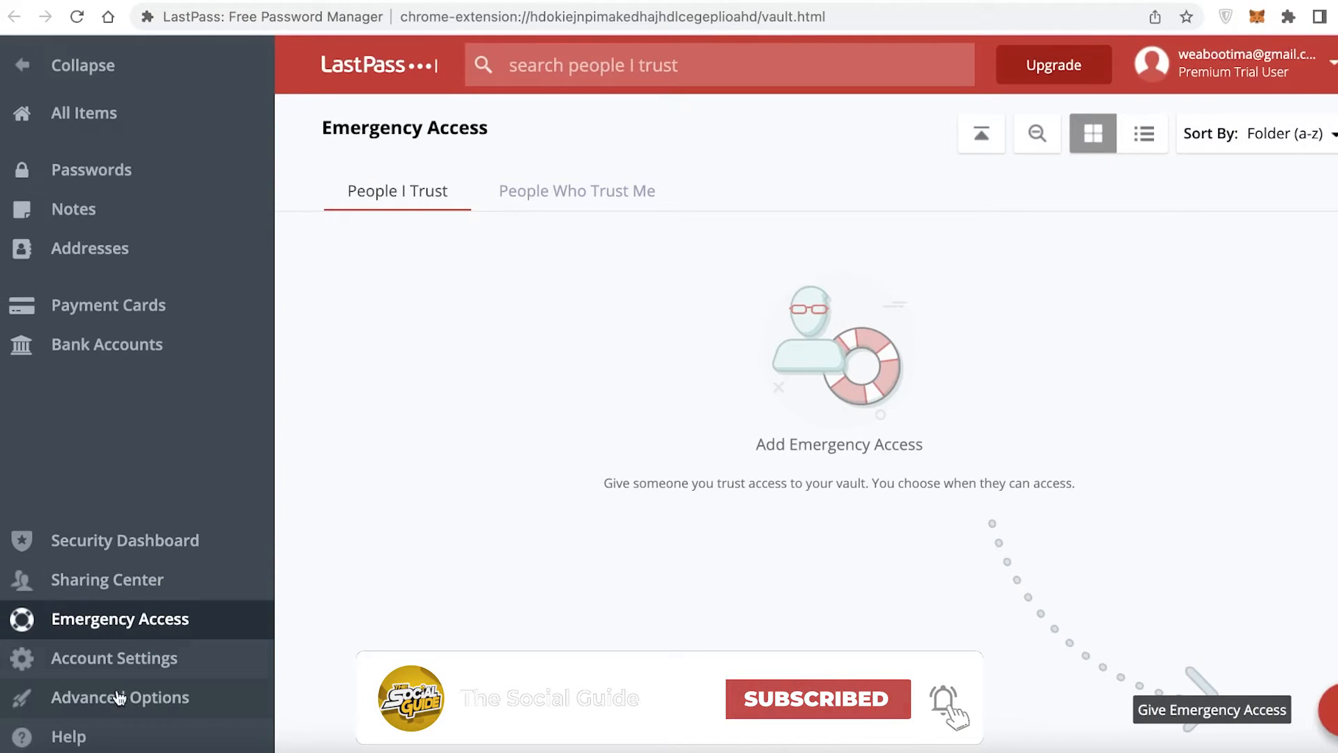
pyautogui.click(120, 697)
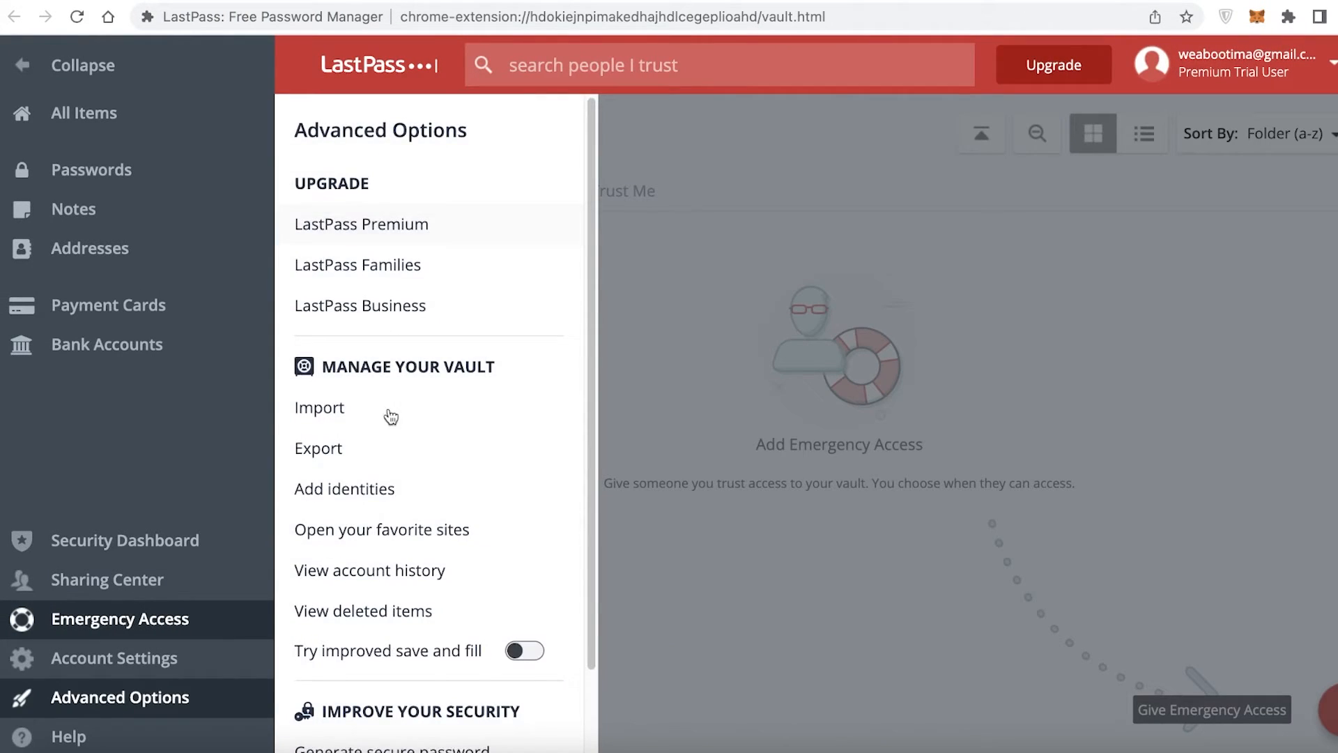
pyautogui.scroll(-3)
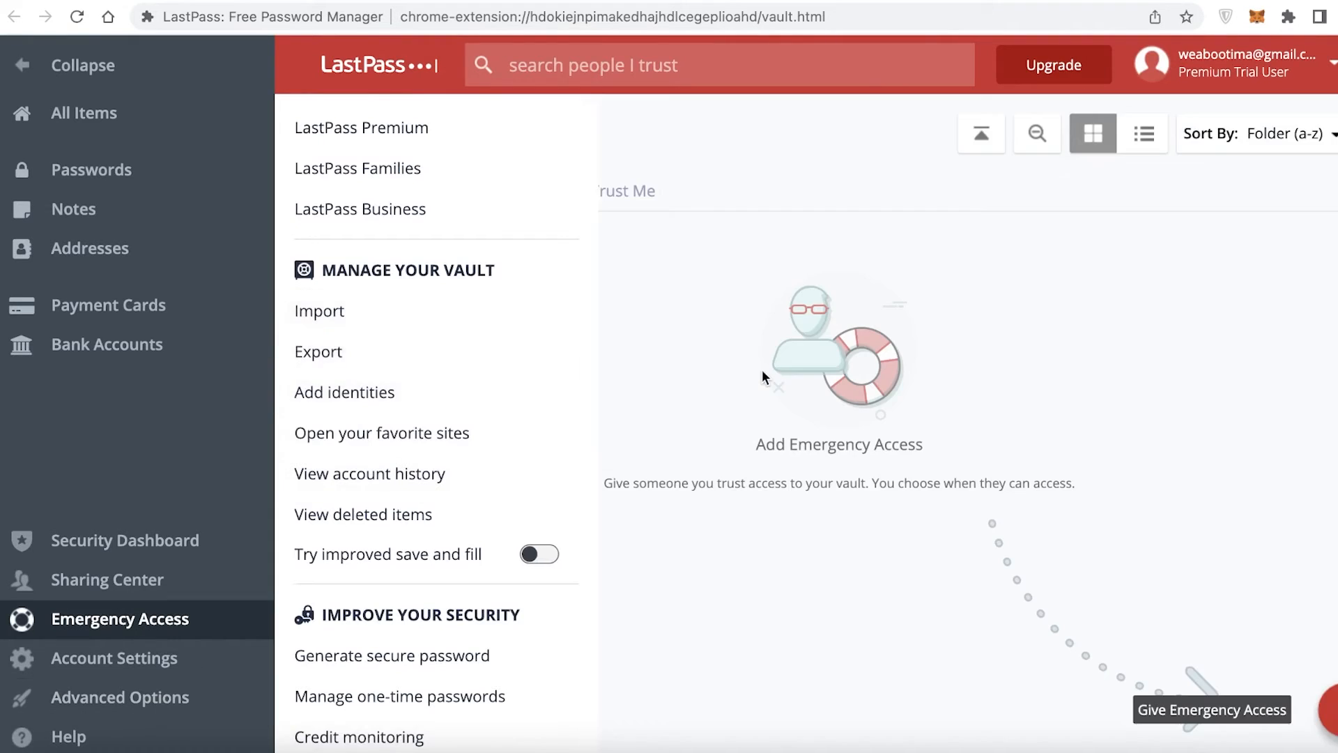
pyautogui.click(84, 113)
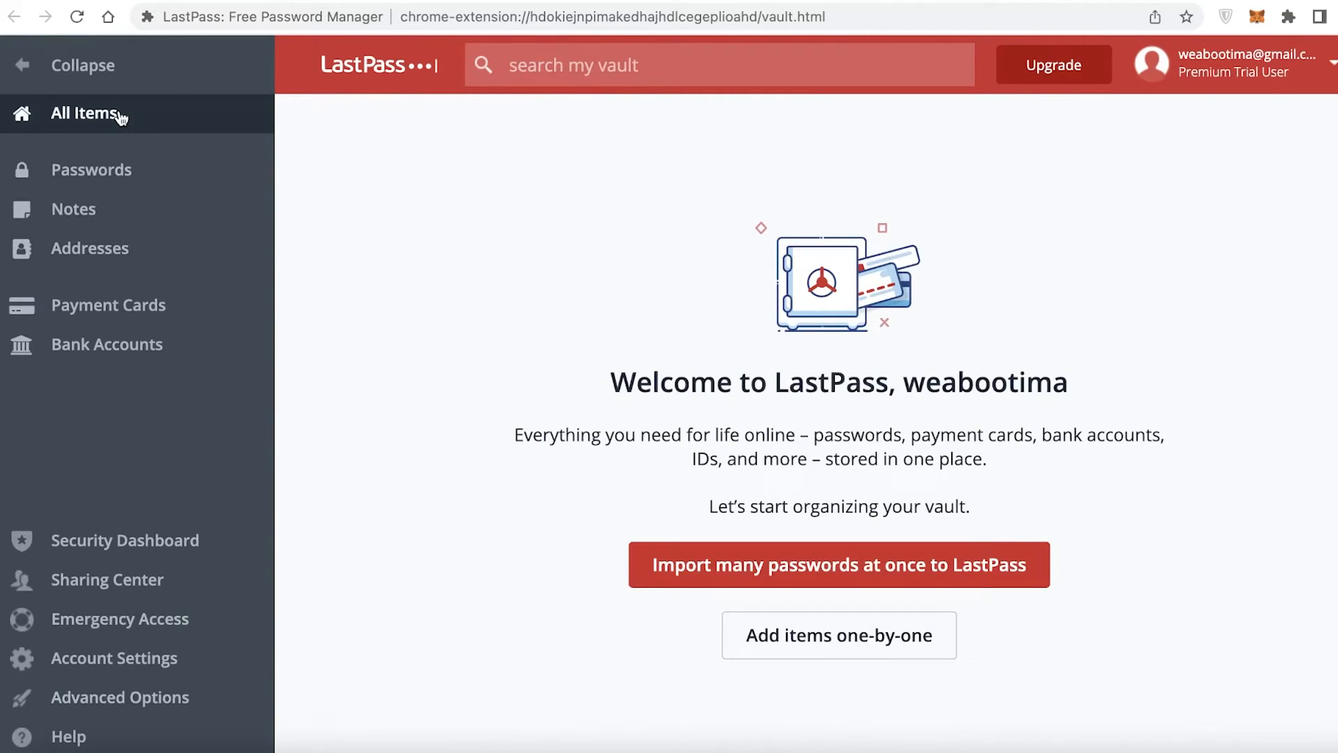
pyautogui.click(1229, 64)
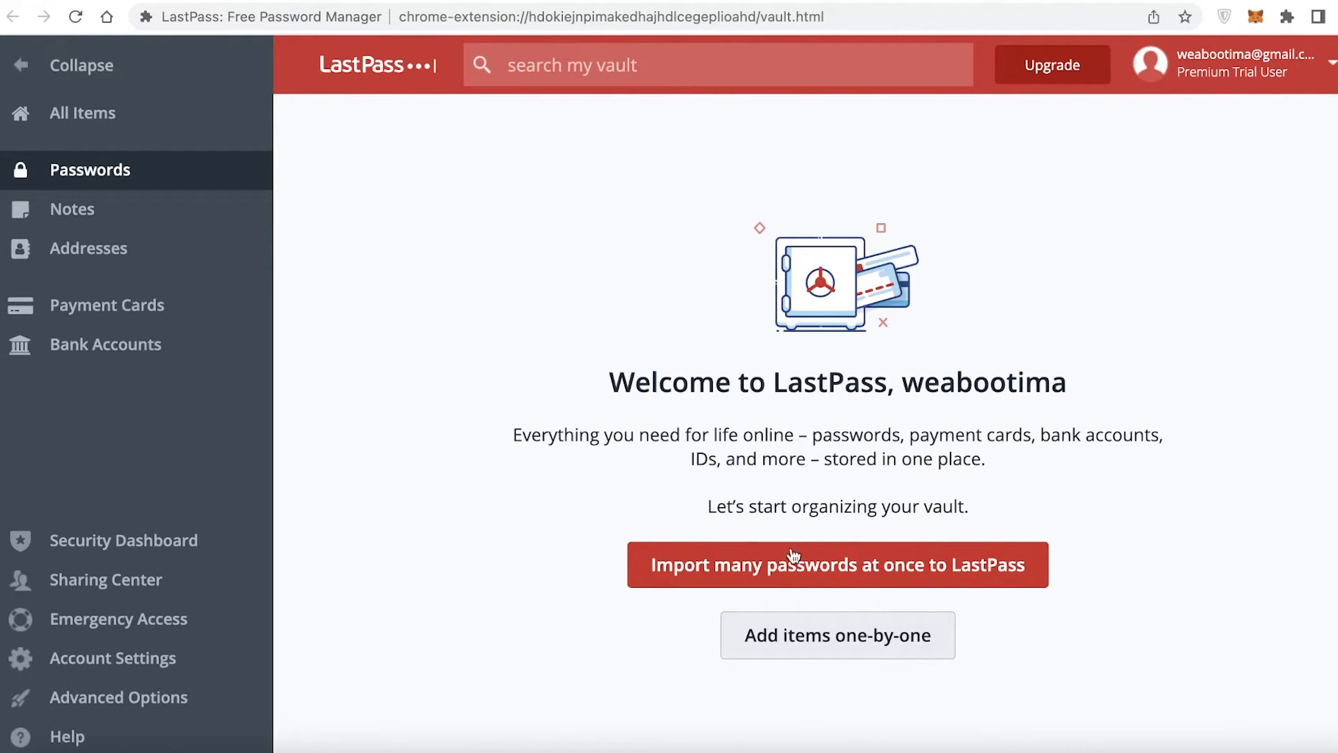
pyautogui.moveTo(746, 561)
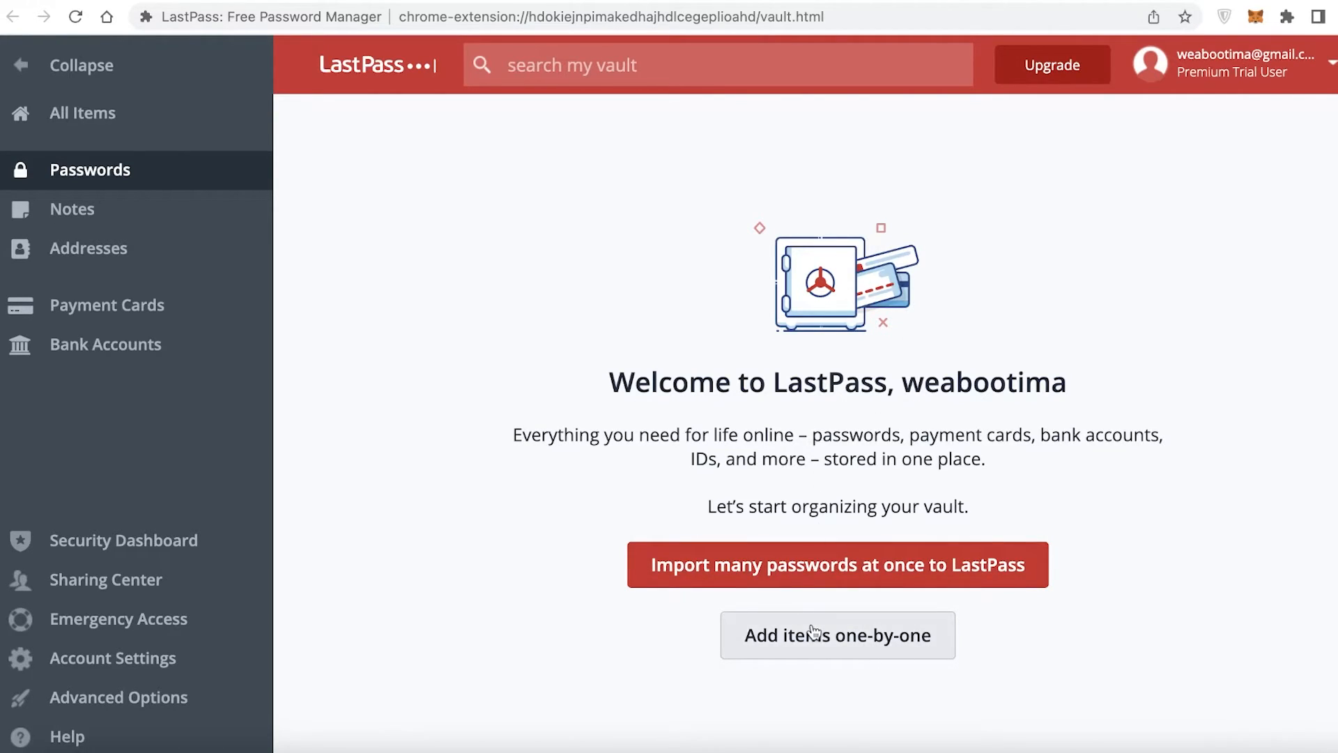
# Start adding an item and expand More Items to list every available item type.
pyautogui.click(836, 635)
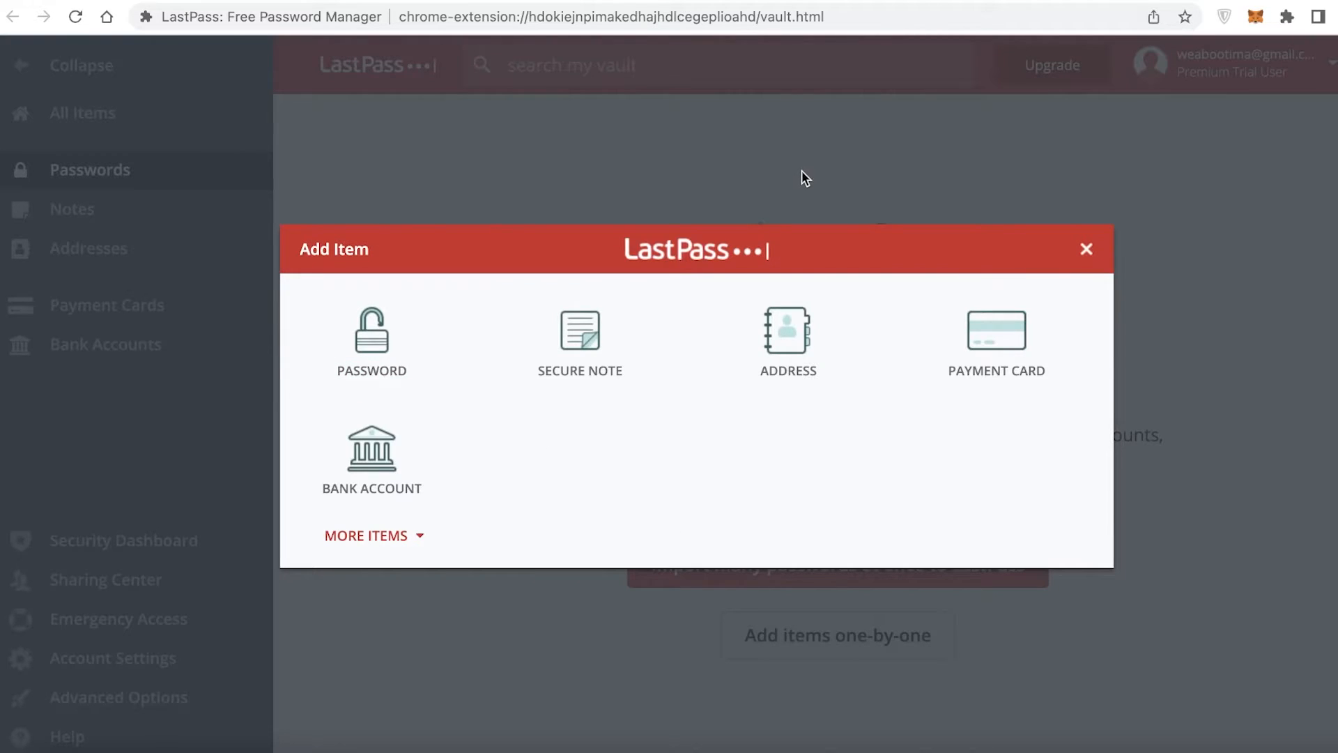
pyautogui.click(374, 535)
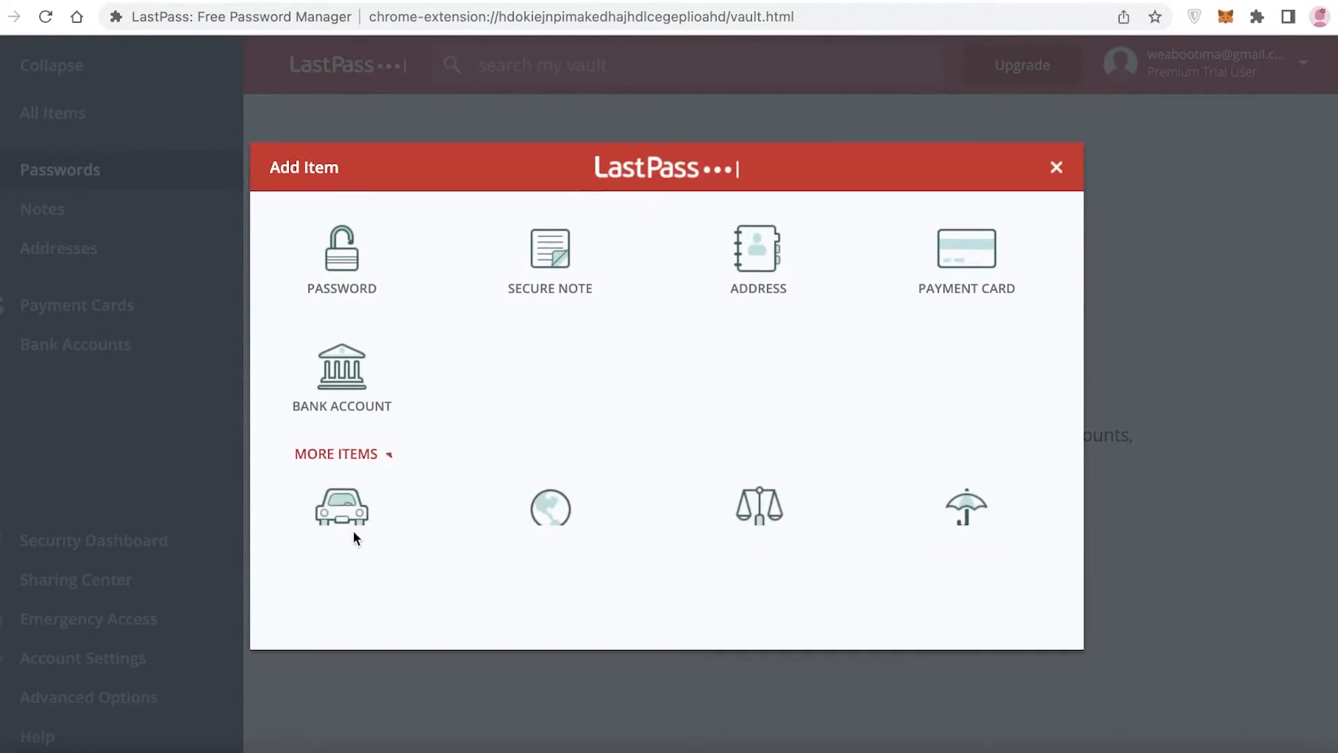
pyautogui.click(336, 453)
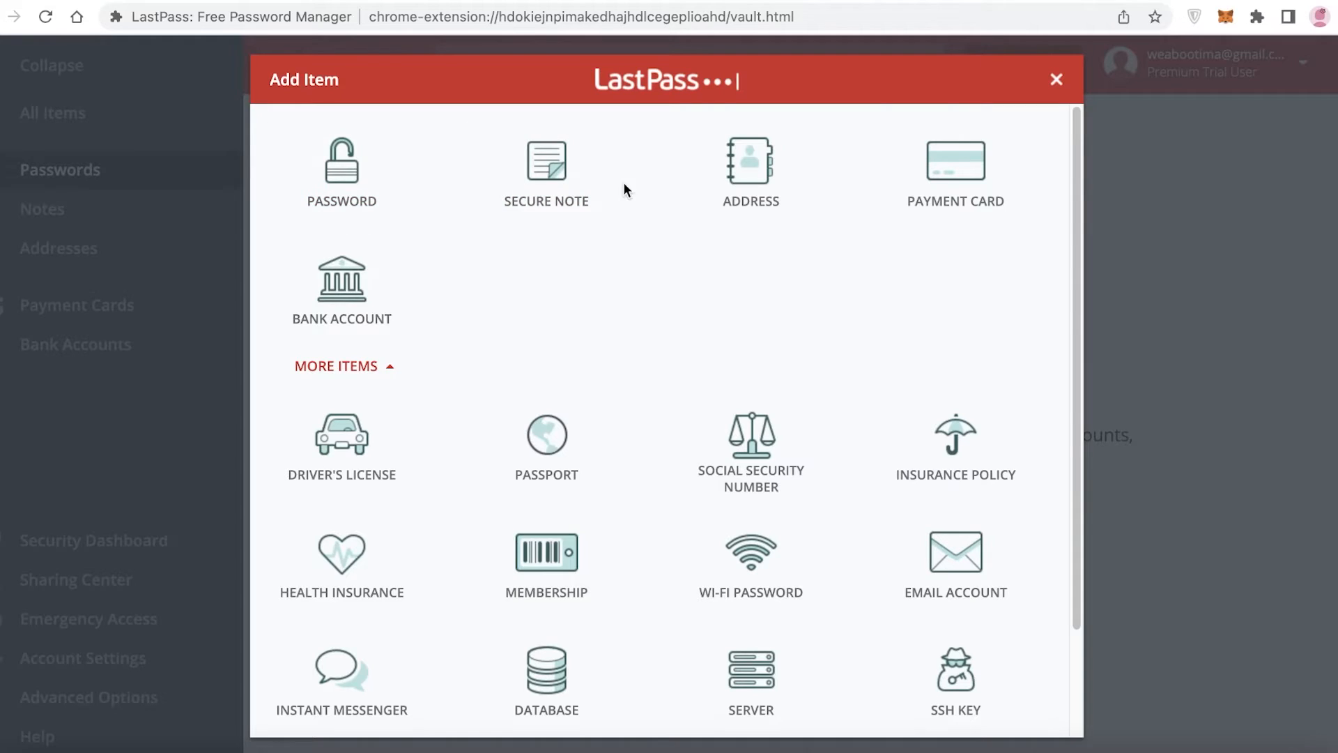
pyautogui.moveTo(341, 290)
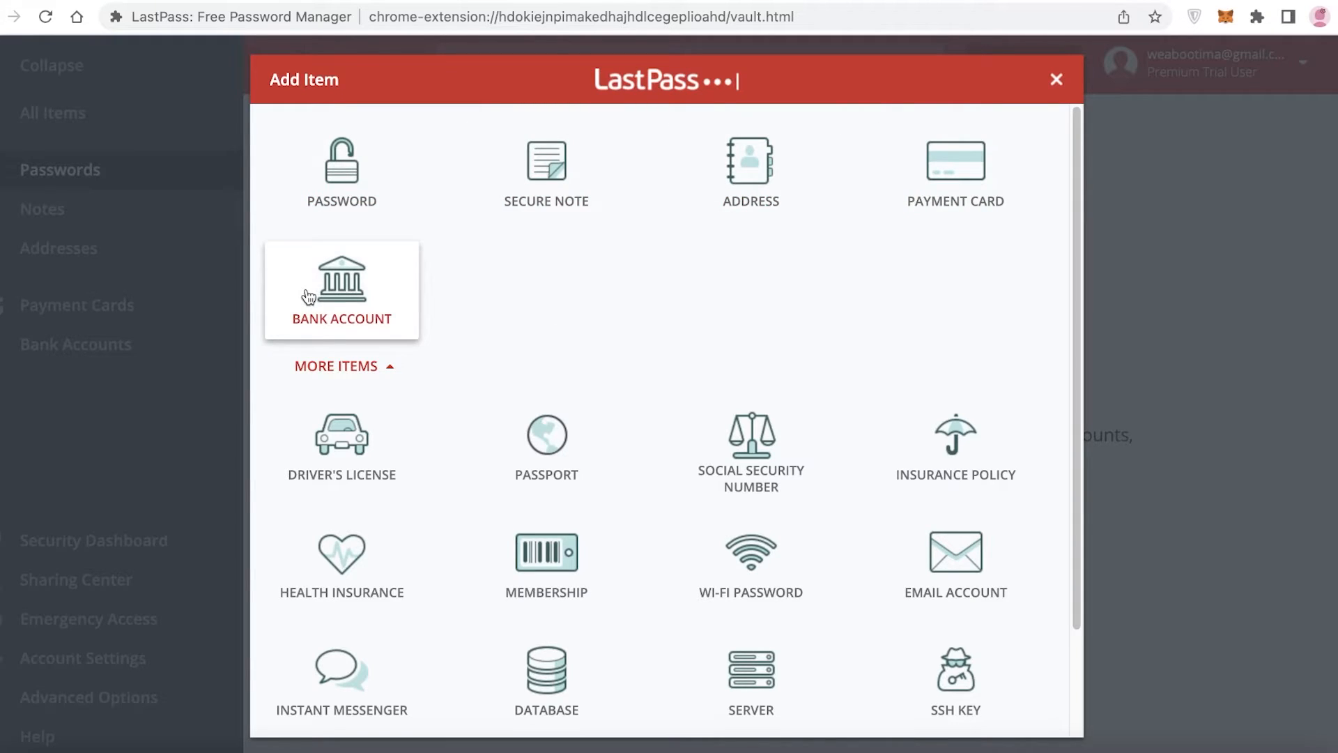
pyautogui.scroll(-3)
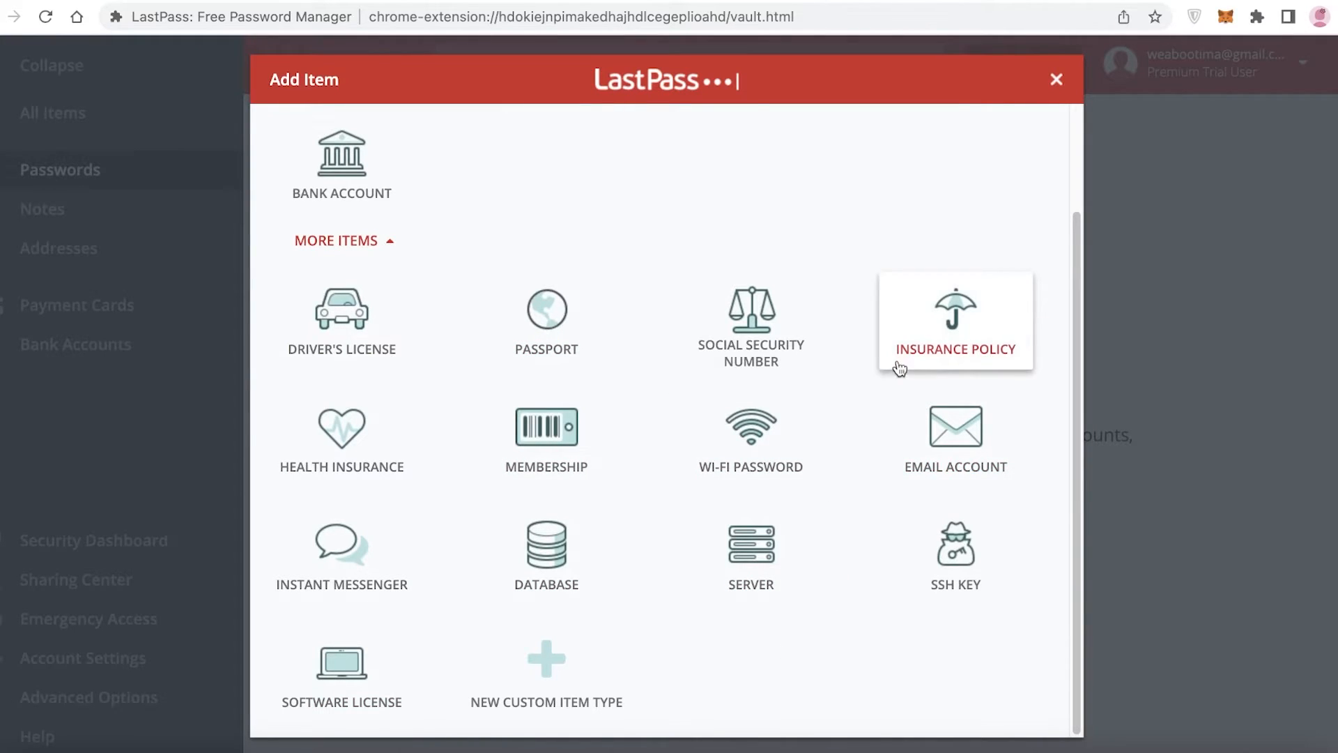
pyautogui.moveTo(632, 196)
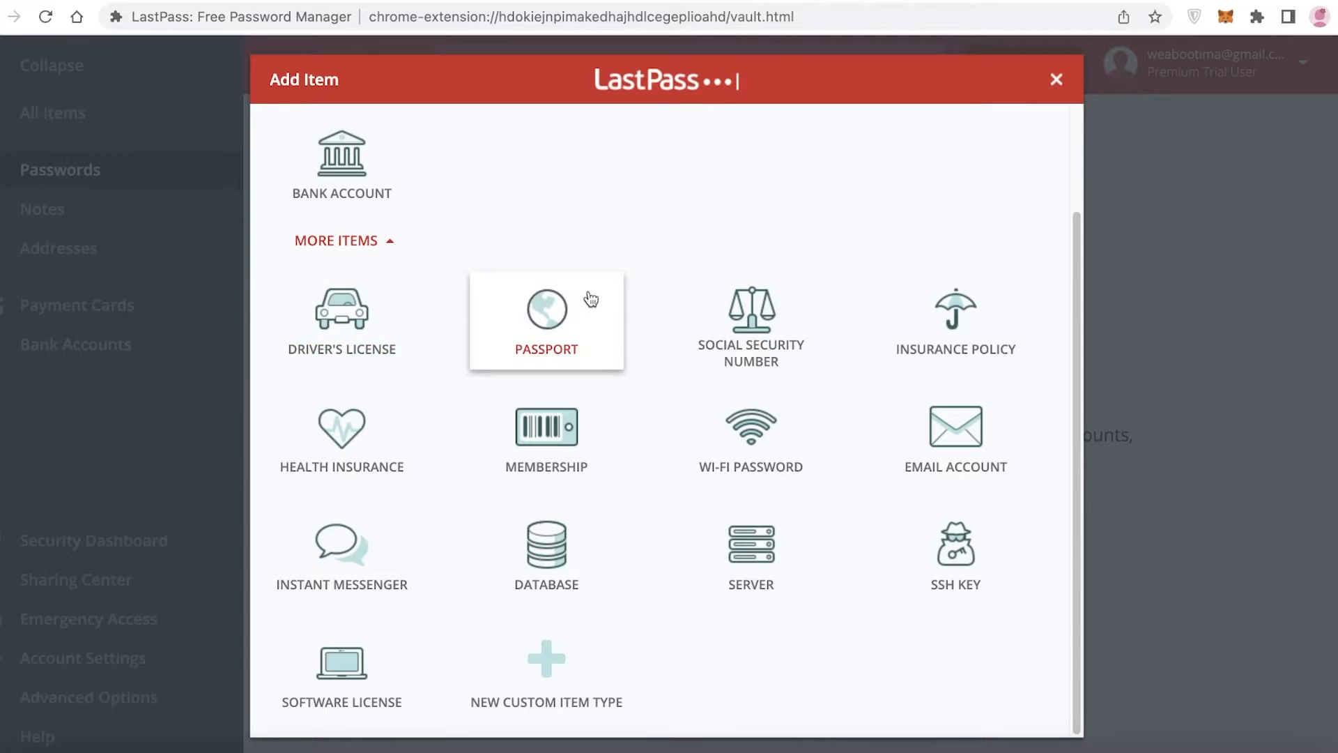
pyautogui.moveTo(978, 276)
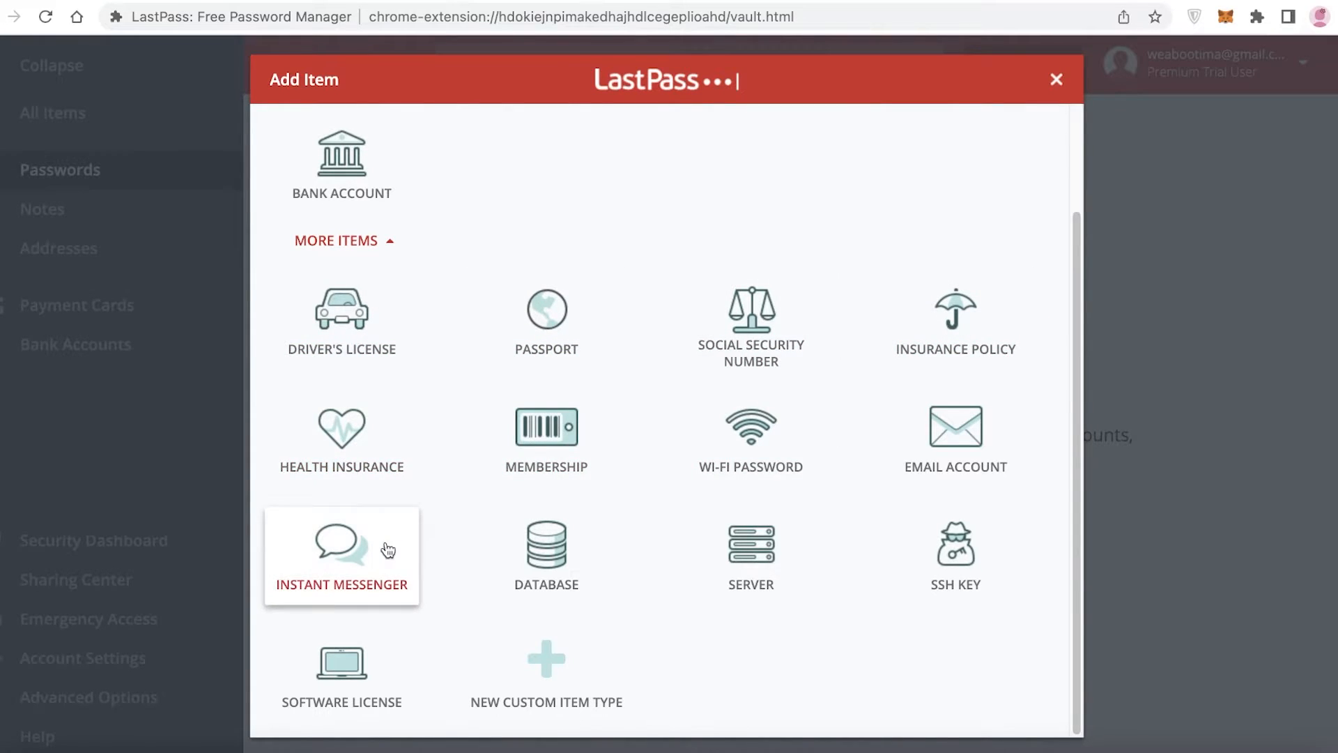
pyautogui.scroll(3)
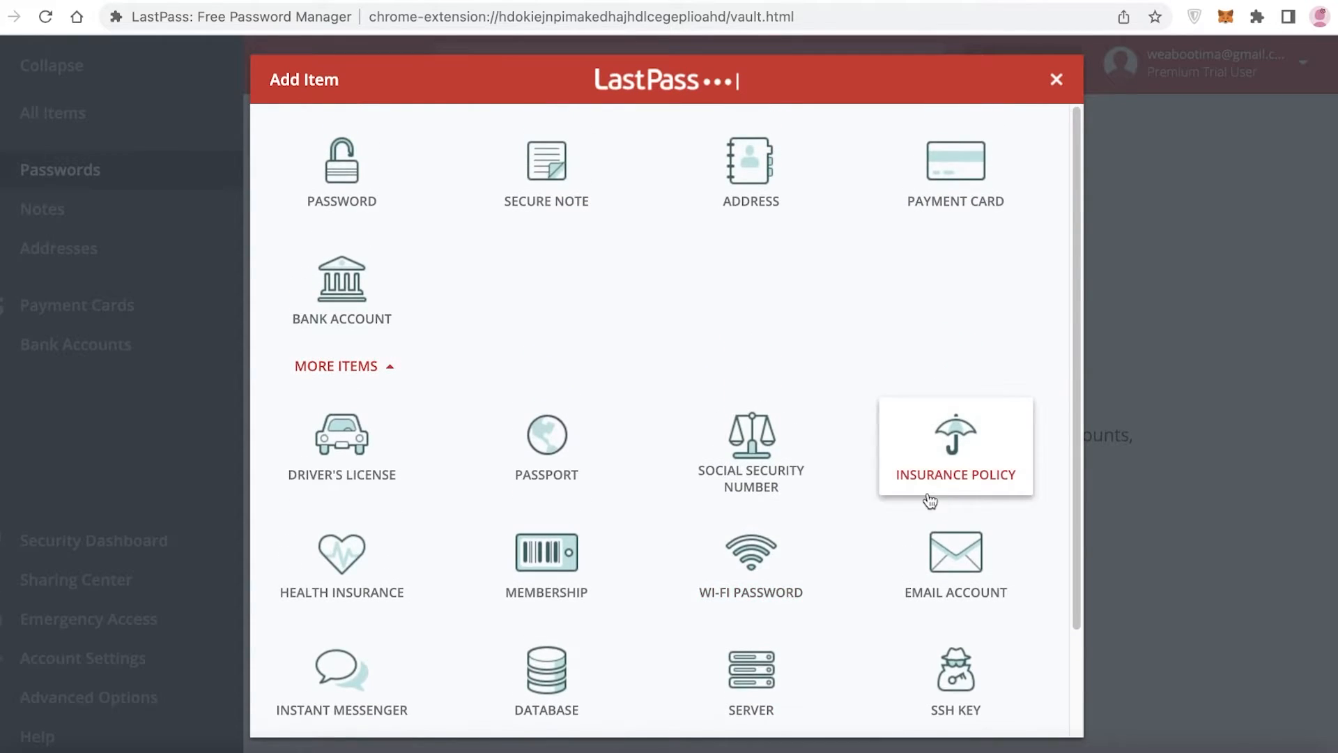
pyautogui.scroll(-3)
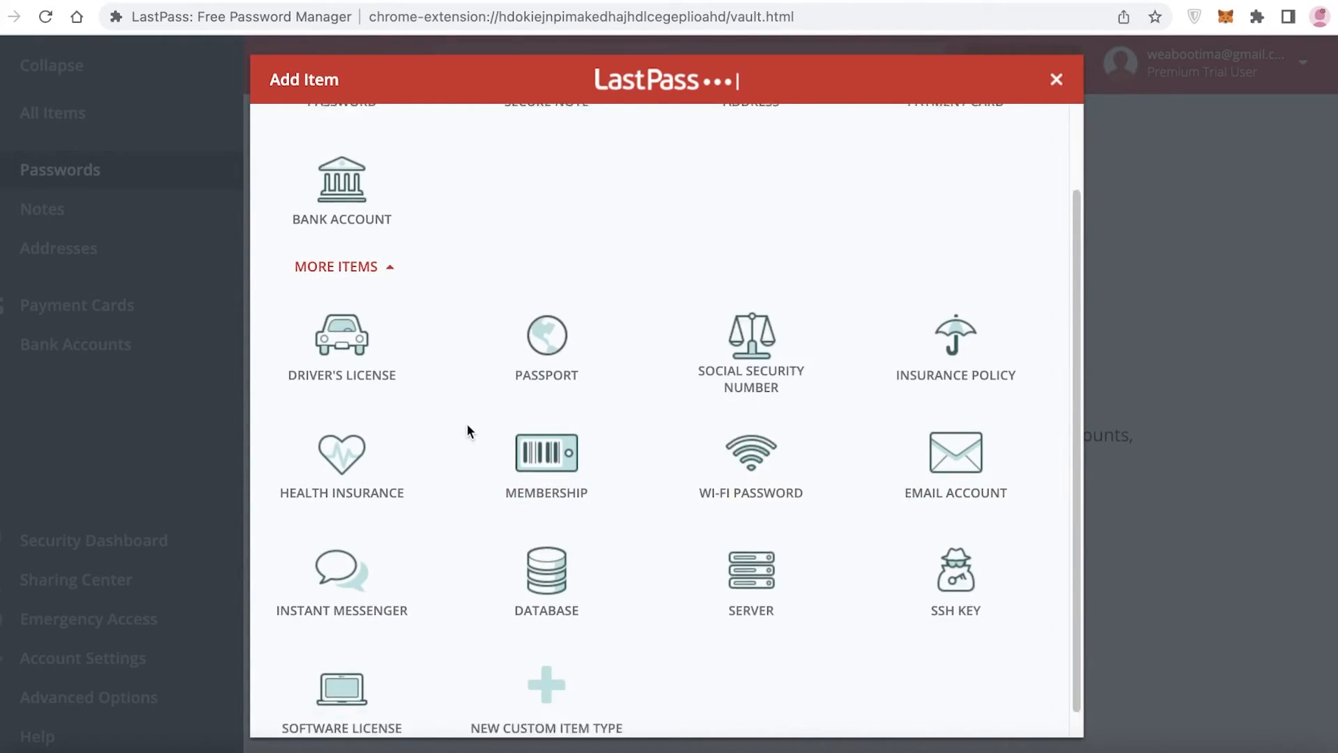
pyautogui.scroll(3)
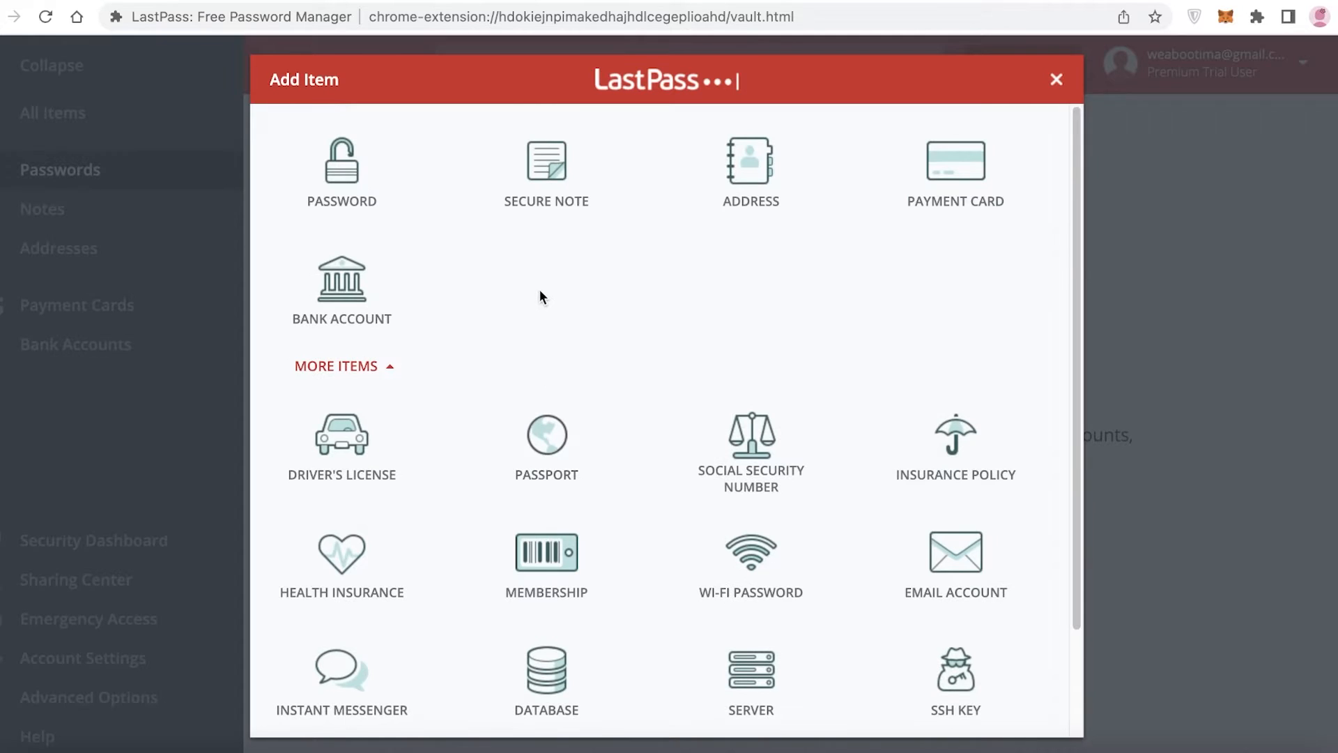
pyautogui.moveTo(484, 310)
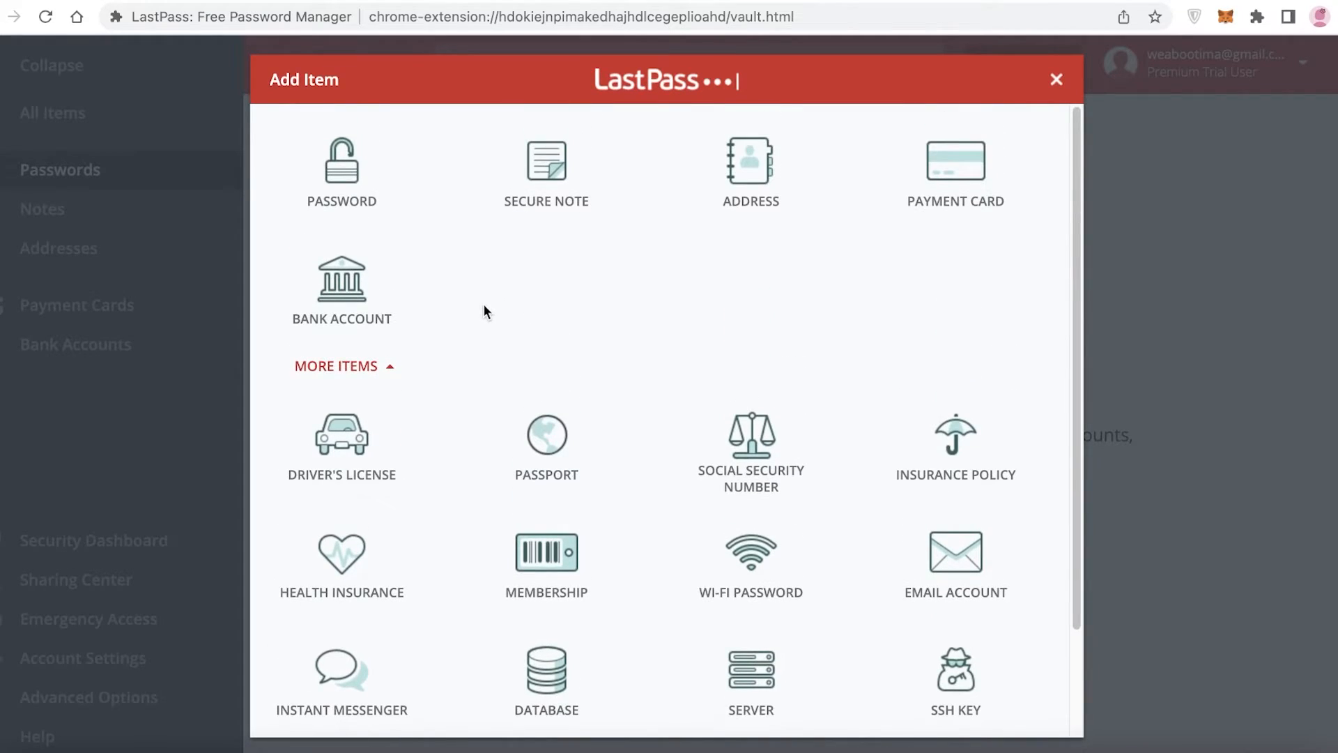
pyautogui.click(341, 170)
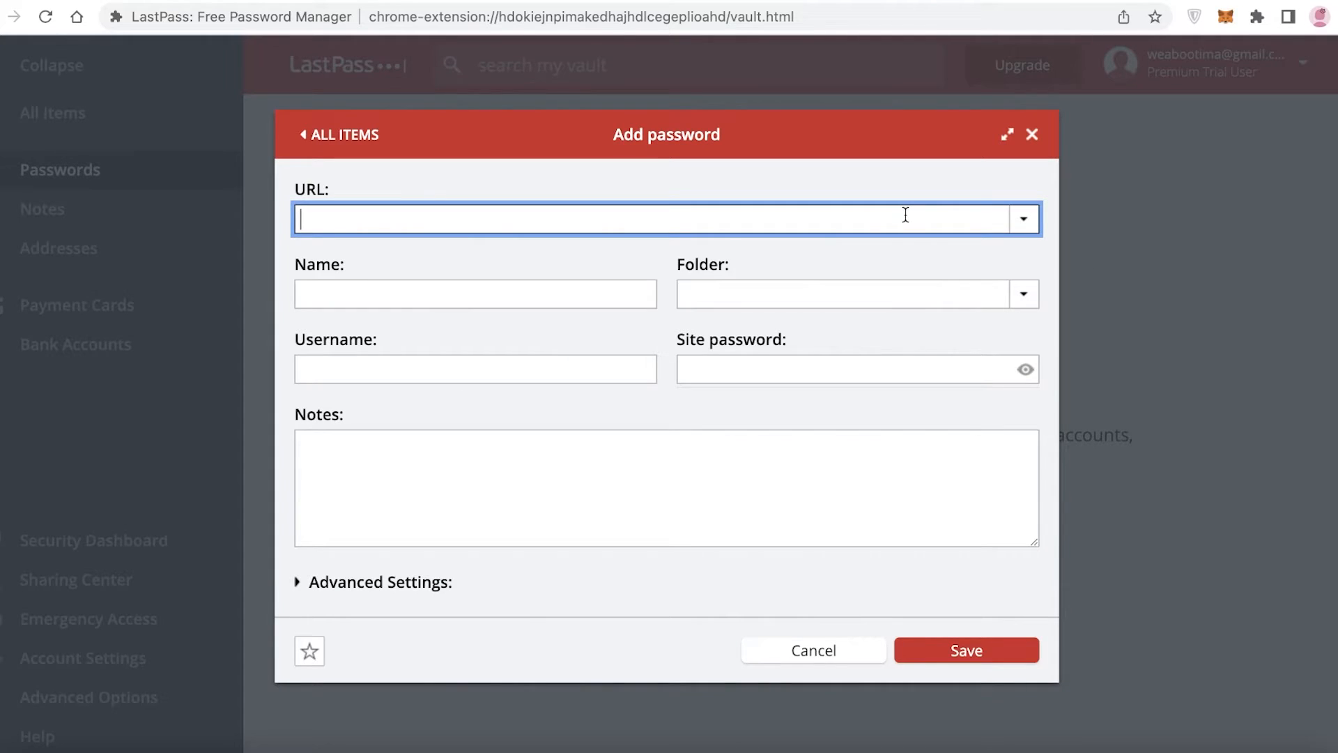
pyautogui.moveTo(671, 212)
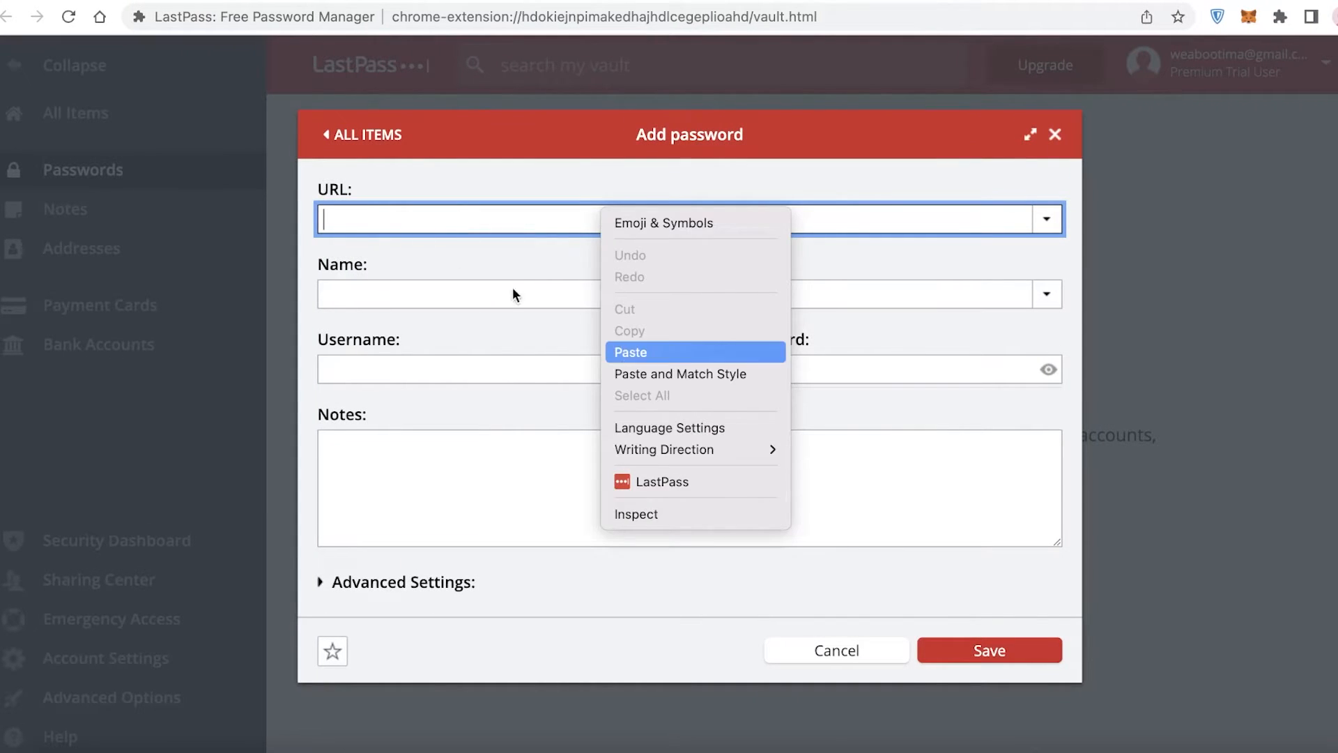
pyautogui.click(630, 351)
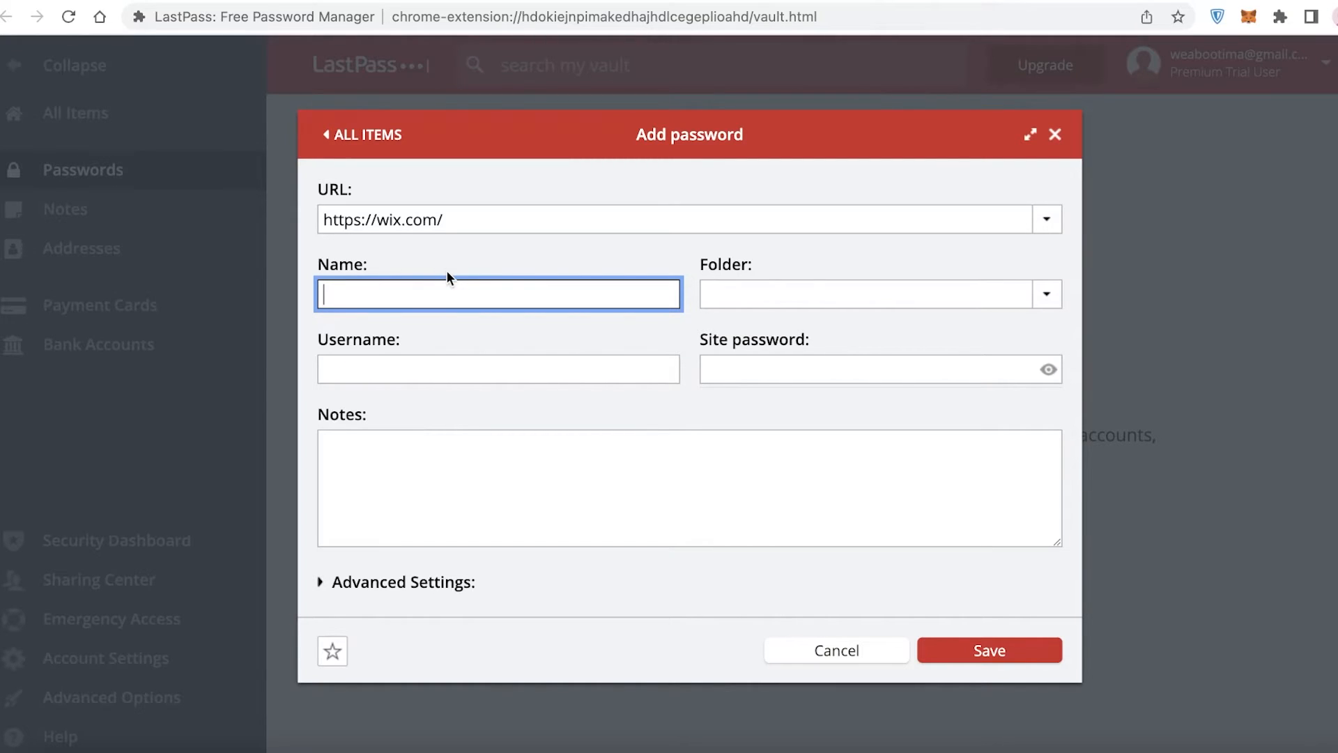
pyautogui.moveTo(529, 343)
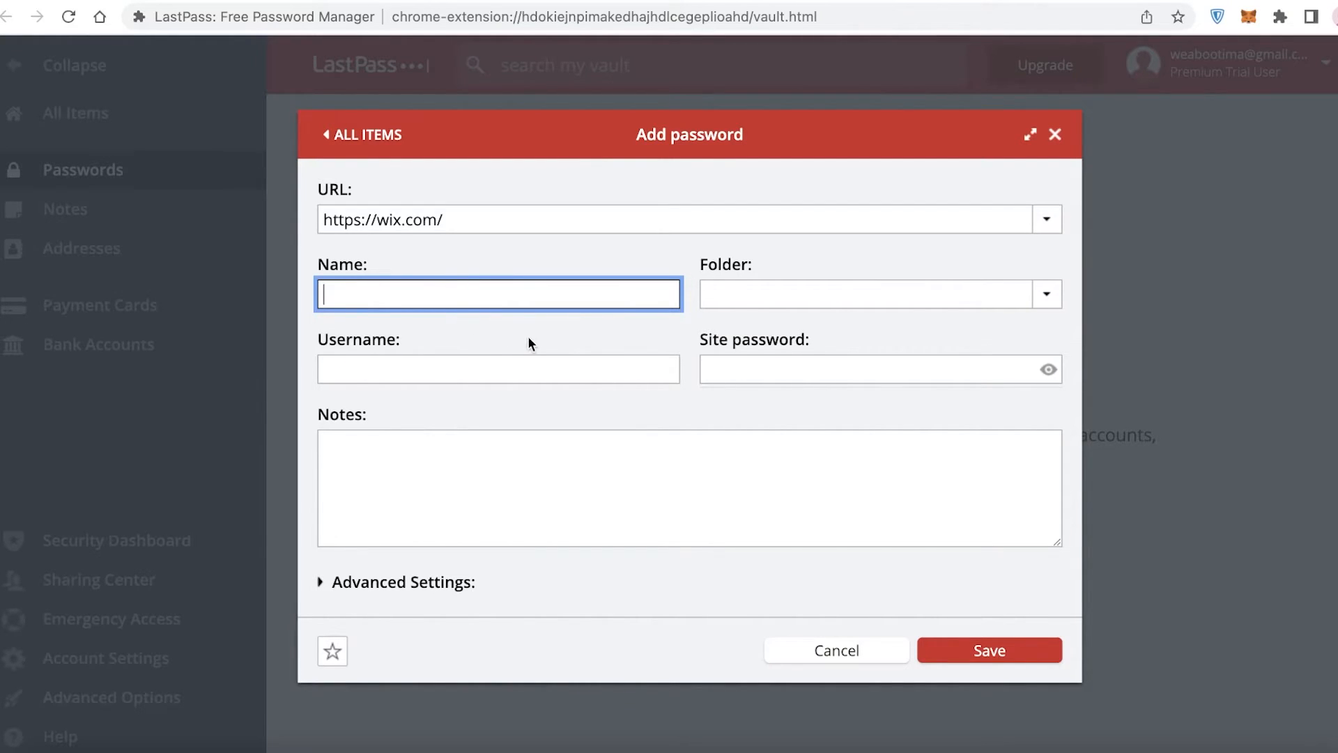
pyautogui.click(880, 294)
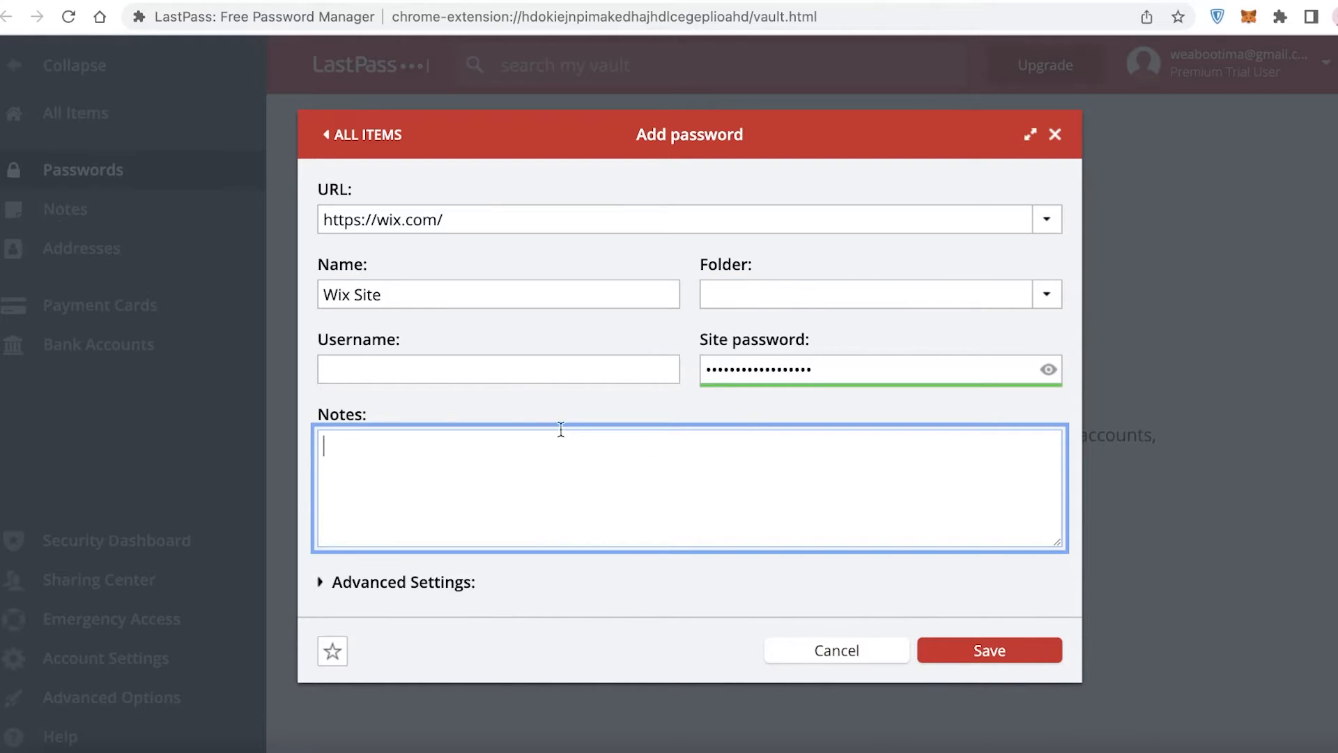
pyautogui.moveTo(902, 273)
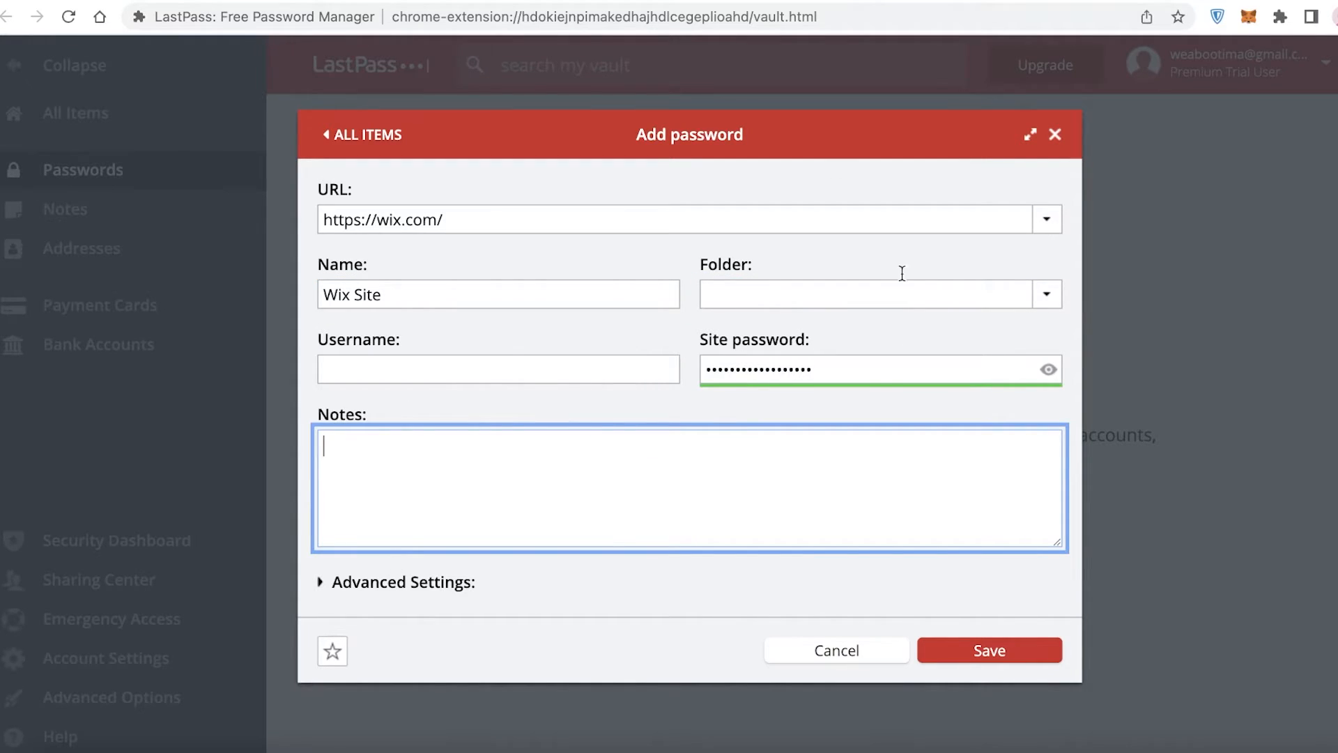
pyautogui.click(402, 581)
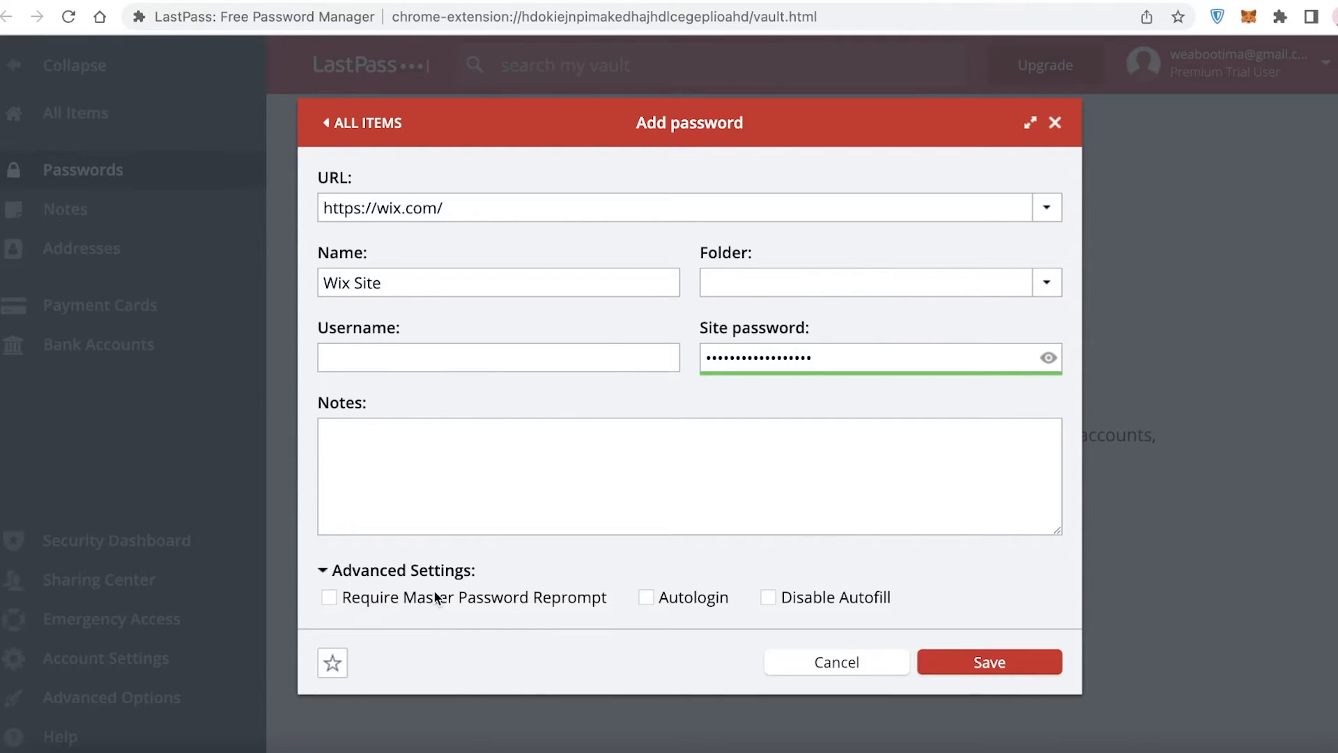
pyautogui.moveTo(490, 564)
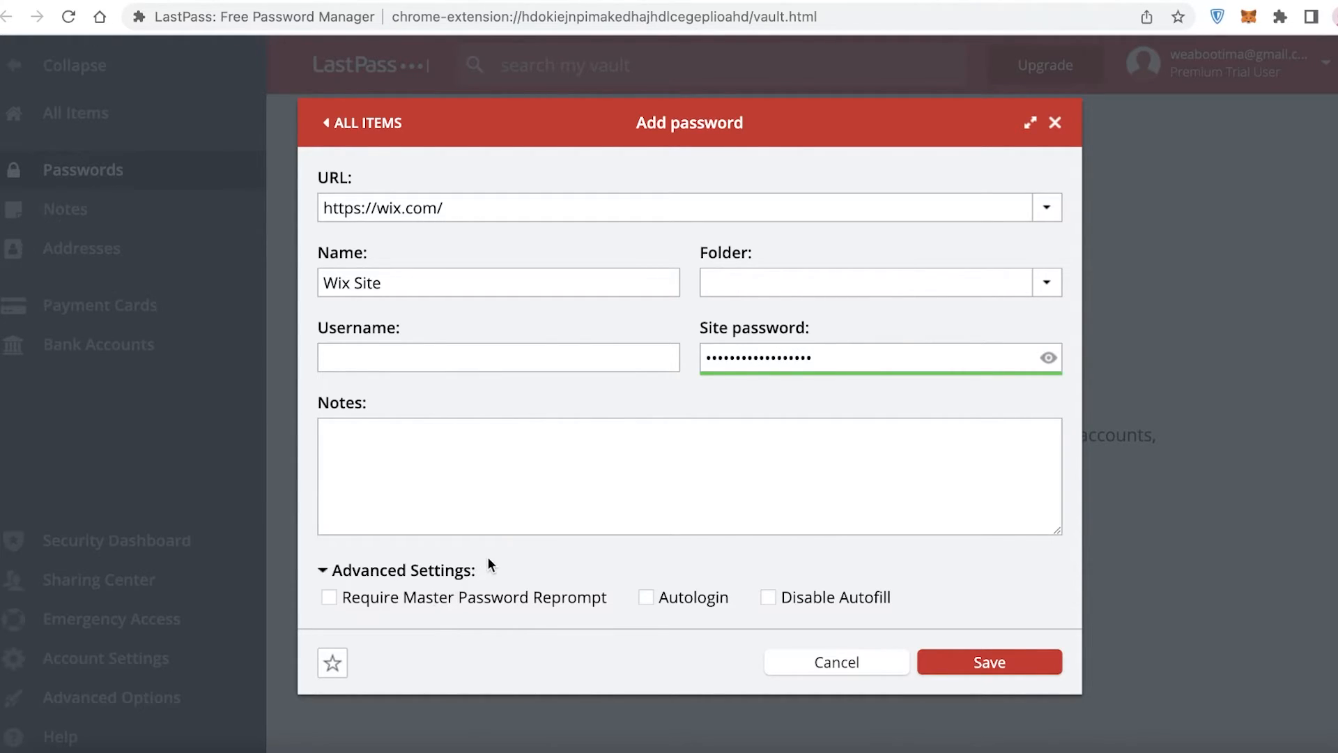
pyautogui.moveTo(523, 595)
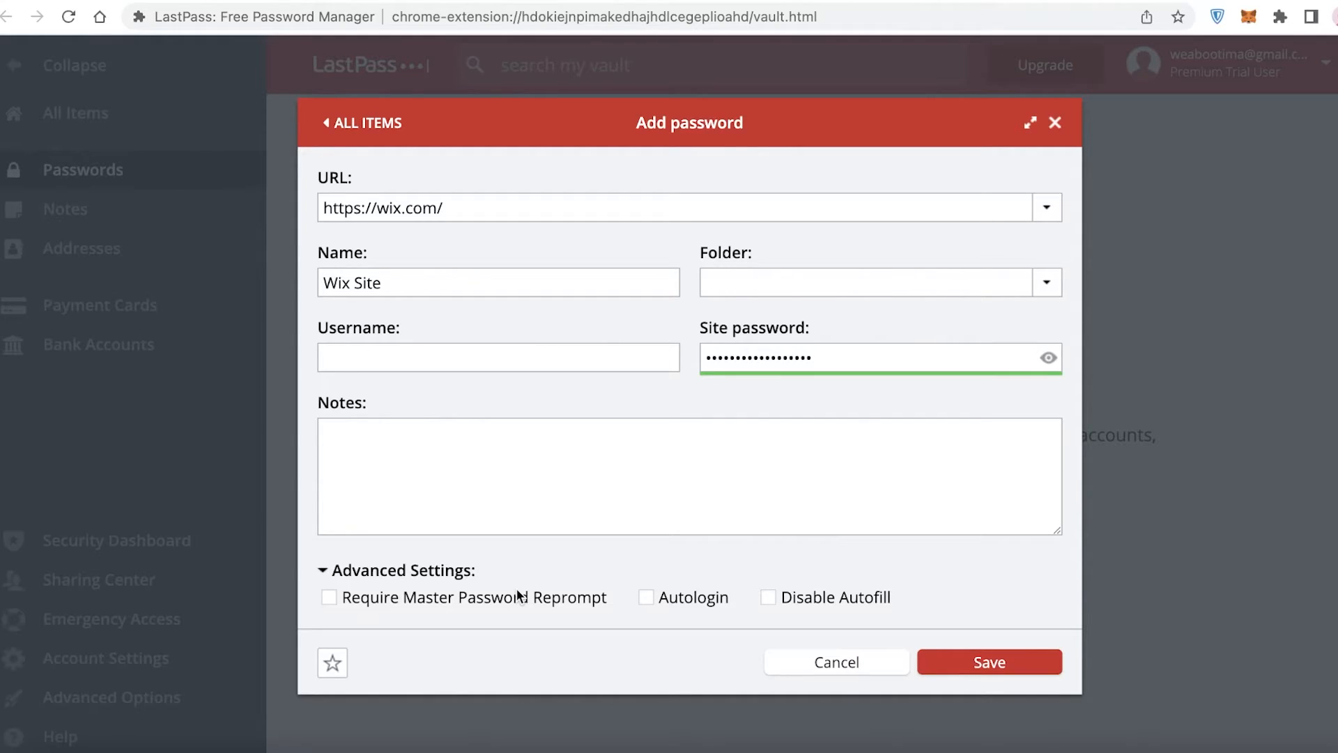
pyautogui.moveTo(535, 596)
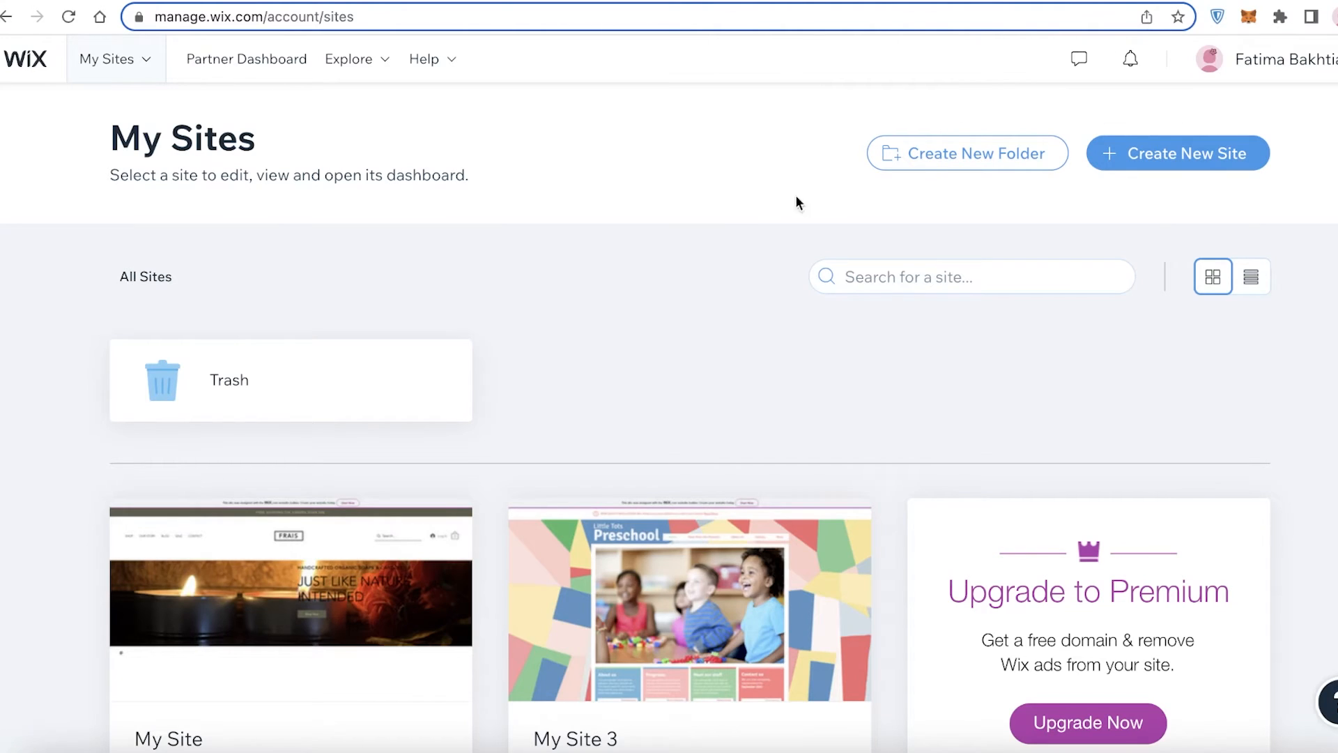
pyautogui.moveTo(598, 265)
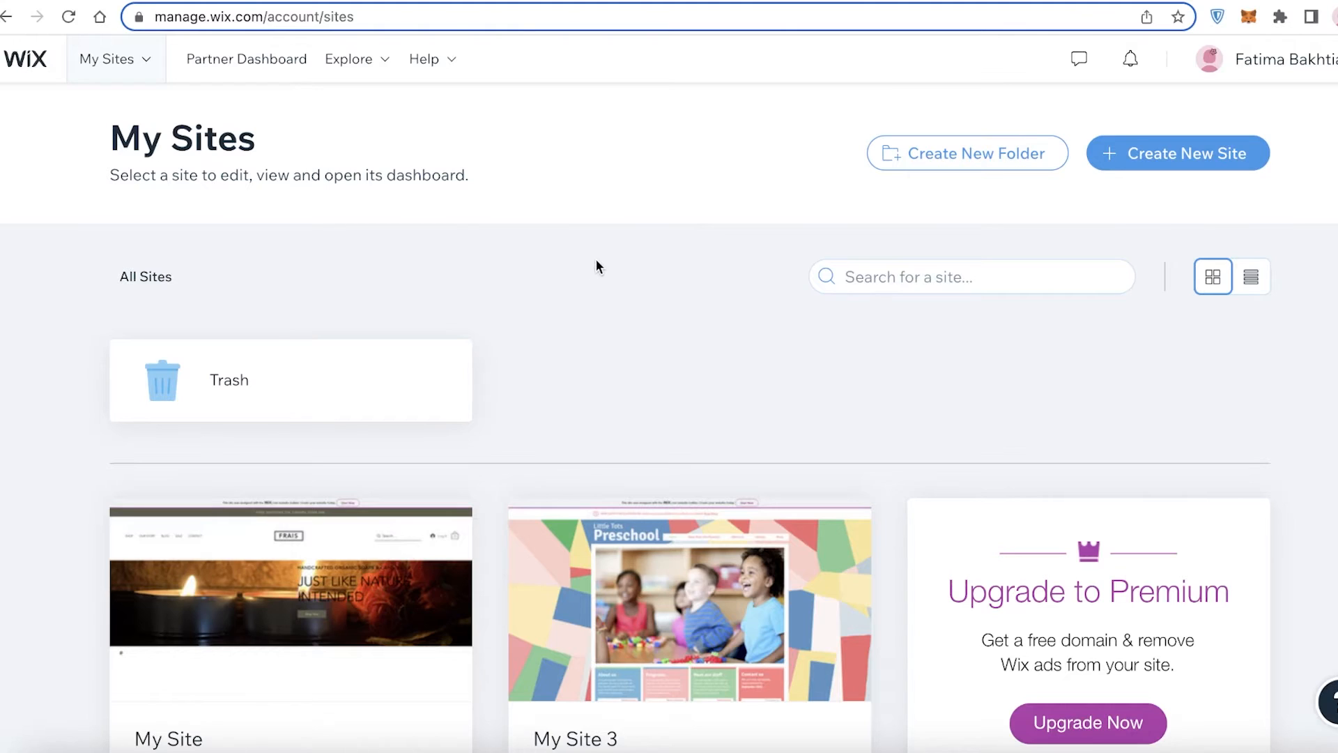
pyautogui.moveTo(770, 326)
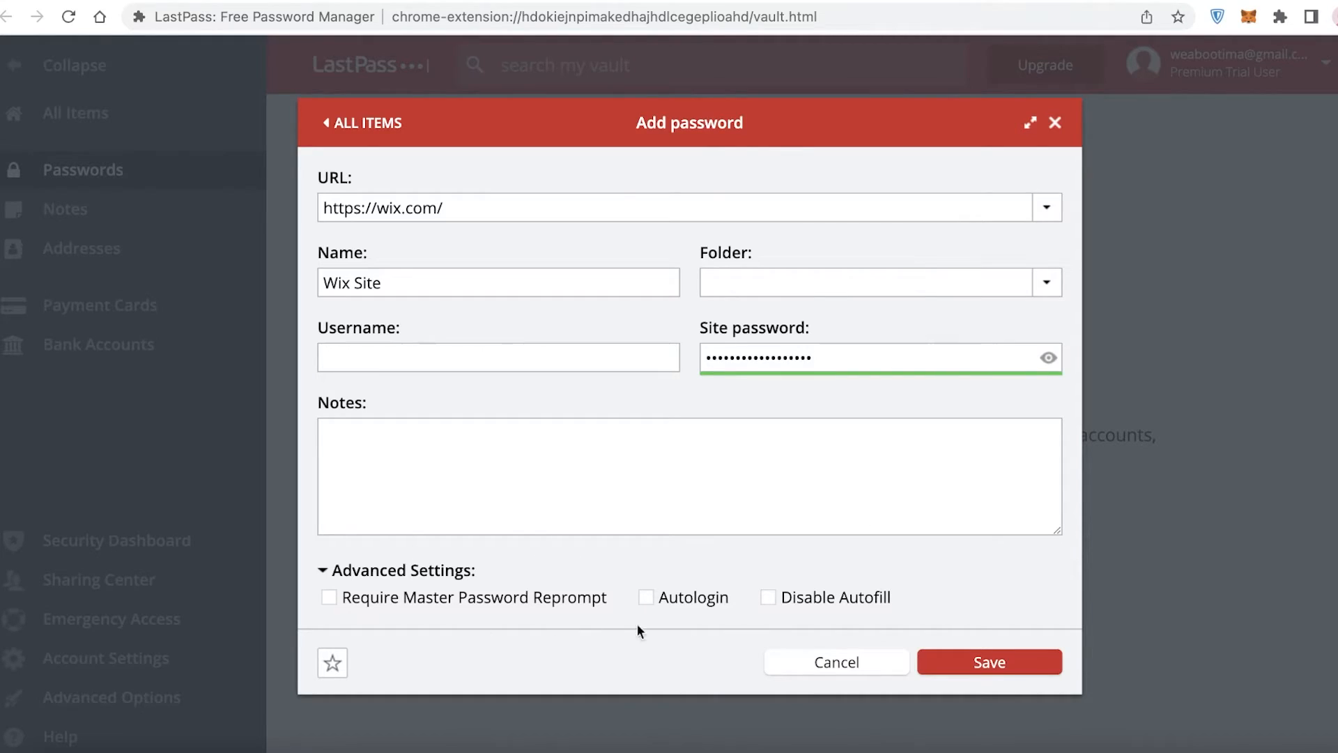
pyautogui.moveTo(729, 608)
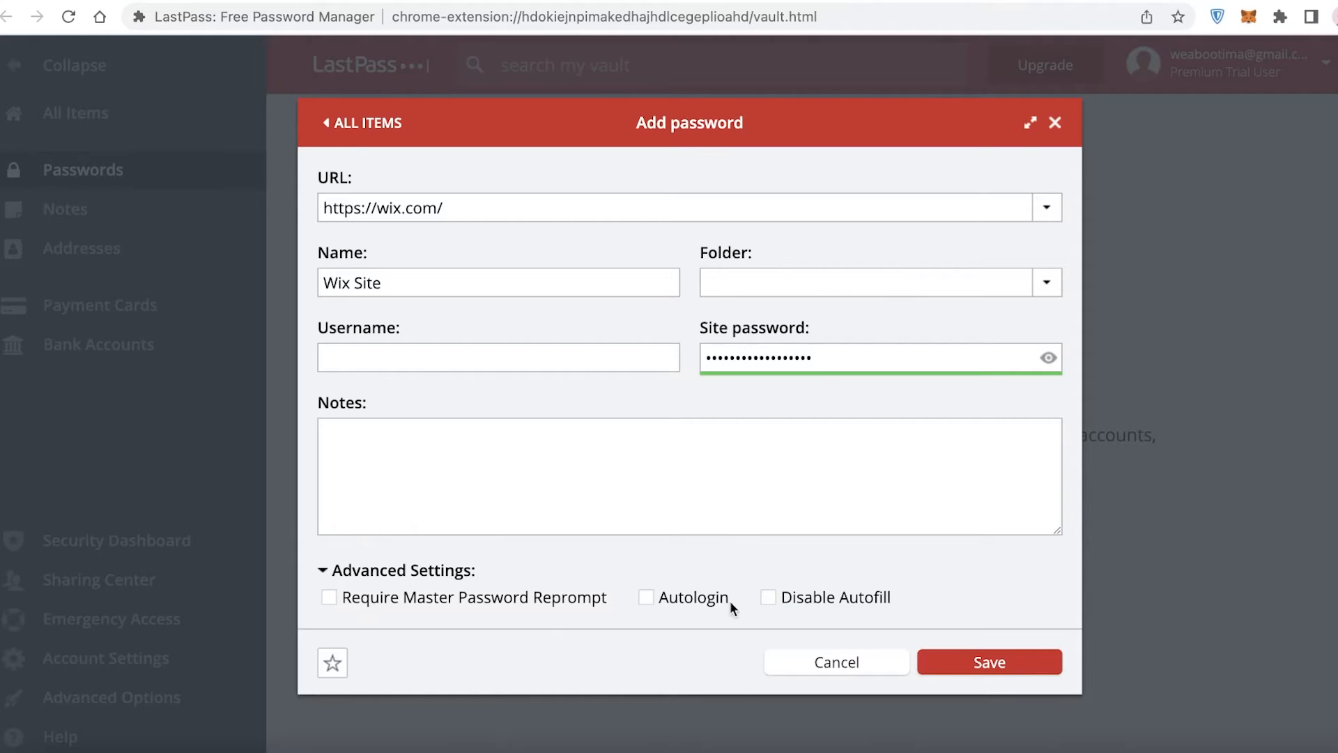
# Save the Wix Site entry to the vault and move to the secure Notes section.
pyautogui.click(989, 660)
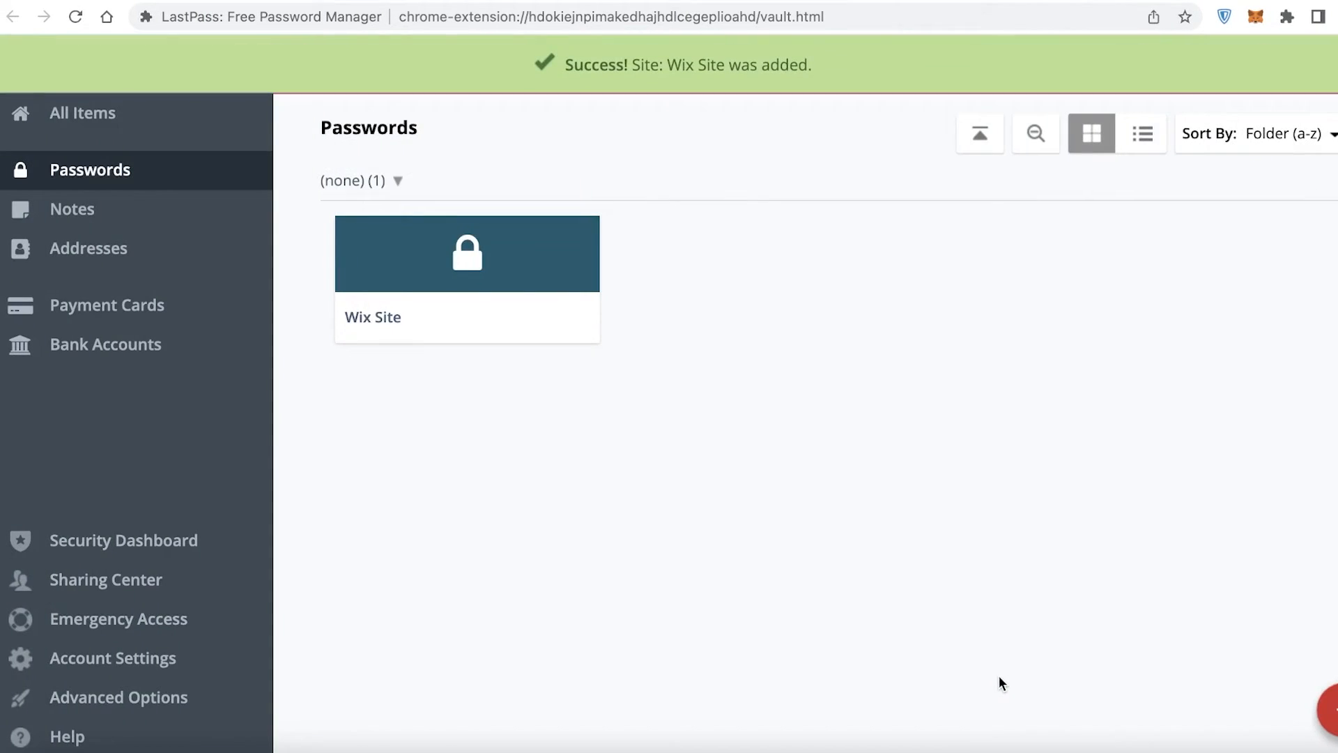
pyautogui.moveTo(467, 252)
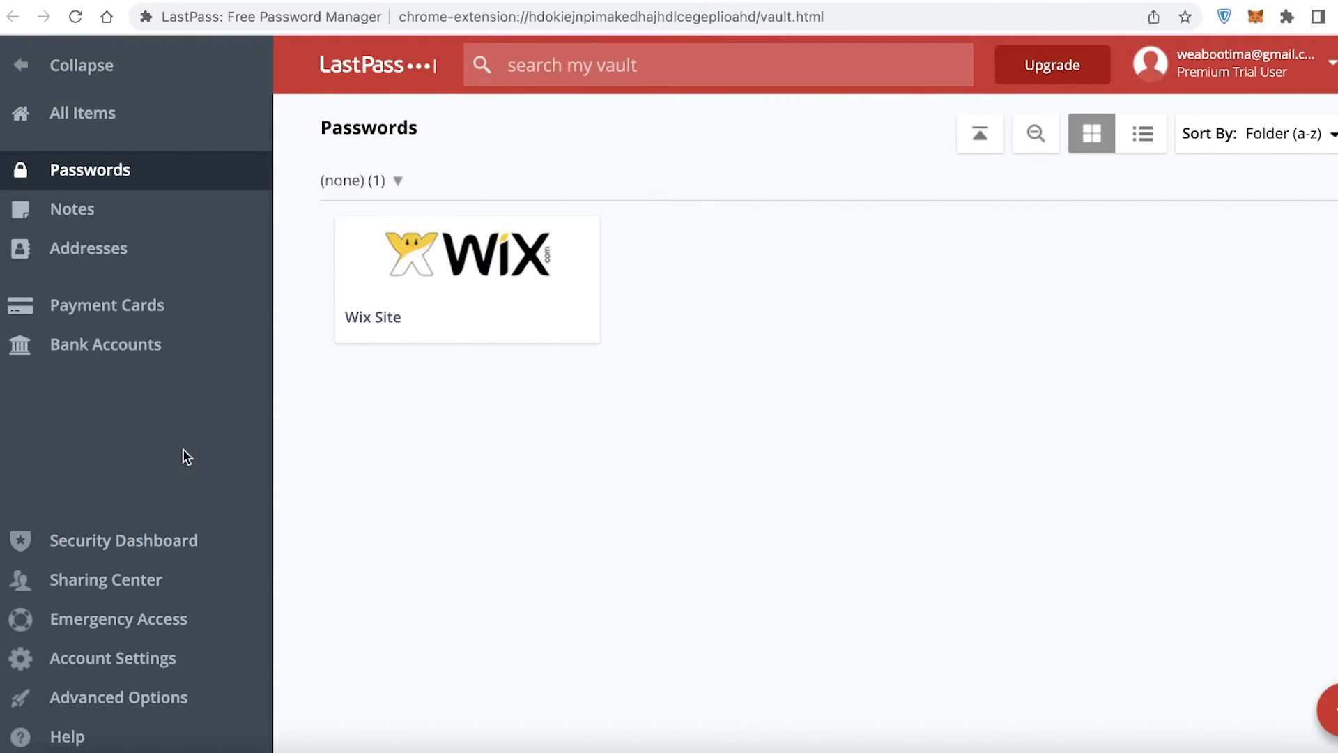
pyautogui.click(1303, 709)
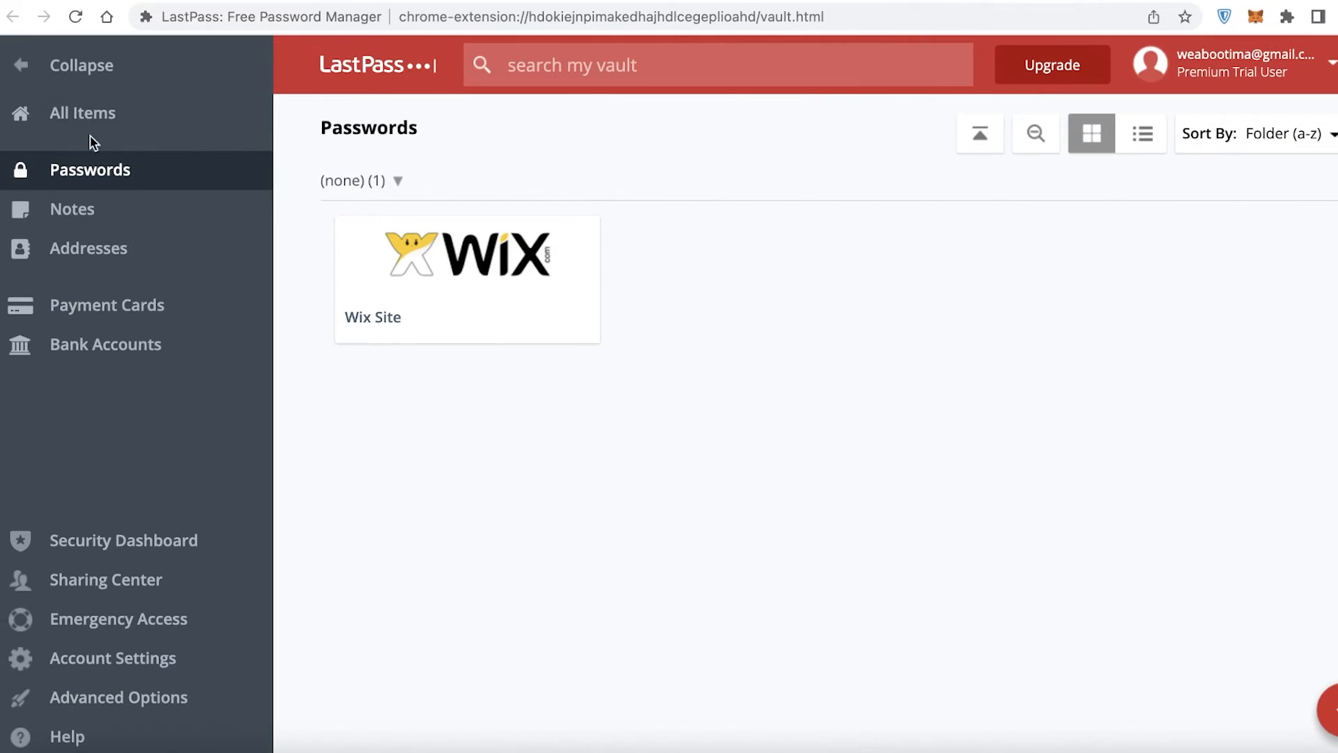
pyautogui.click(71, 208)
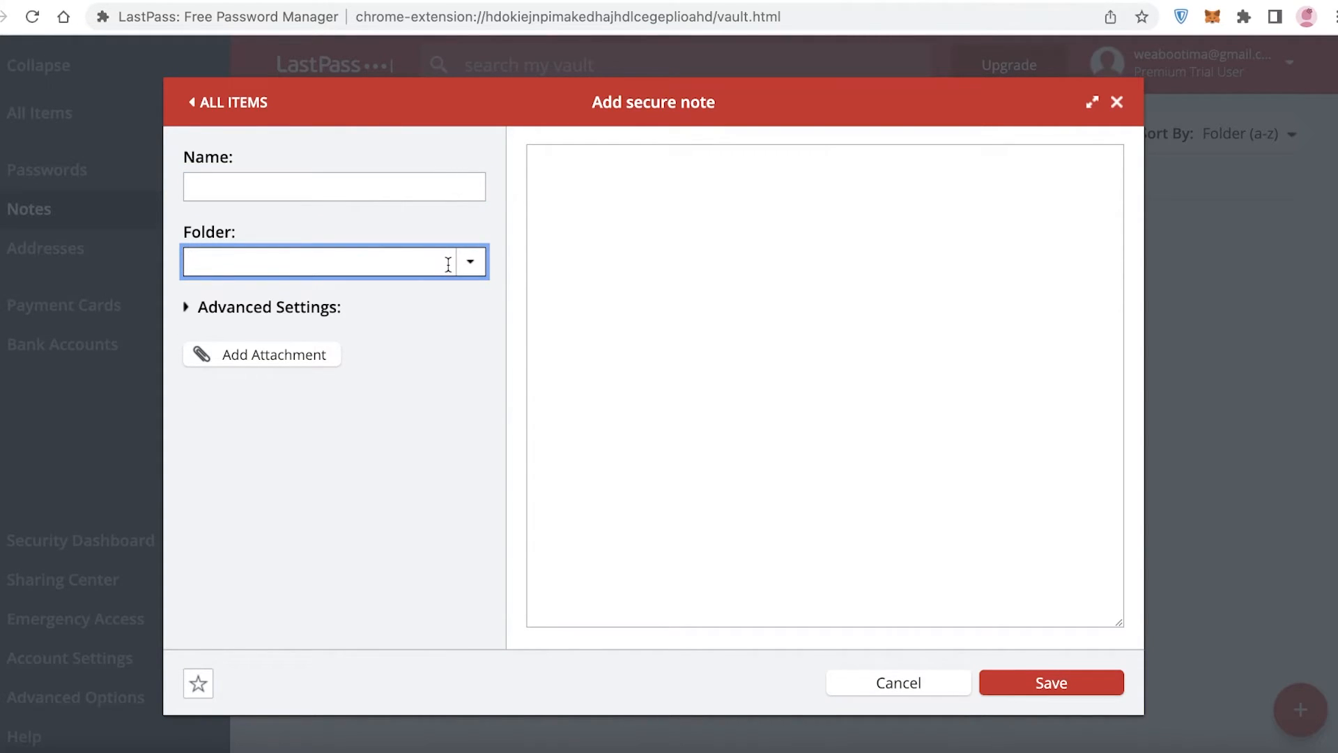
# Save a secure note named Sample in the Personal Notes folder with its note text.
pyautogui.write('Personal Notes')
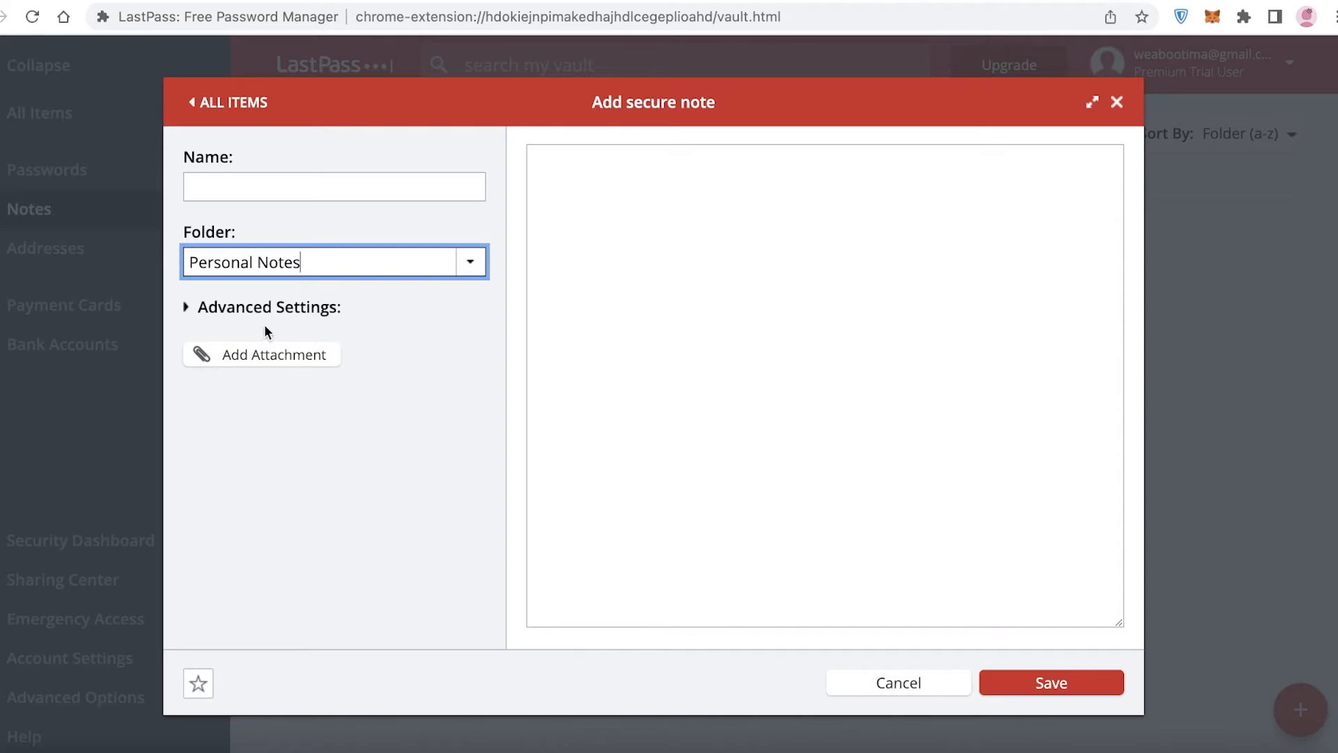
pyautogui.click(333, 185)
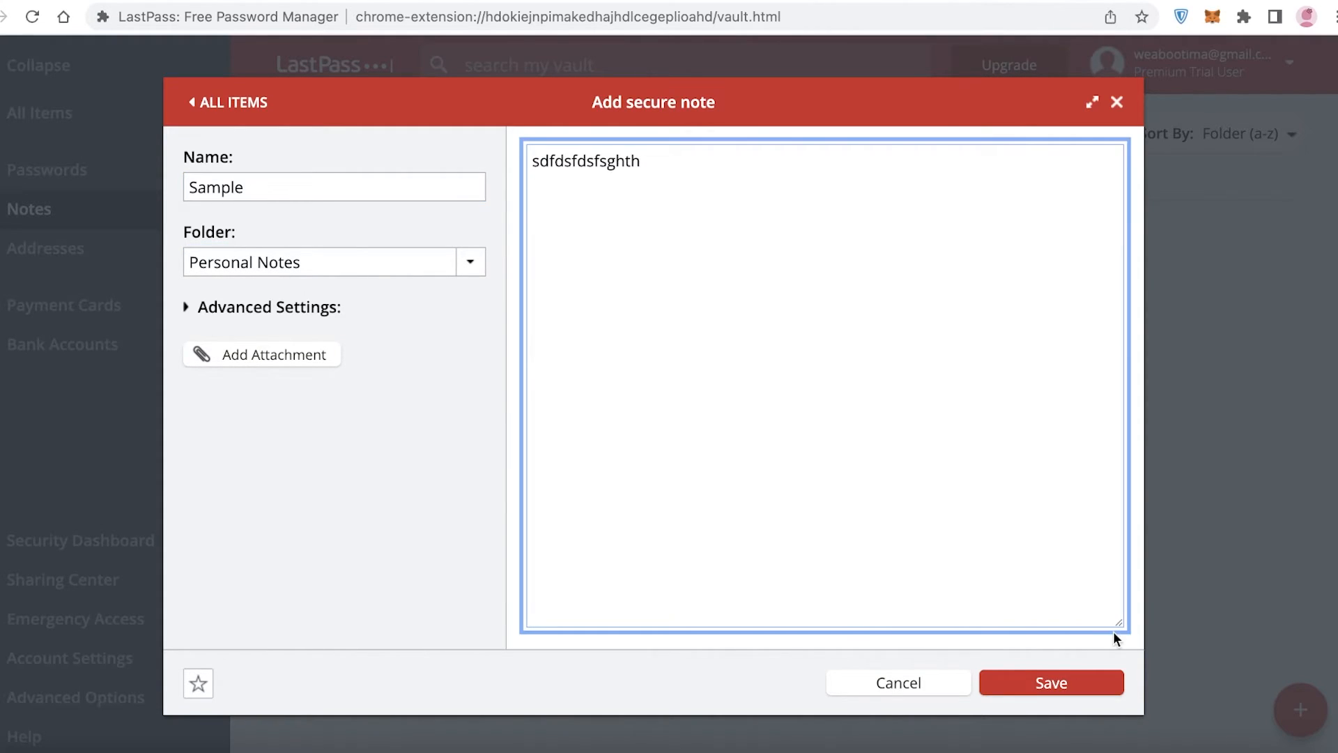
pyautogui.moveTo(1051, 682)
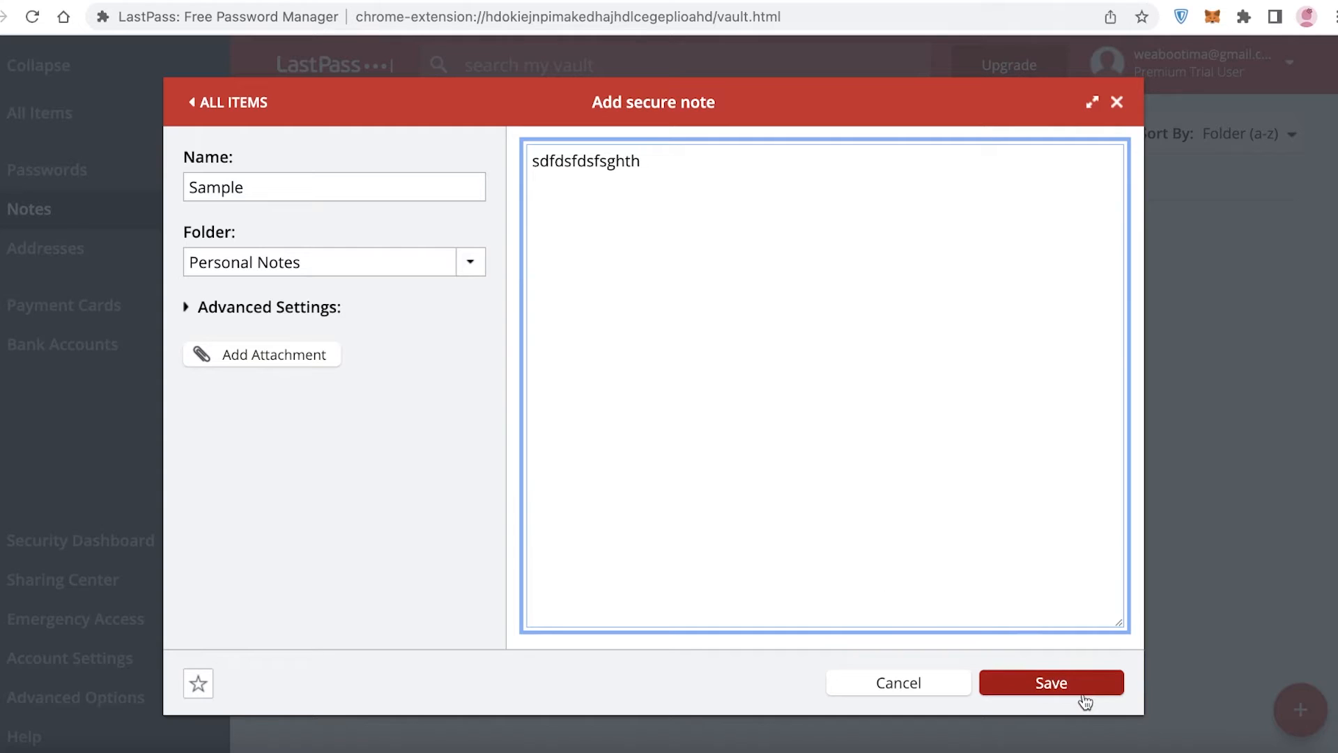
pyautogui.click(1051, 682)
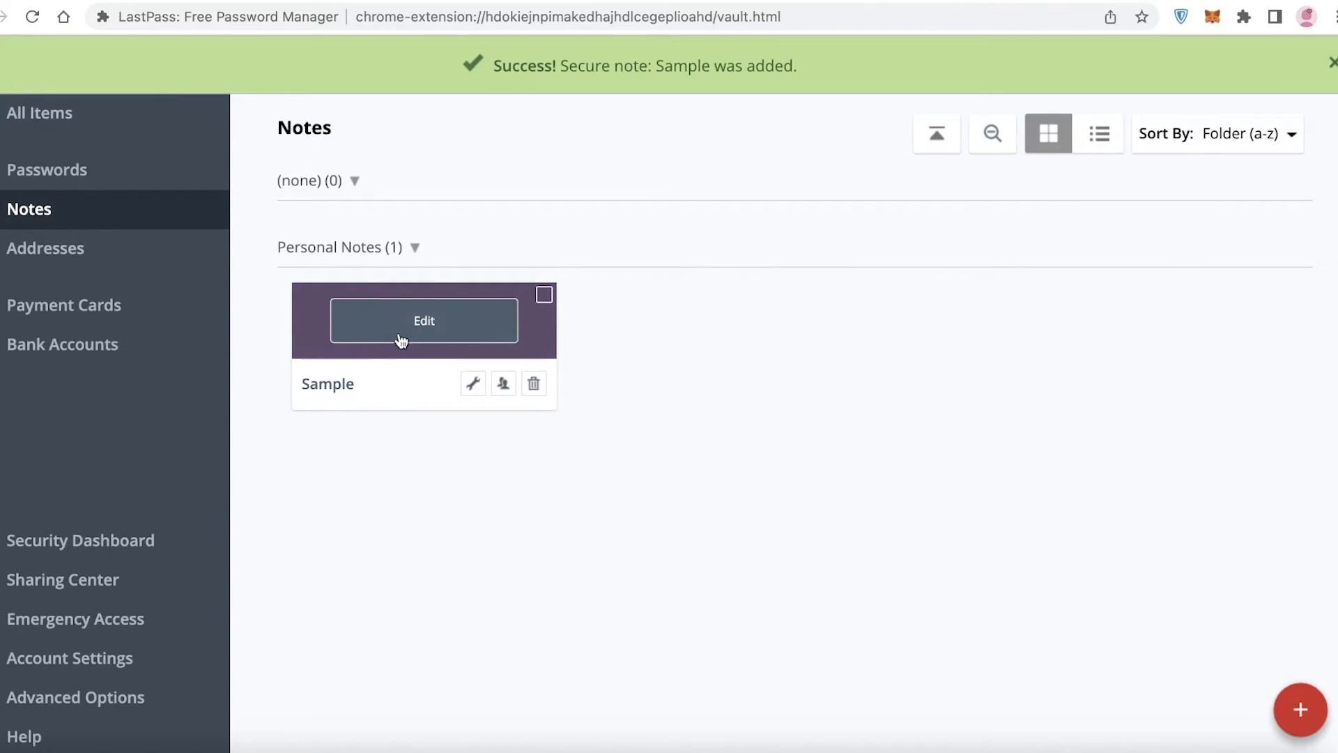
pyautogui.moveTo(504, 372)
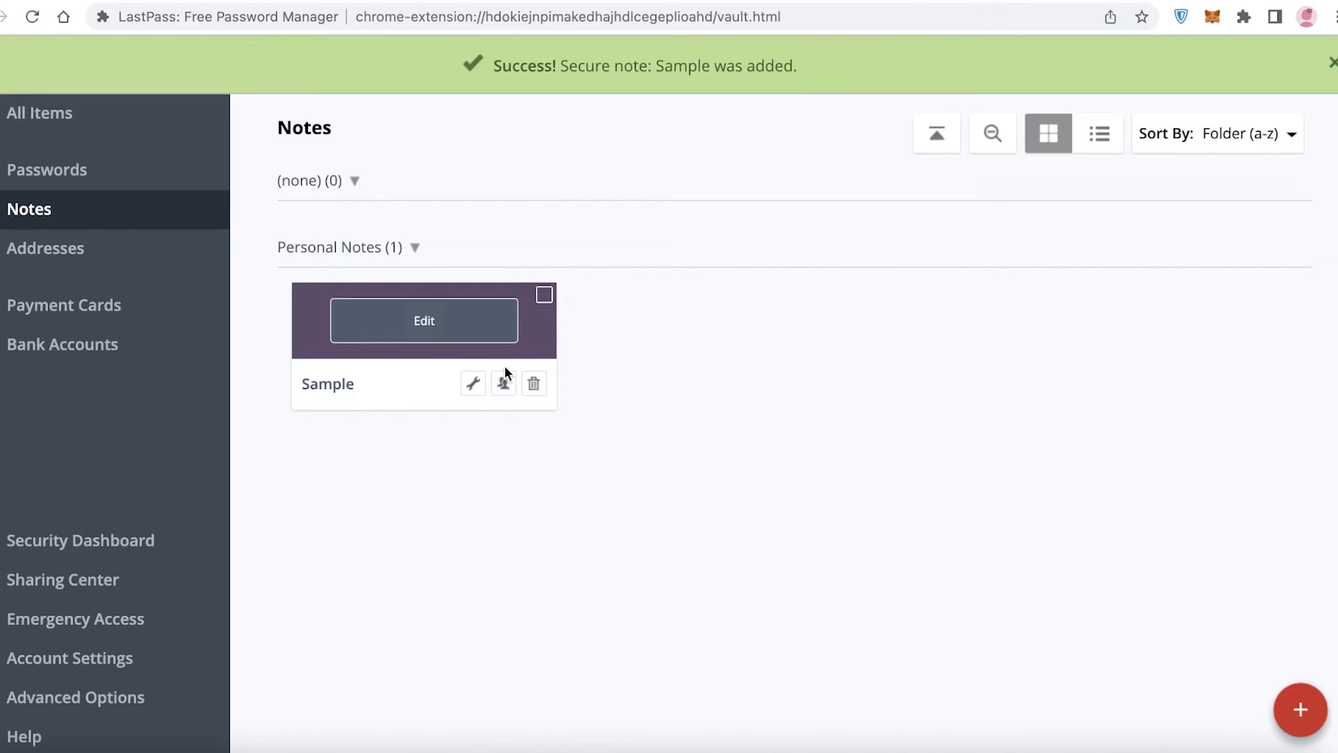
pyautogui.click(423, 321)
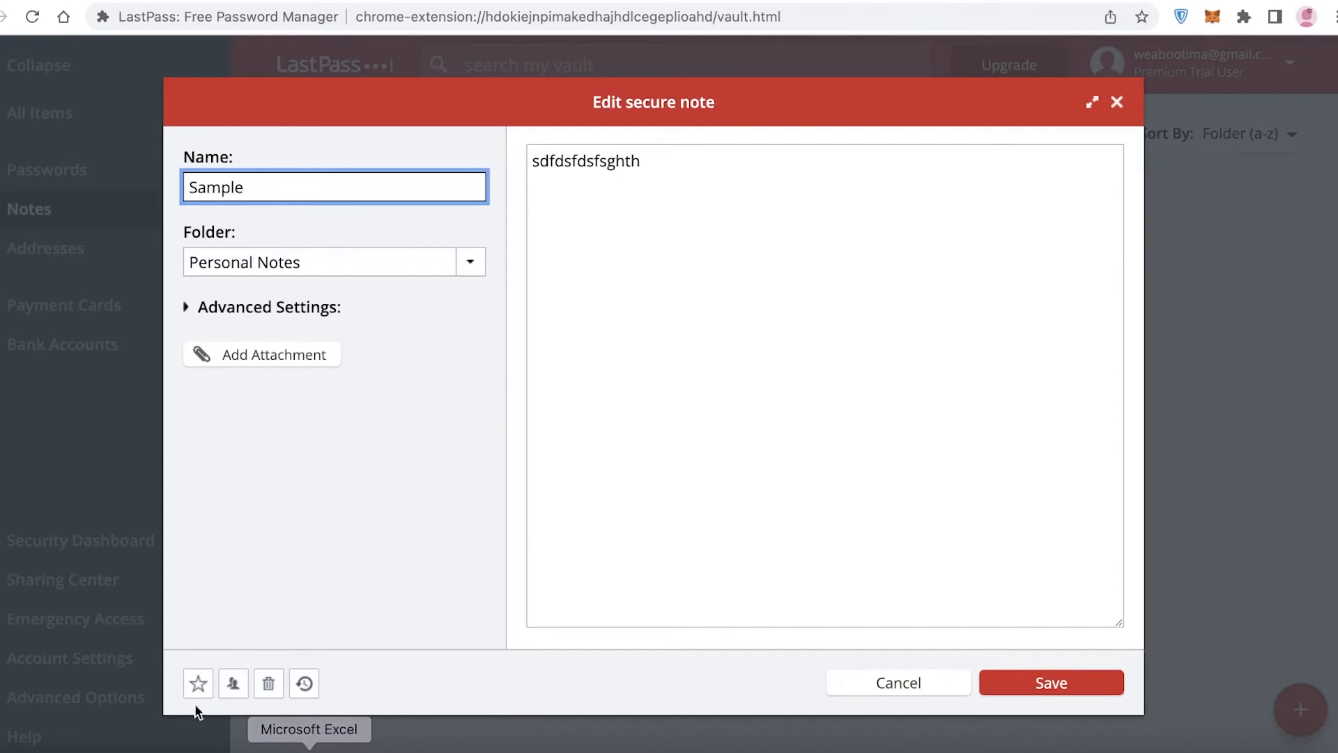
pyautogui.moveTo(232, 683)
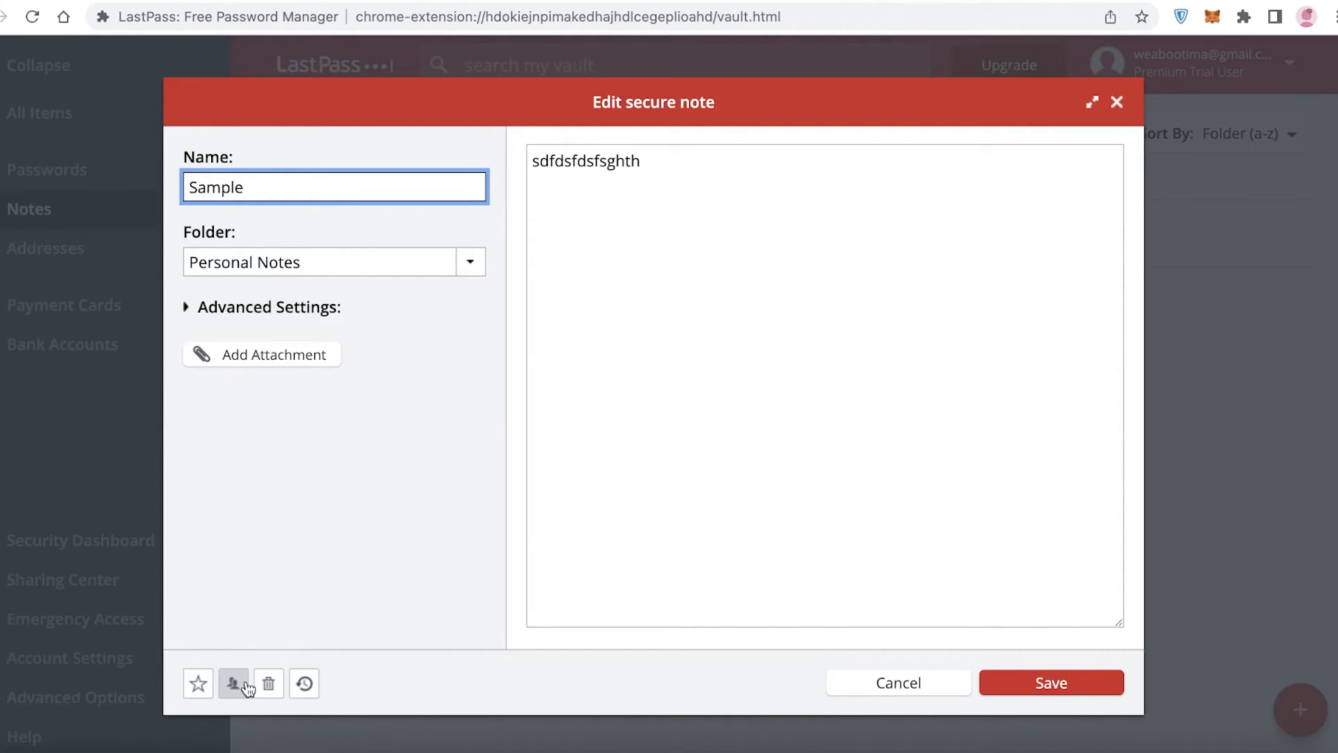
pyautogui.moveTo(304, 683)
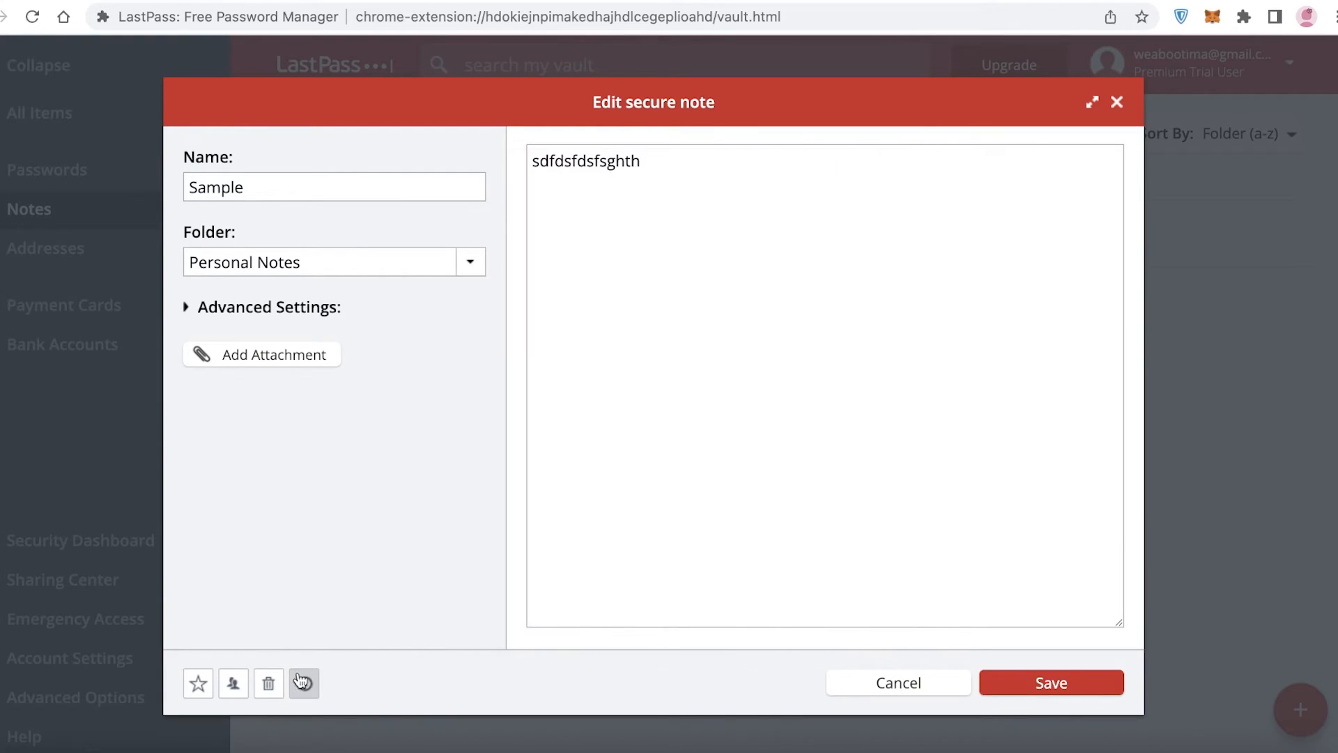
pyautogui.click(303, 683)
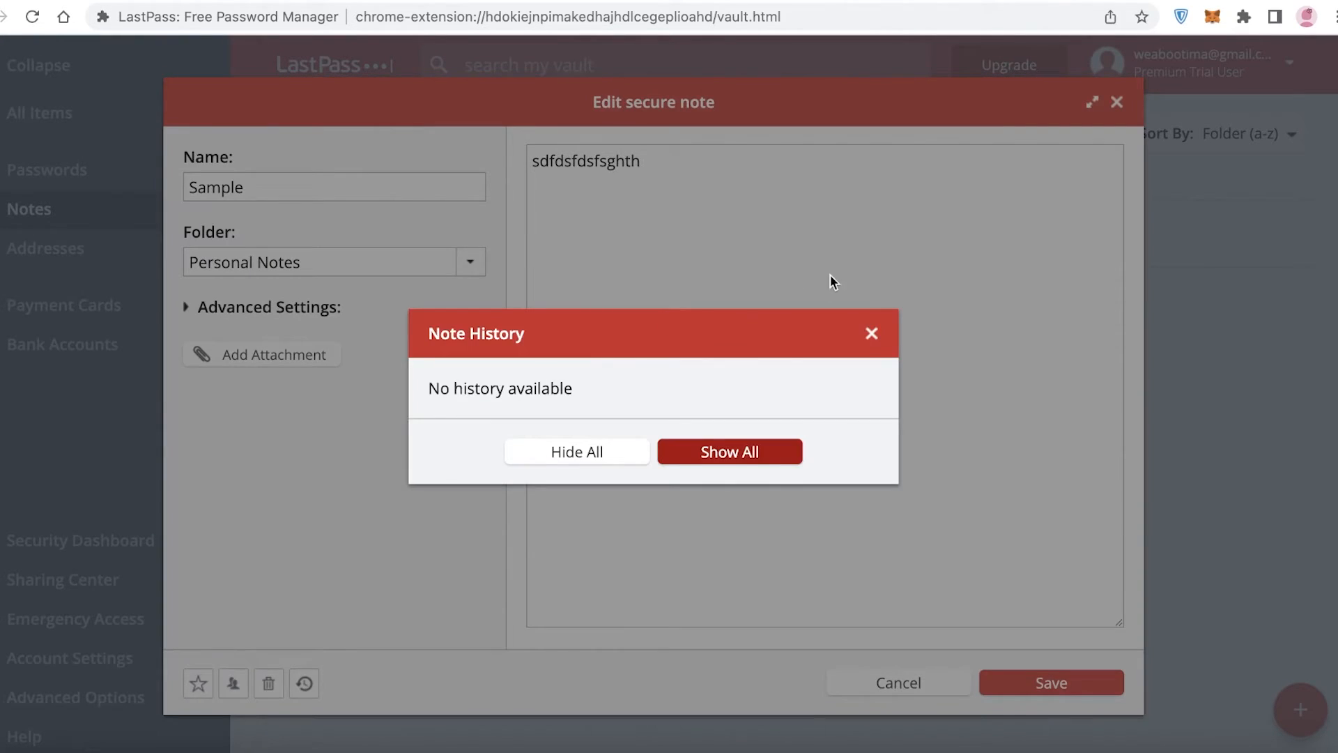
pyautogui.moveTo(880, 321)
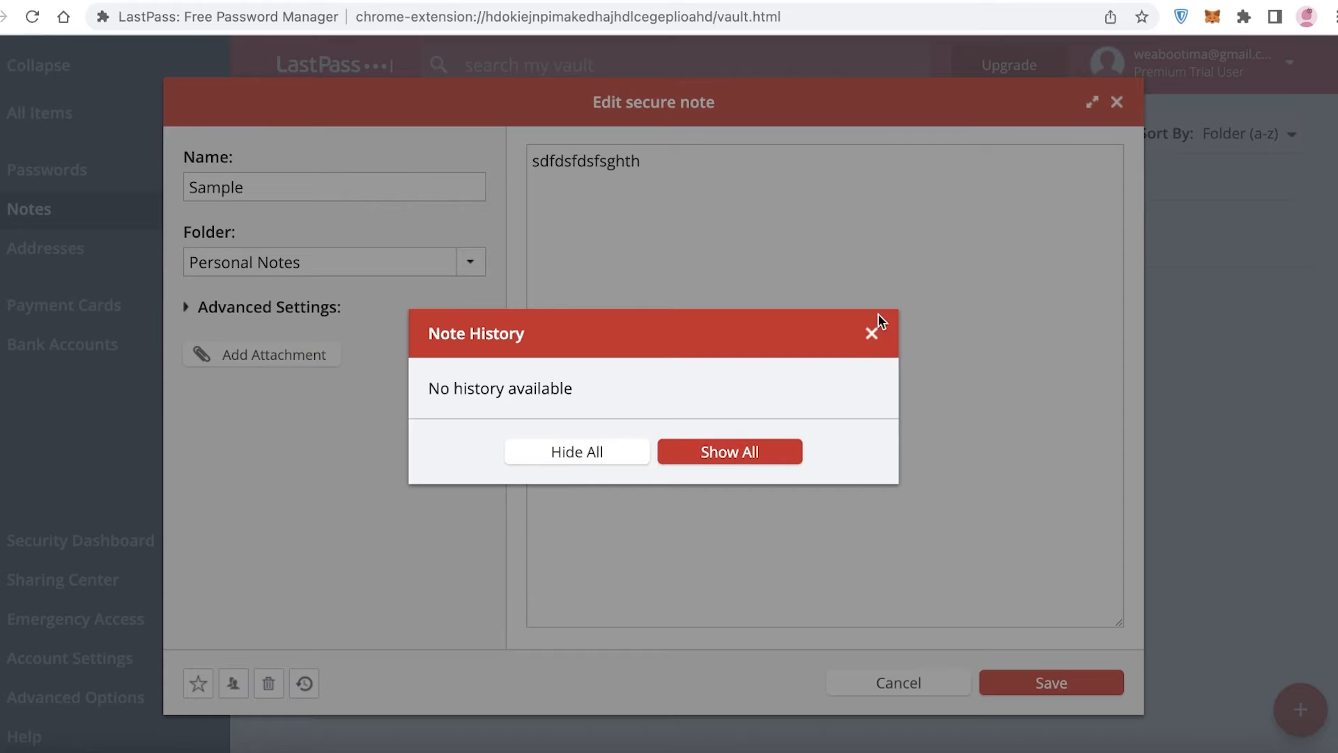
pyautogui.click(872, 333)
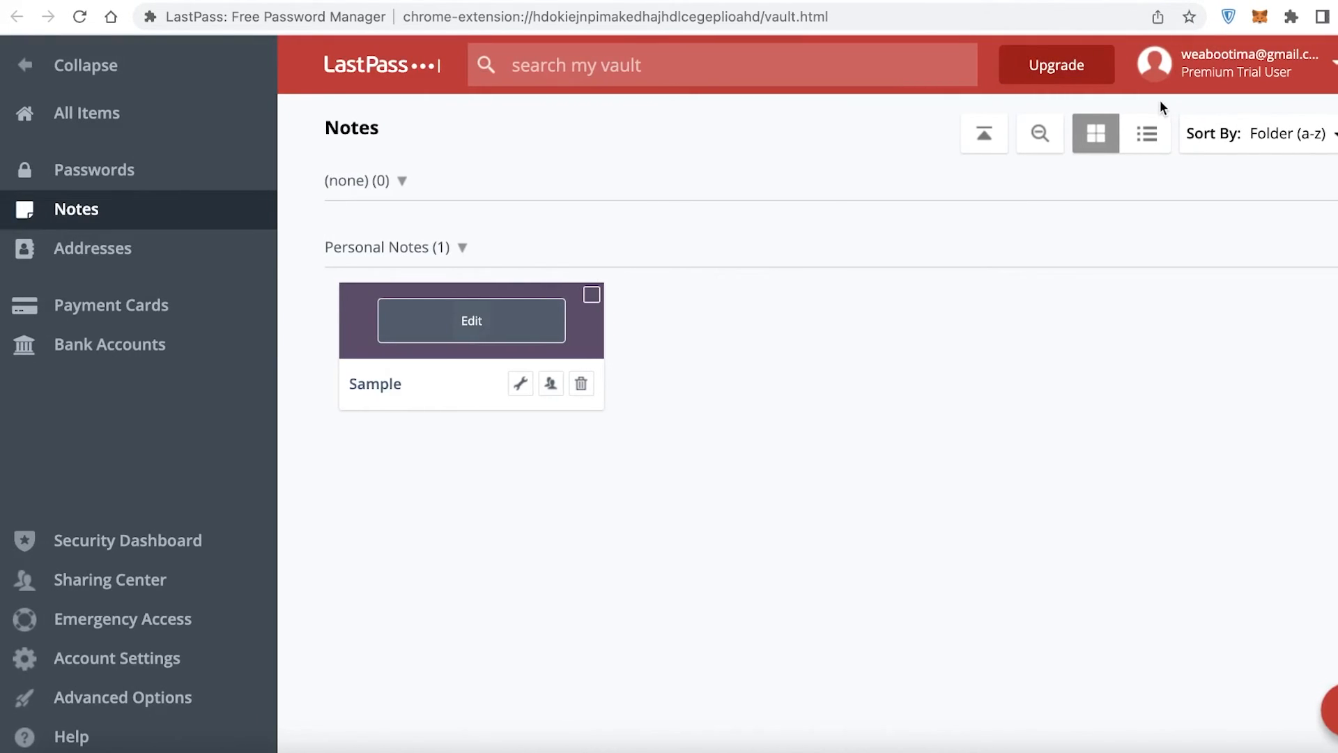
pyautogui.moveTo(771, 465)
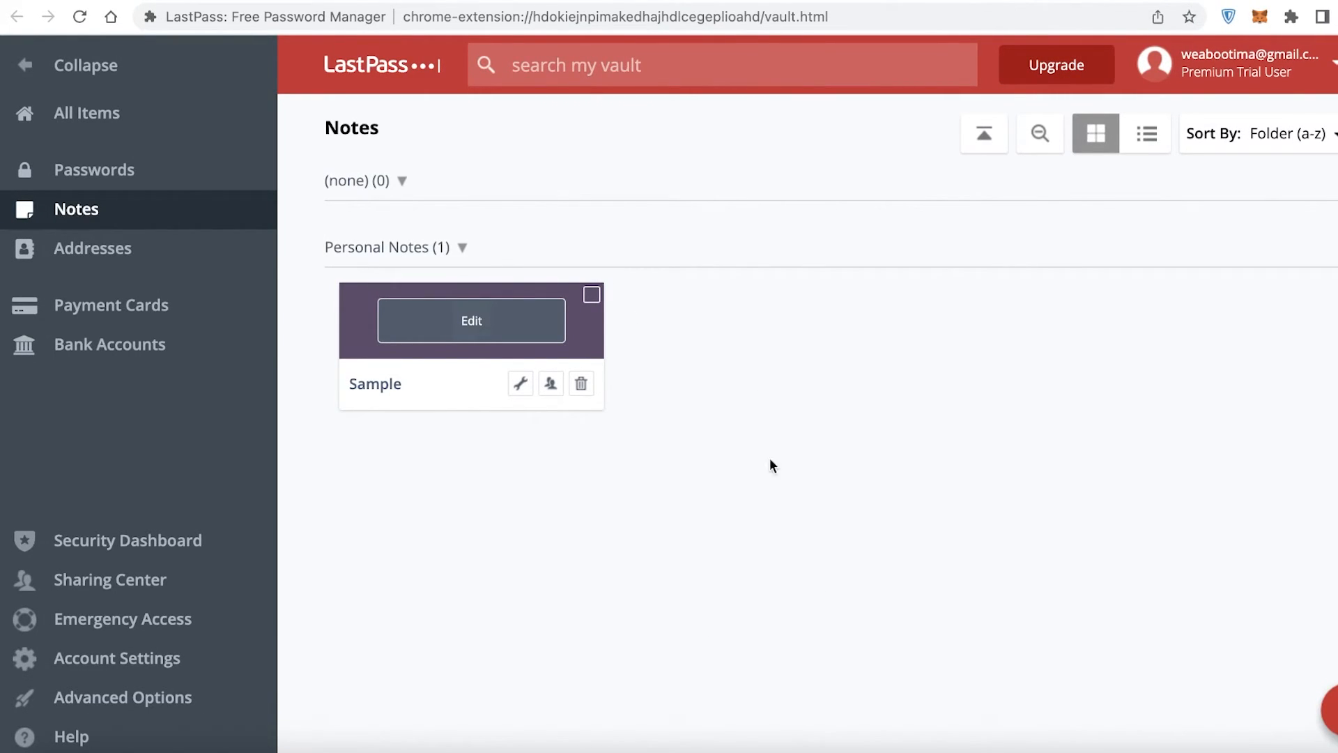
# Load lastpass.com/pricing, dismiss the cookie notice and review the Free, Premium and Families plan cards.
pyautogui.click(1056, 64)
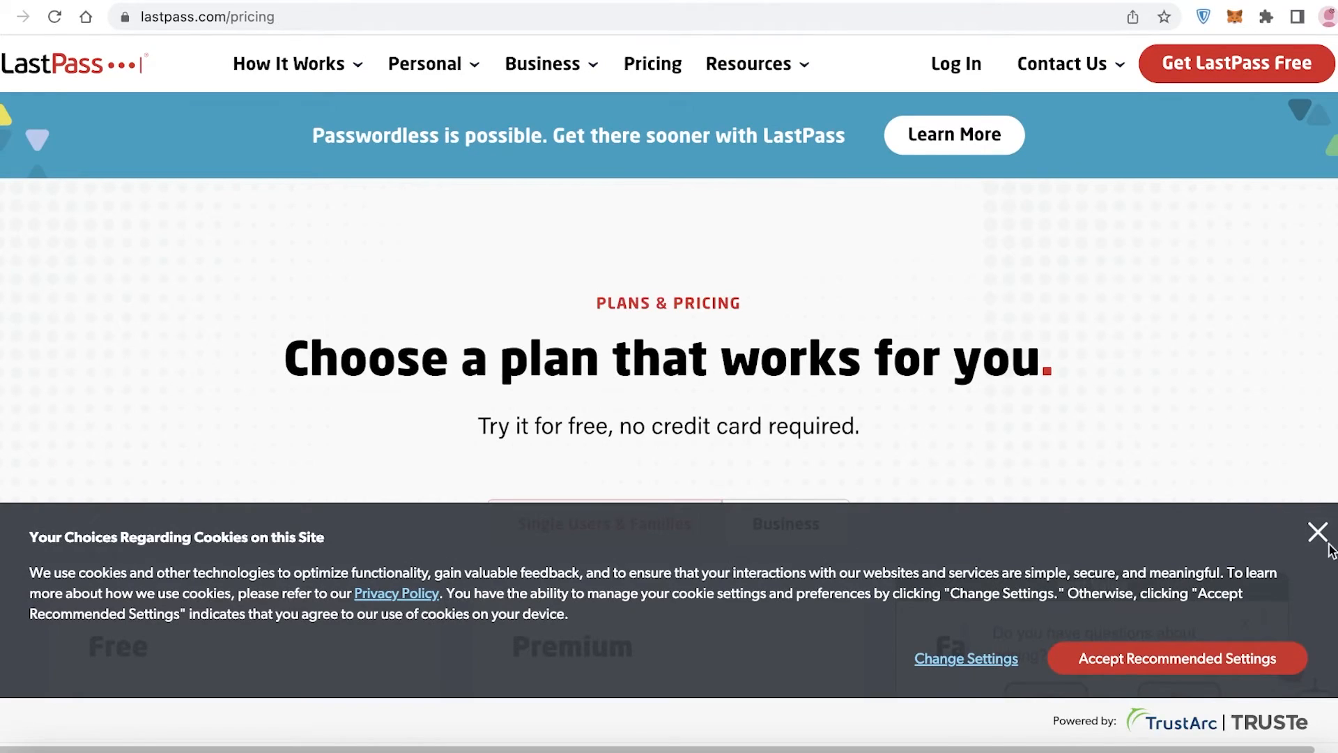
pyautogui.click(1317, 532)
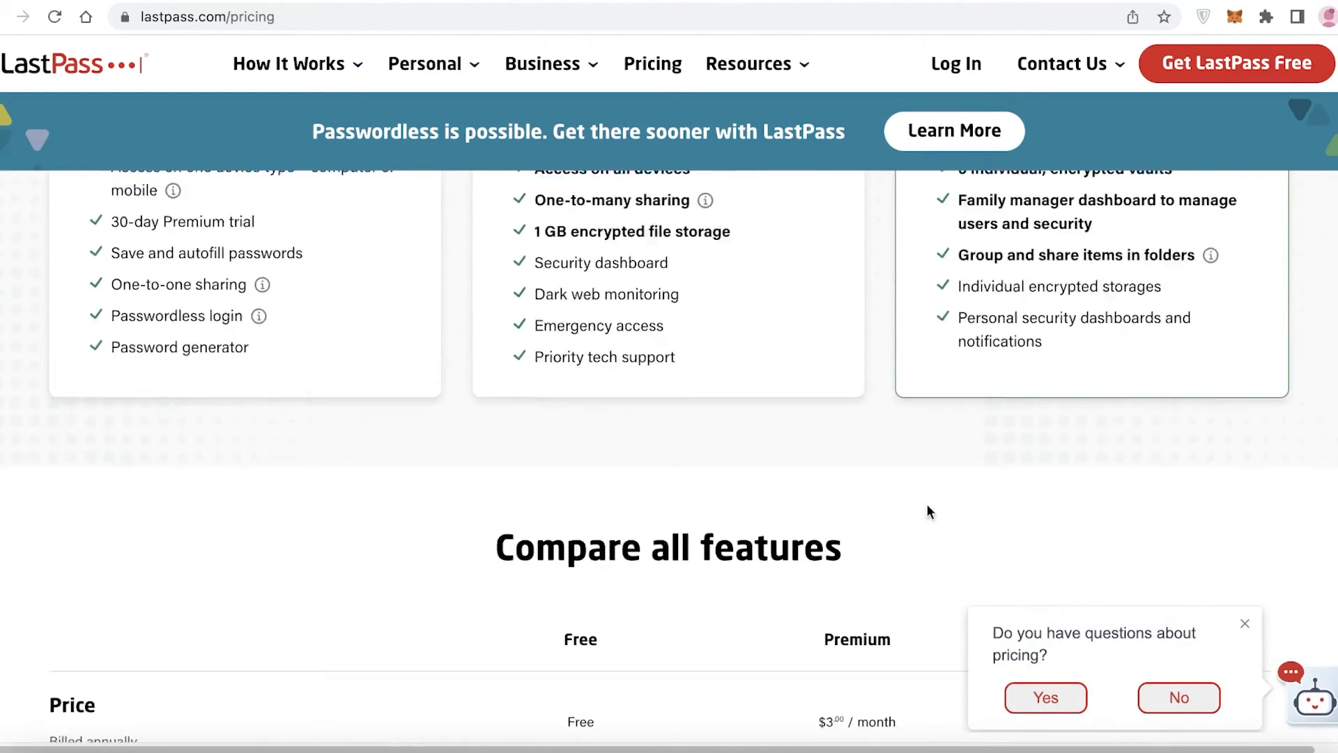
pyautogui.scroll(3)
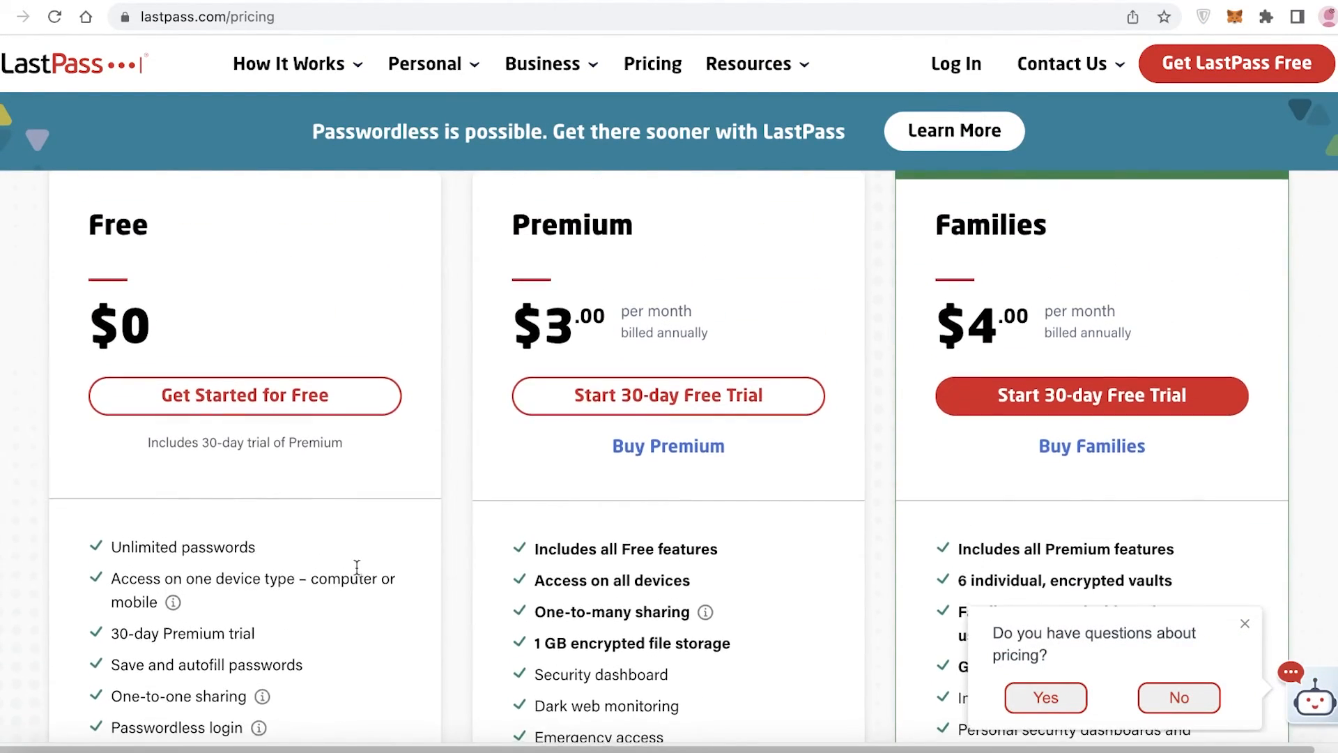
pyautogui.scroll(-3)
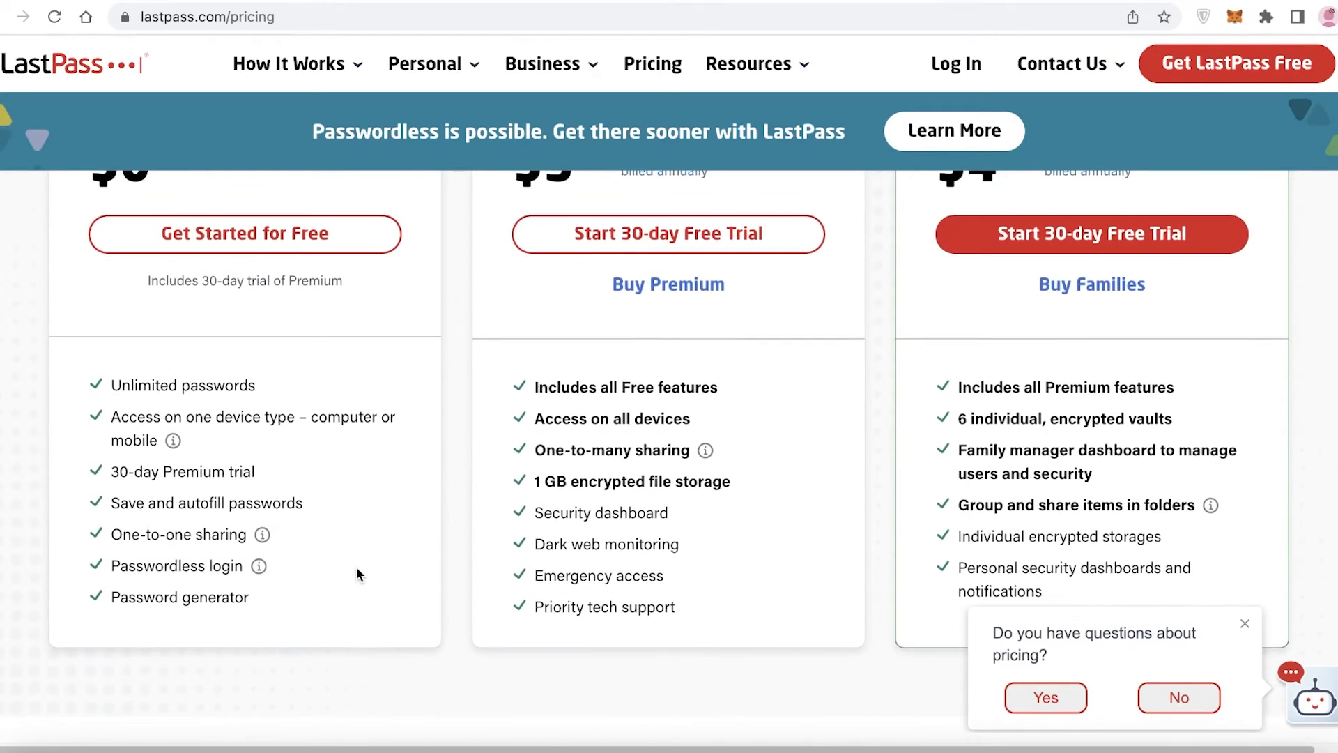
pyautogui.scroll(-3)
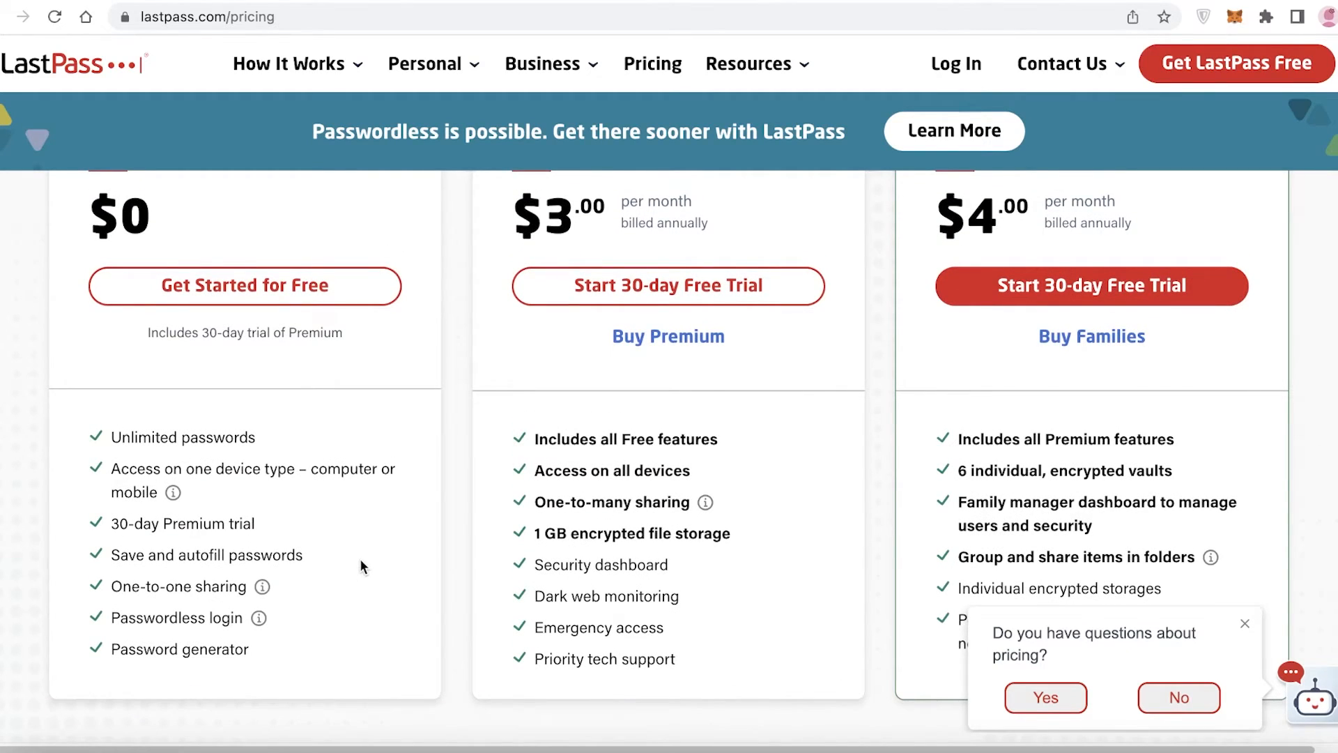
pyautogui.scroll(-3)
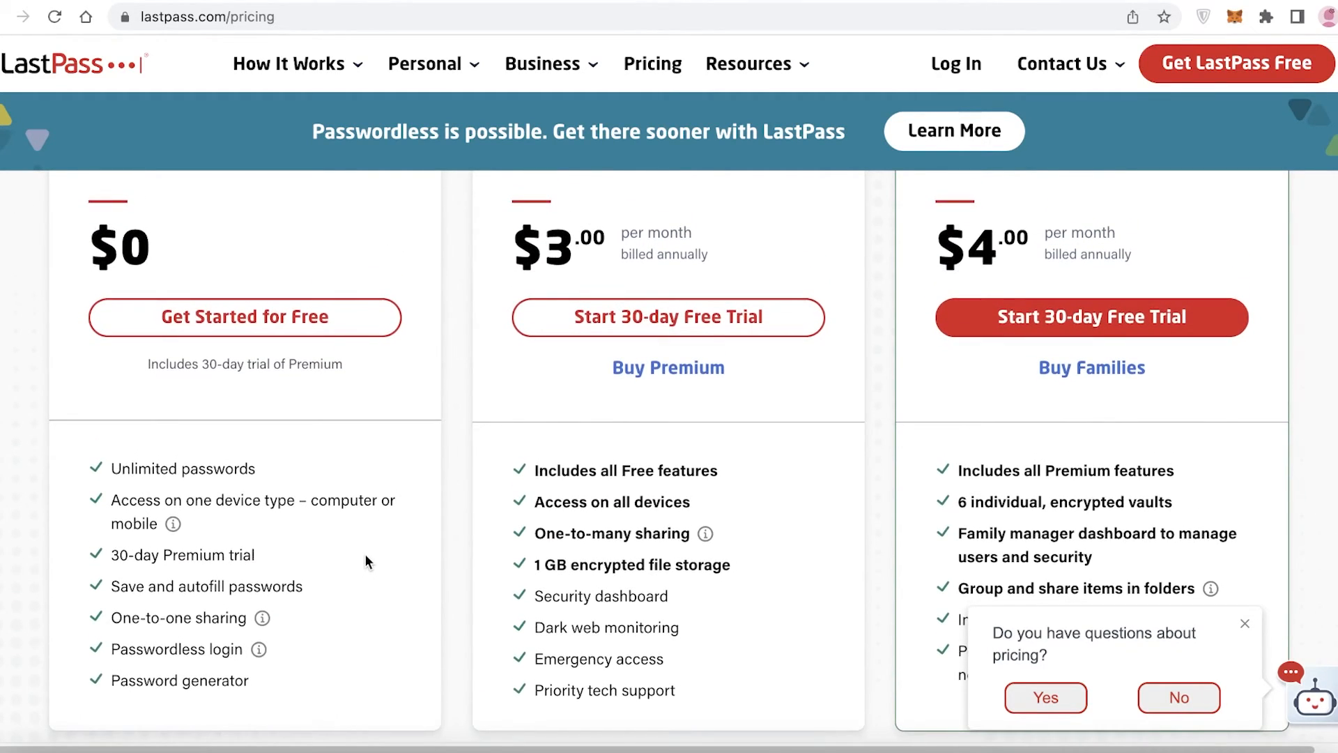
pyautogui.scroll(3)
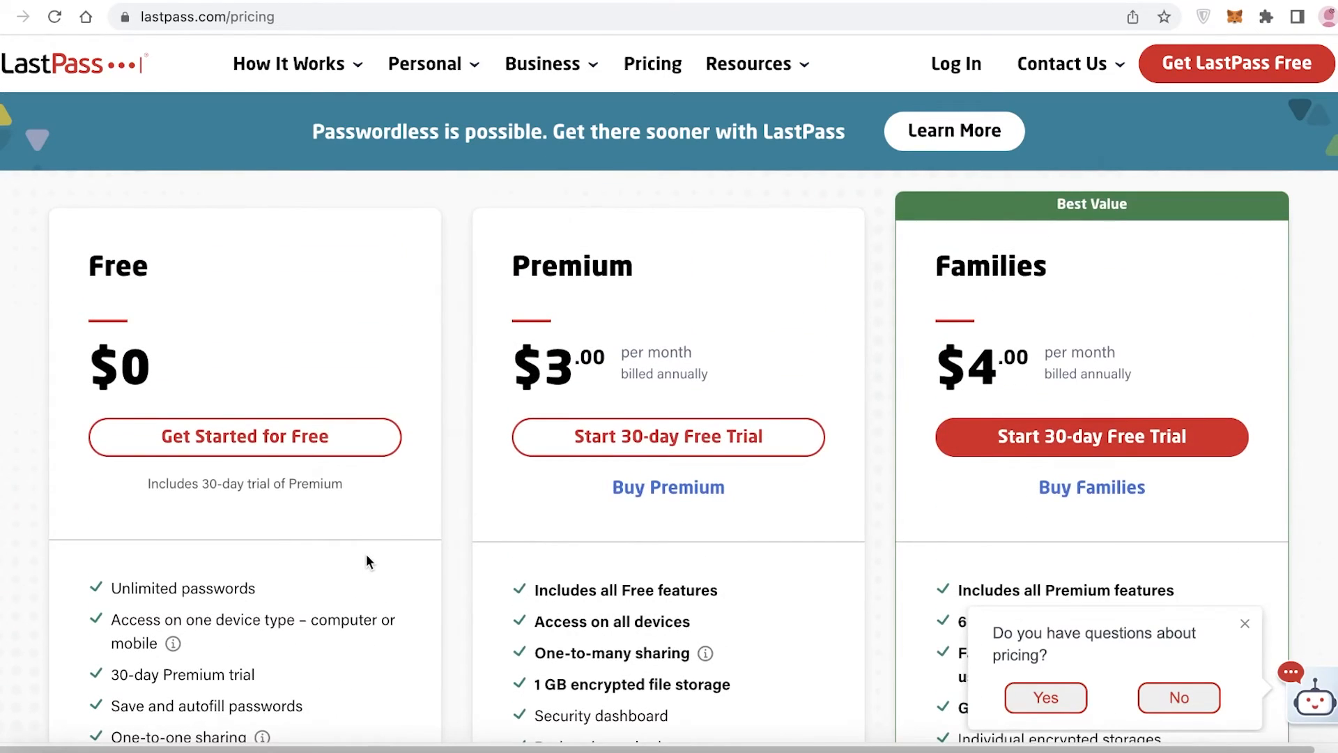
pyautogui.scroll(-3)
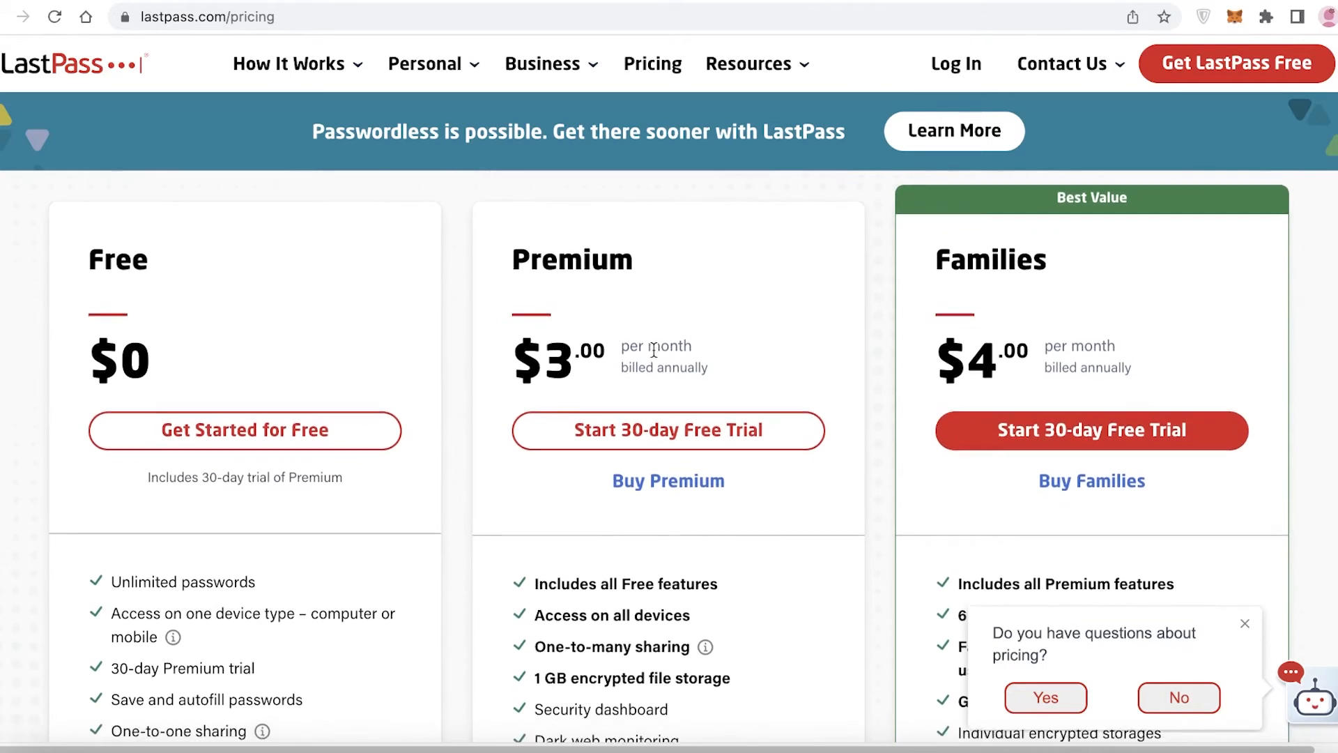
pyautogui.scroll(-3)
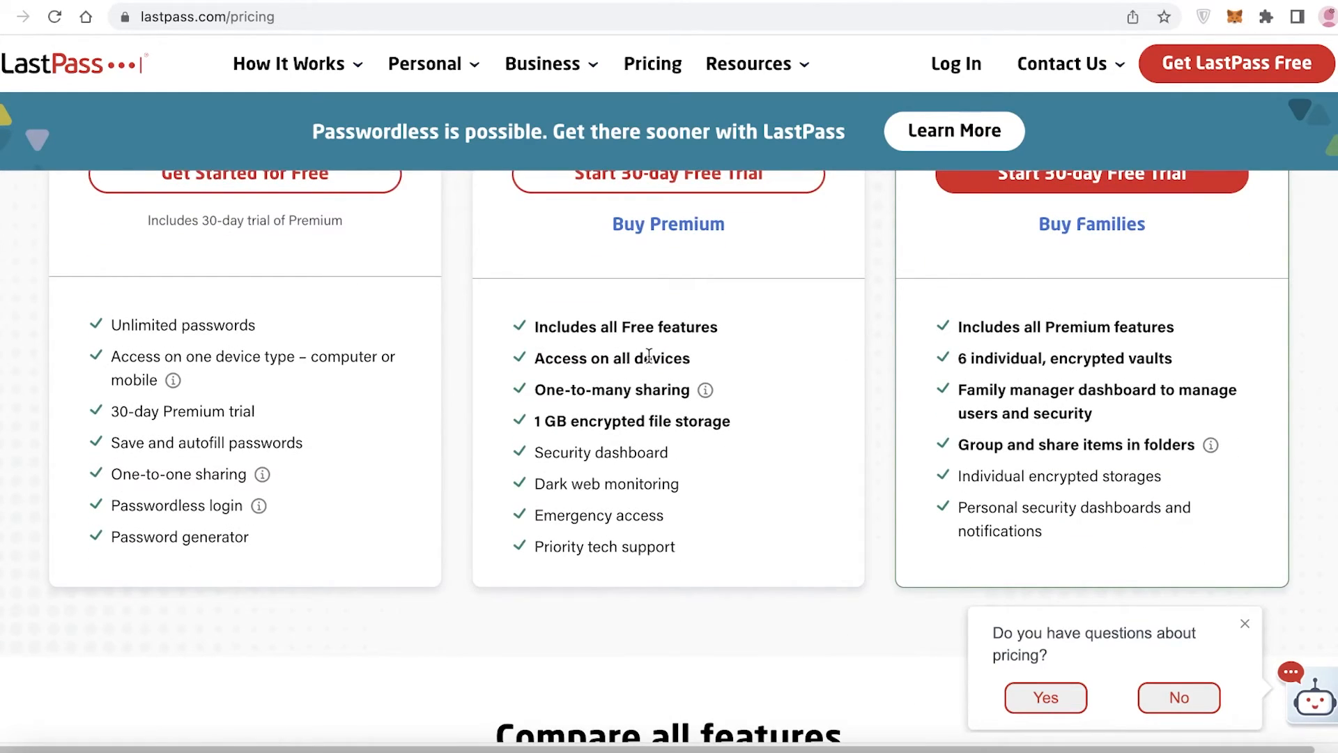
pyautogui.moveTo(748, 364)
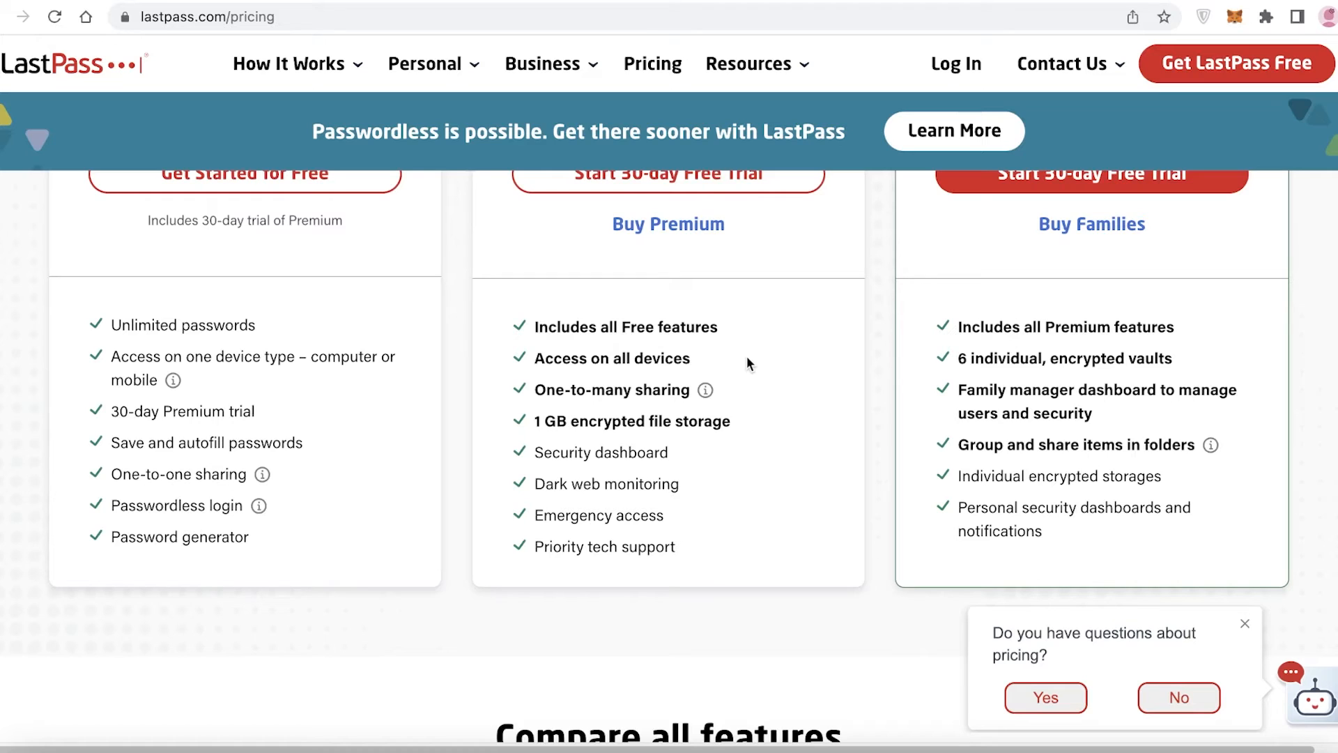
pyautogui.scroll(-3)
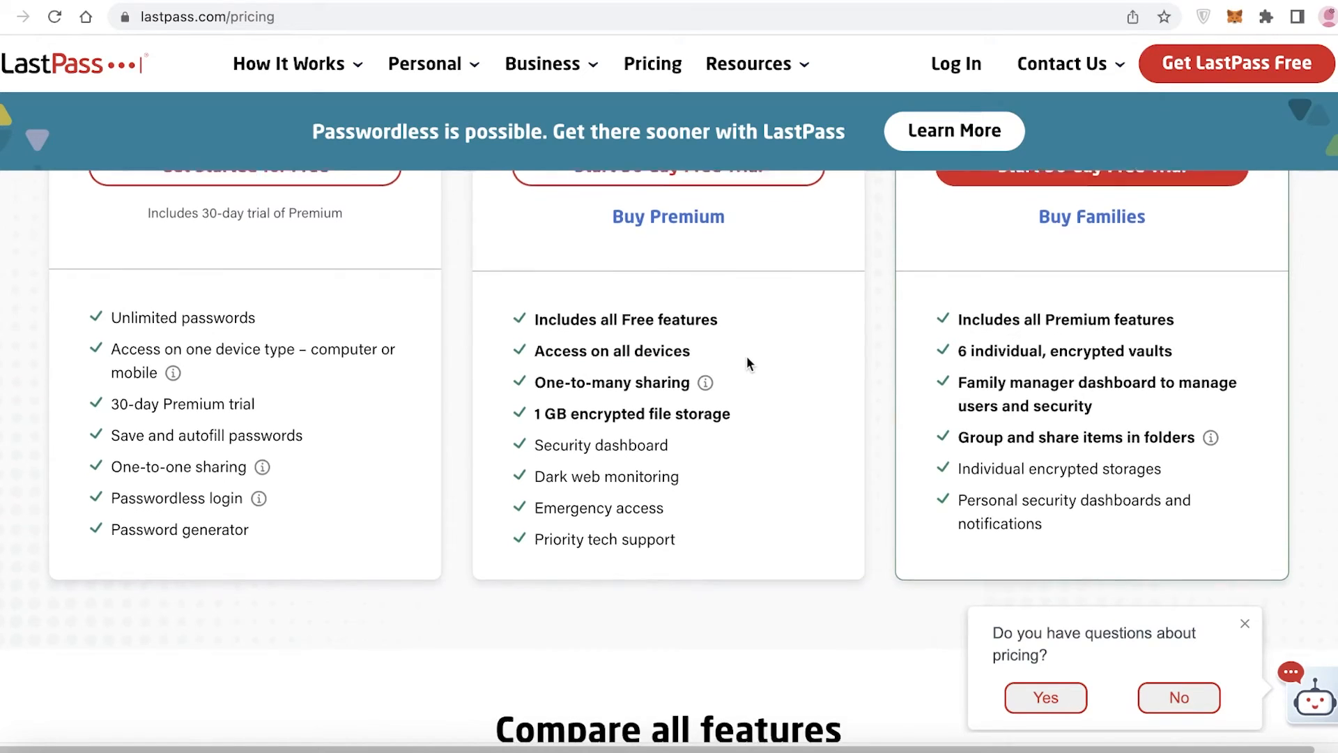
pyautogui.scroll(3)
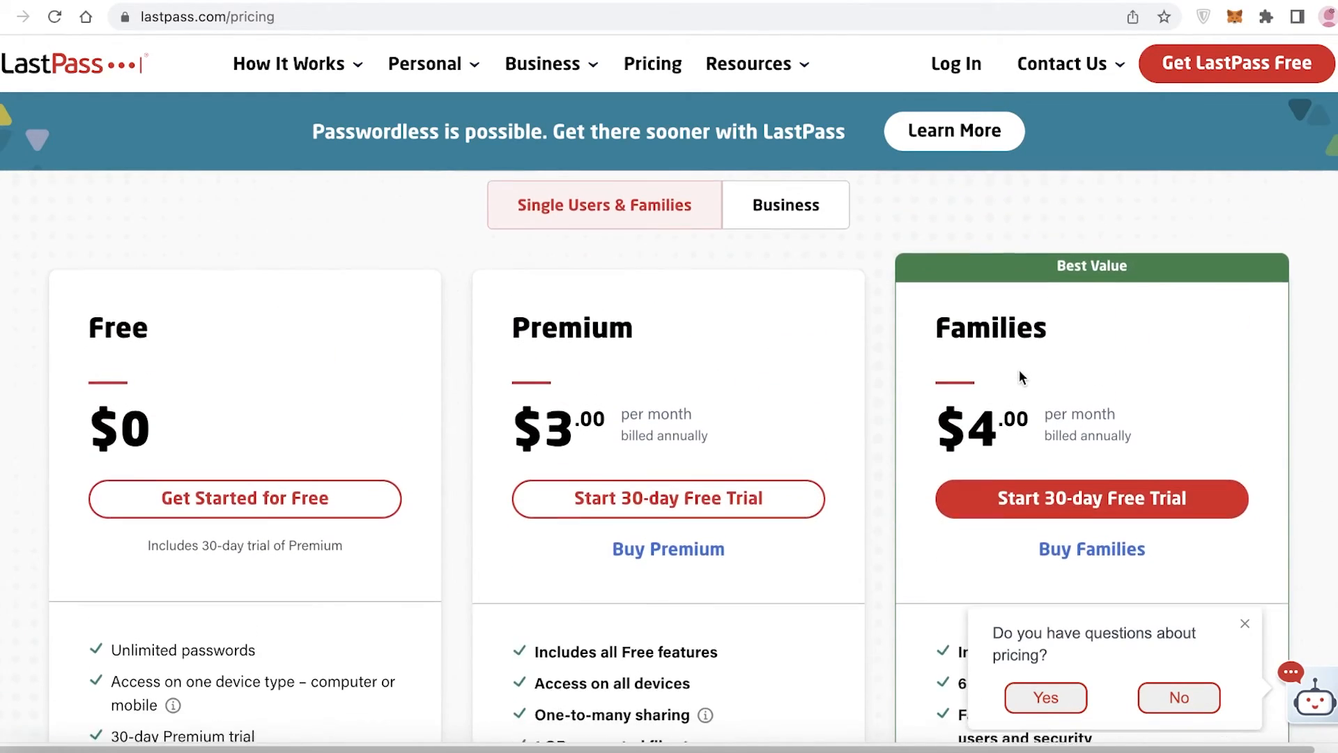
pyautogui.scroll(-3)
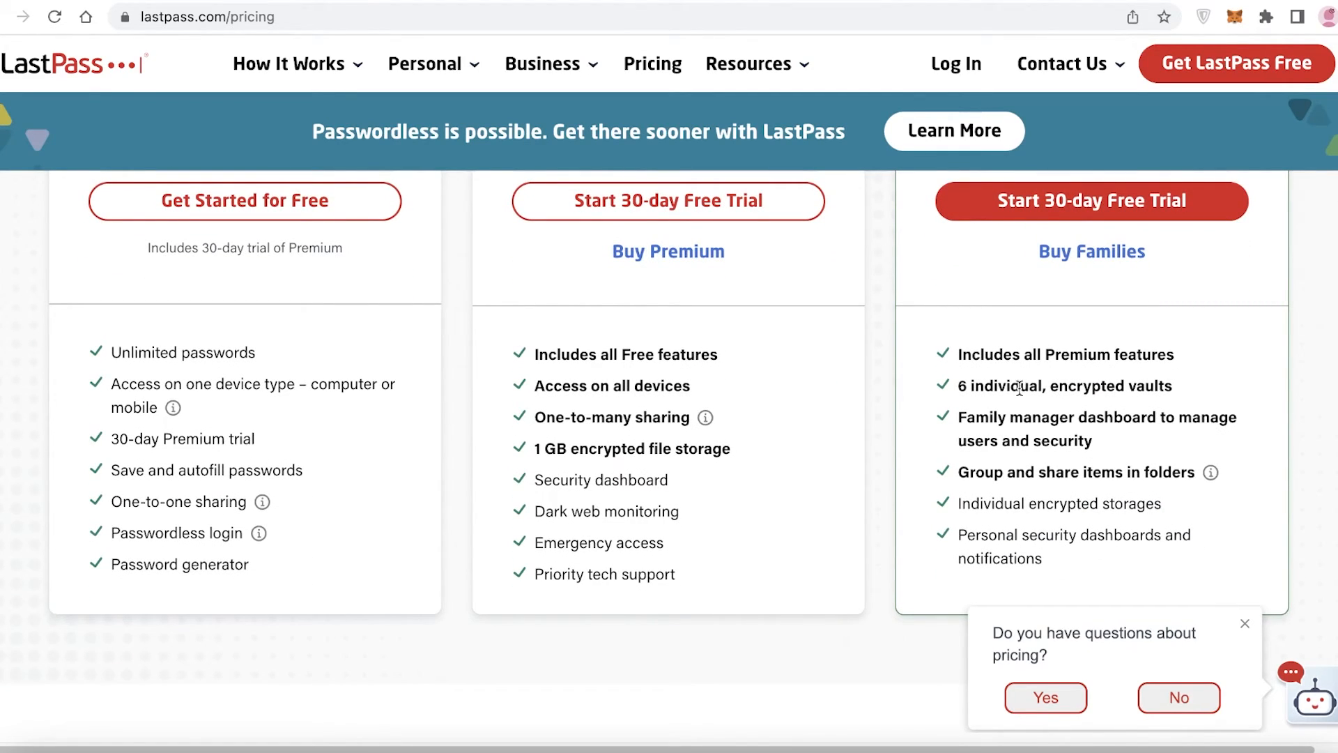
pyautogui.moveTo(1169, 416)
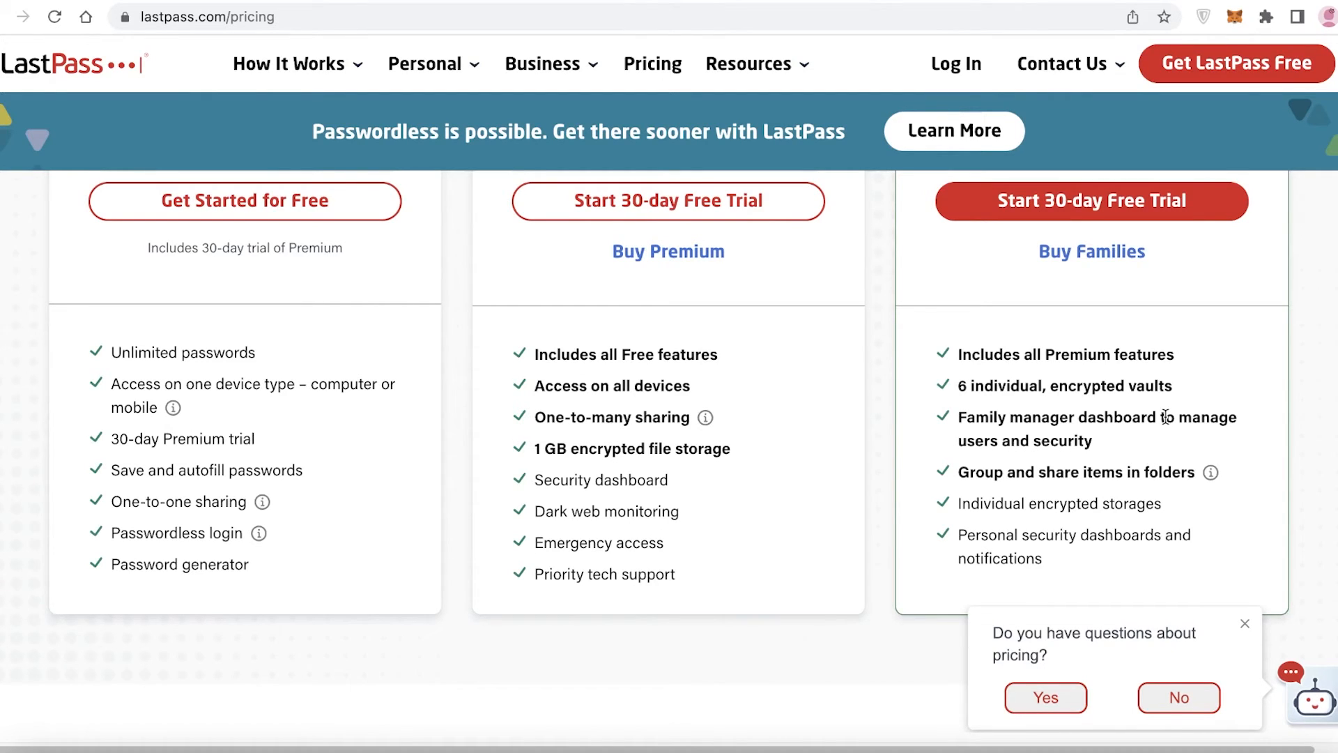
pyautogui.scroll(-3)
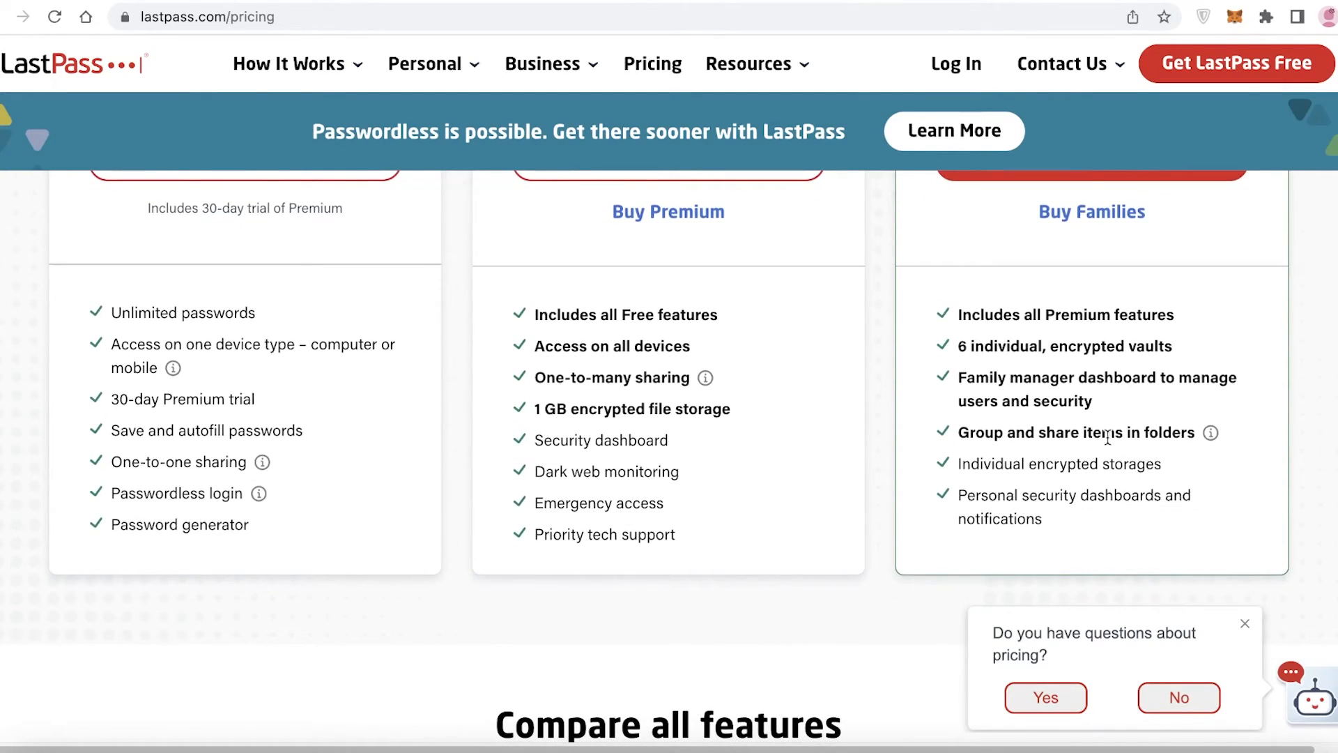
pyautogui.scroll(-3)
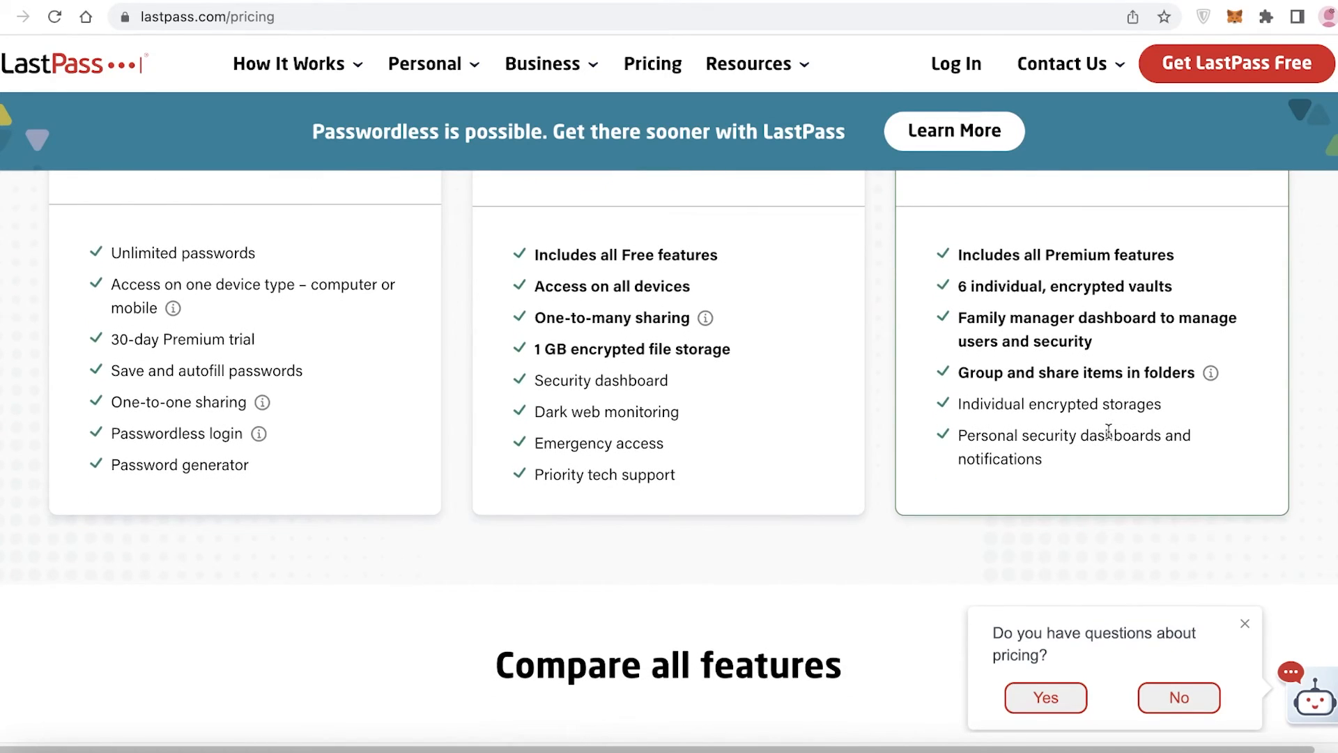
pyautogui.scroll(-3)
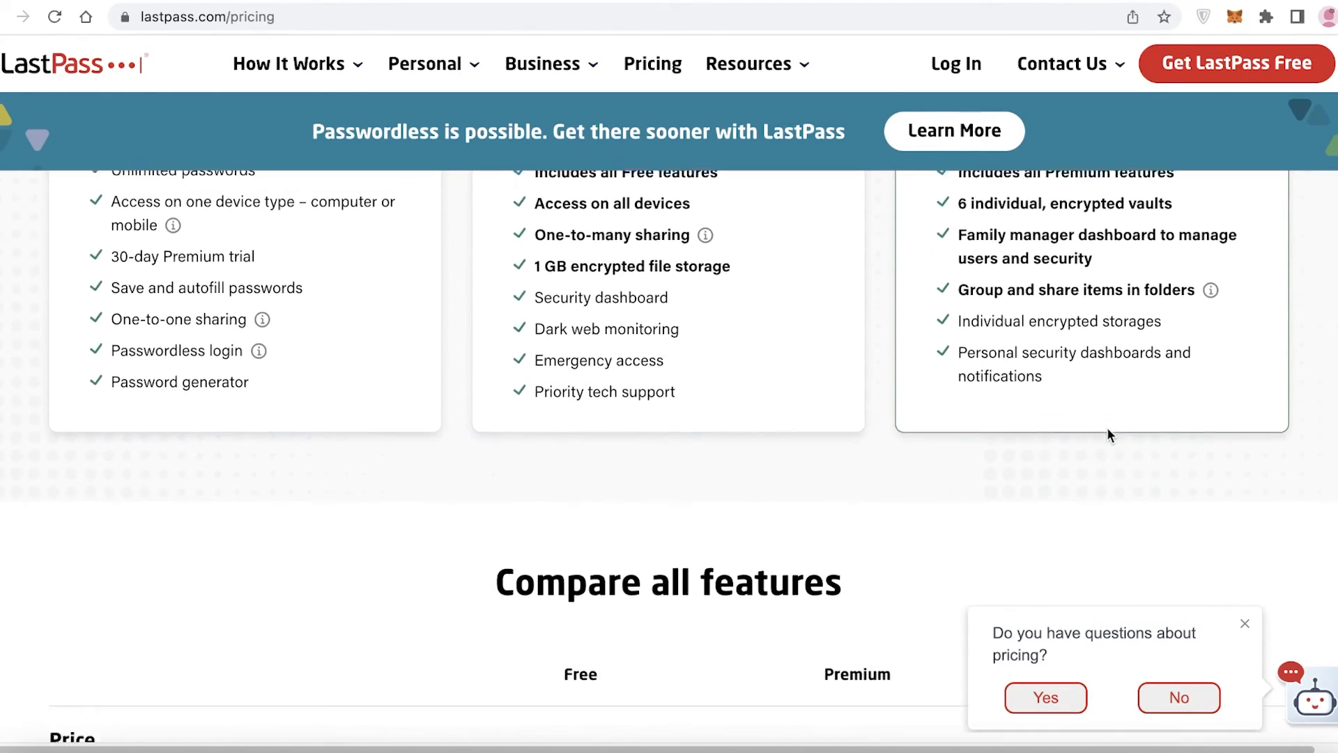
pyautogui.scroll(-3)
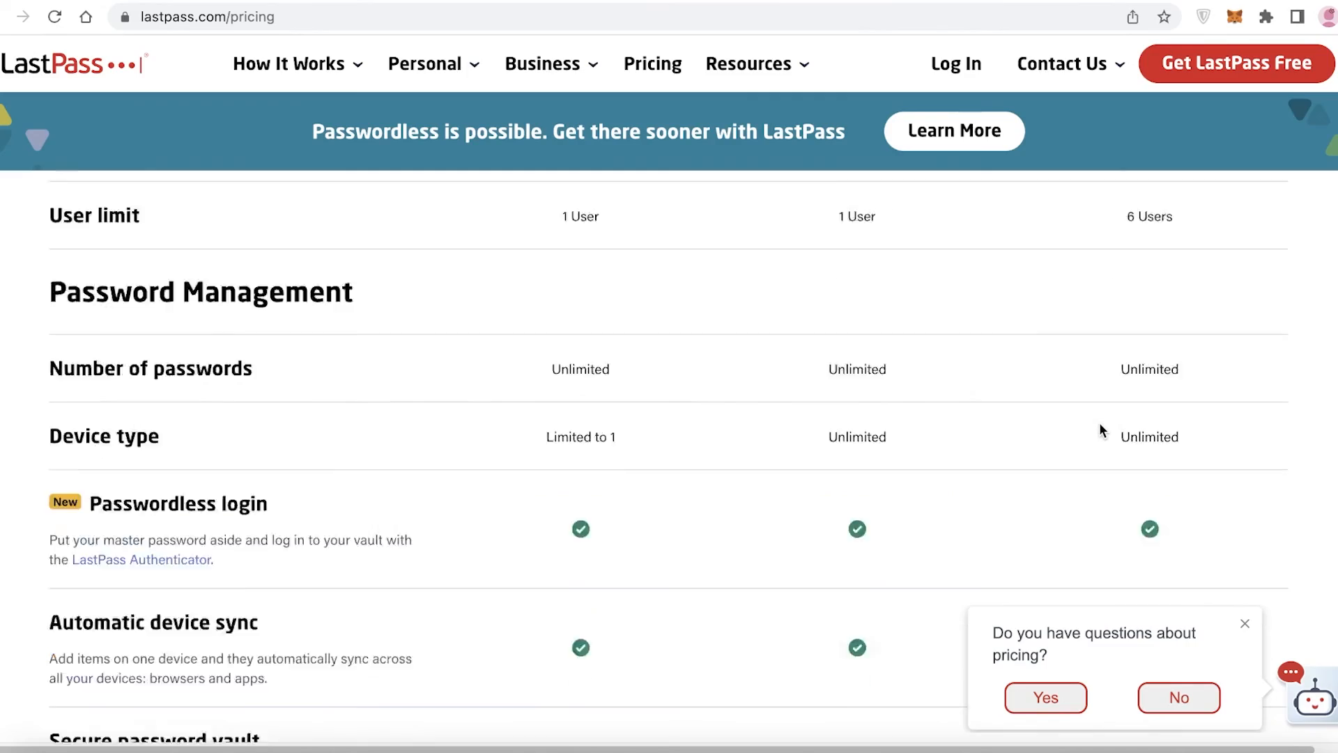
pyautogui.scroll(3)
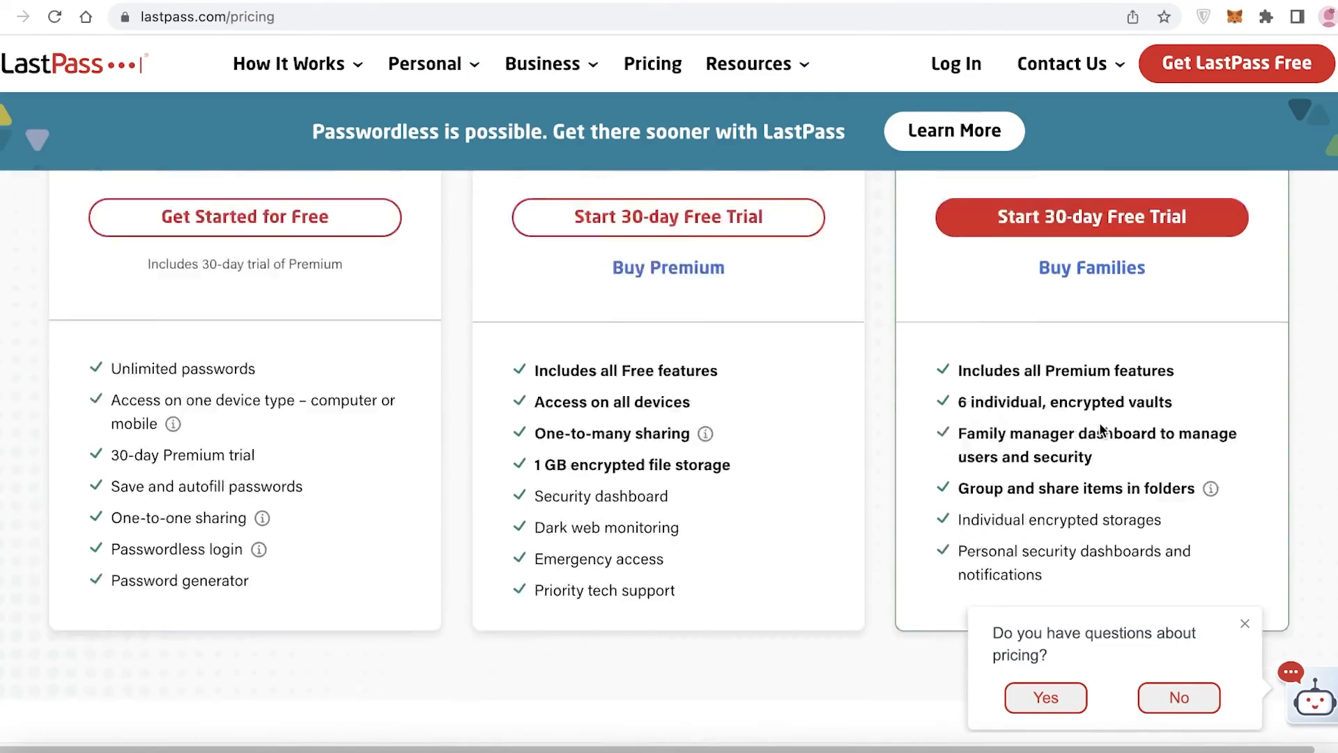
pyautogui.scroll(-3)
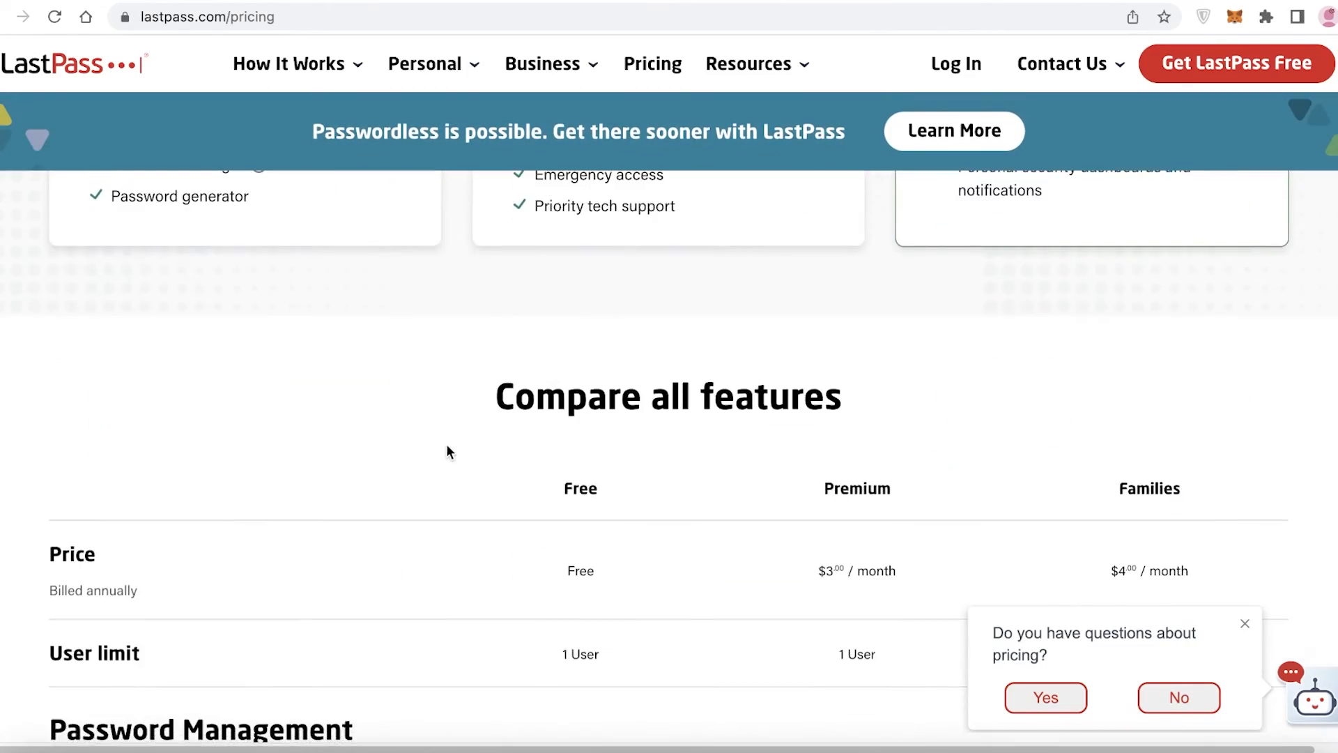
pyautogui.scroll(3)
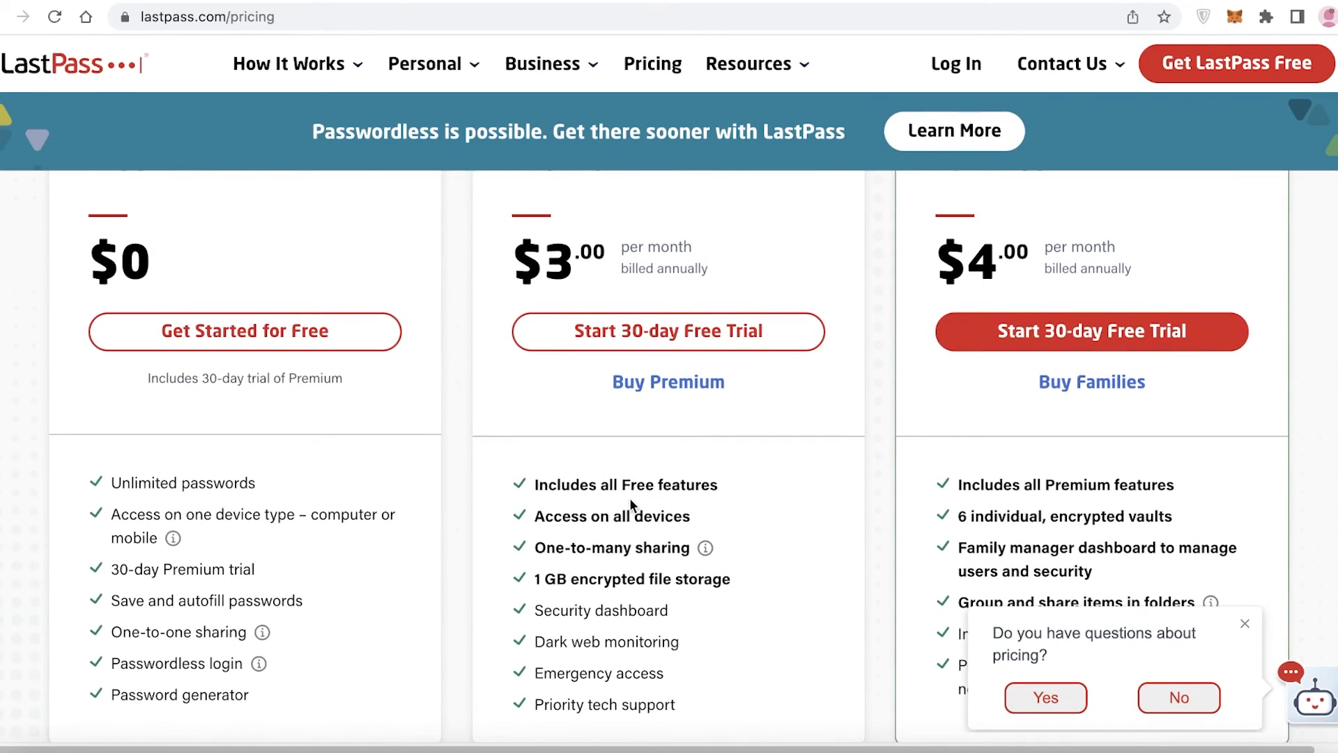
pyautogui.scroll(3)
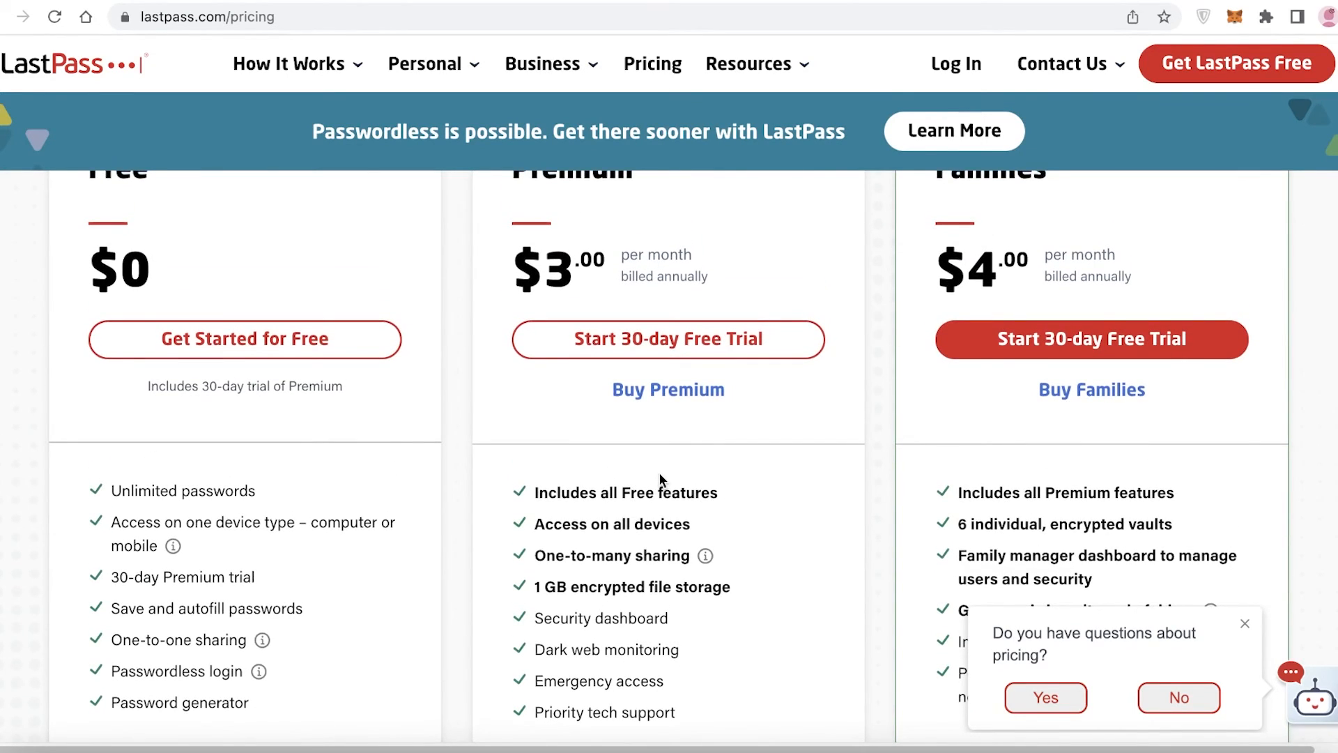
pyautogui.click(1267, 16)
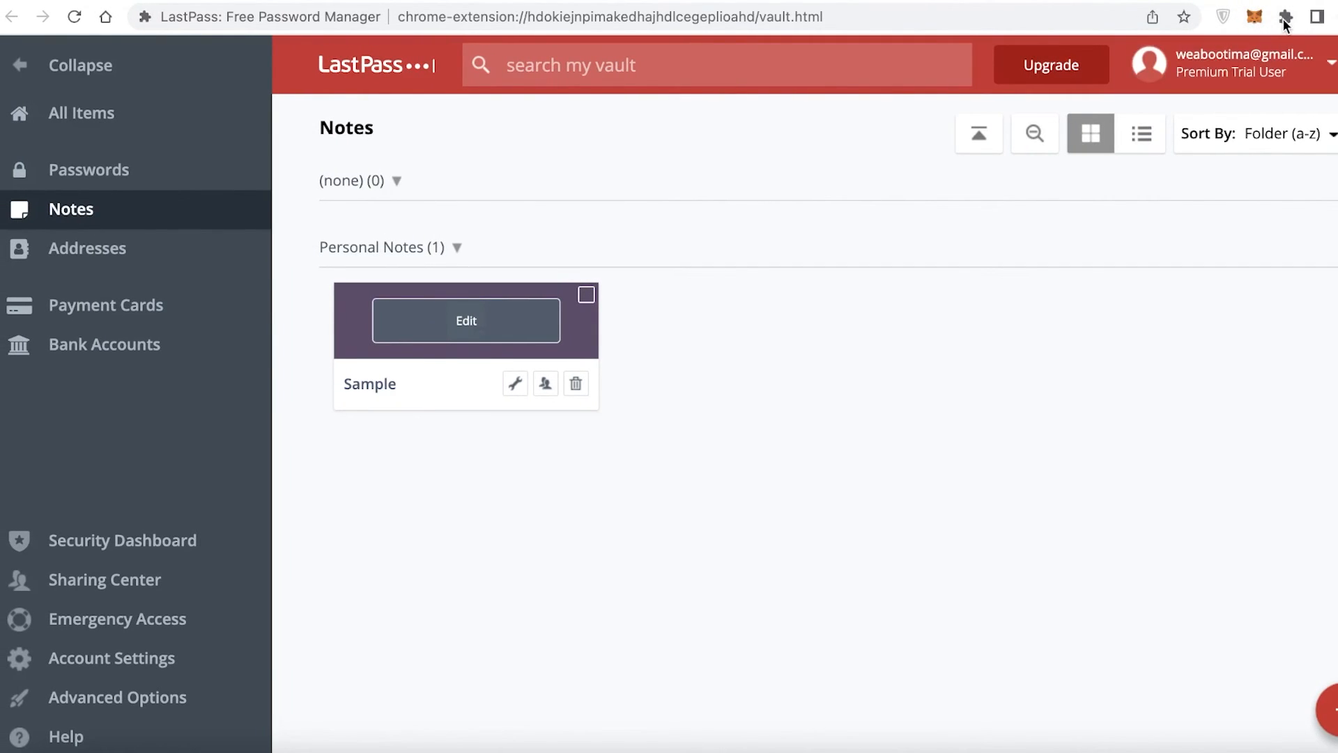
# Pin the LastPass extension, show its popup menu and dismiss the Go Premium offer.
pyautogui.click(1283, 17)
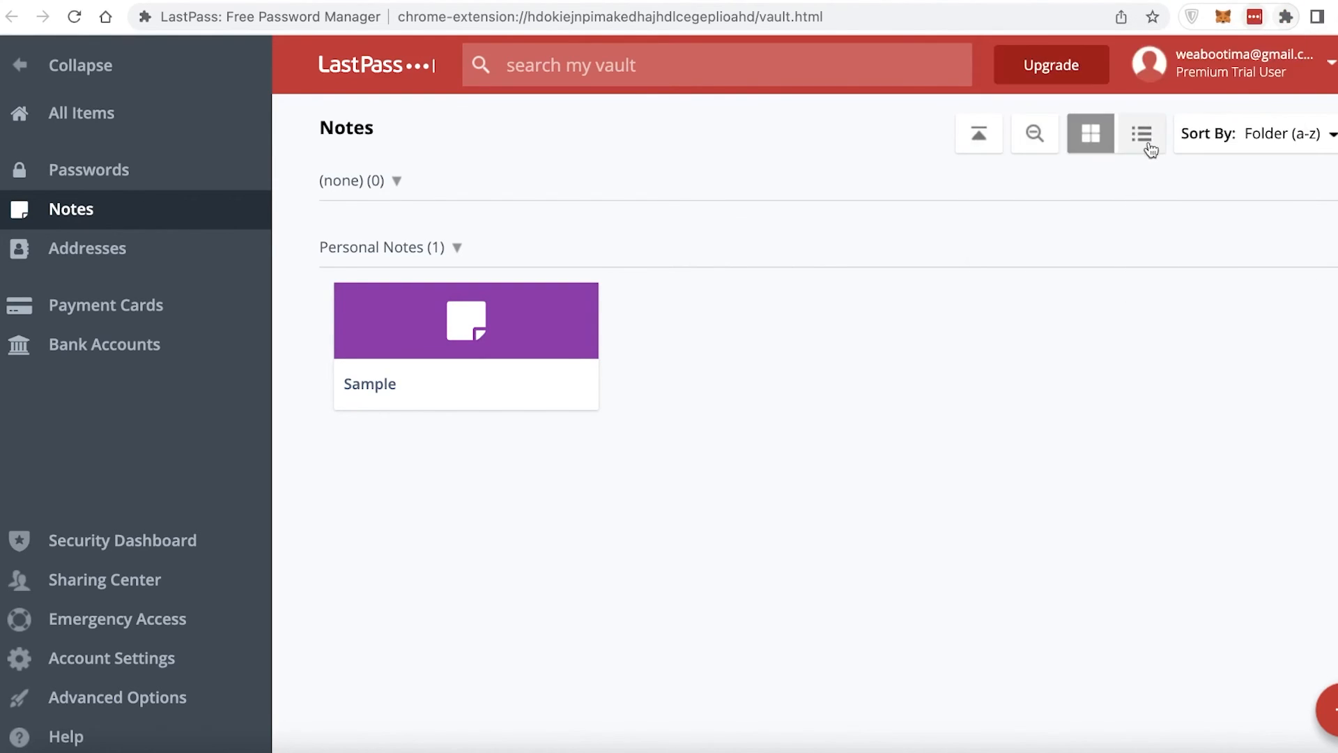
pyautogui.click(1137, 28)
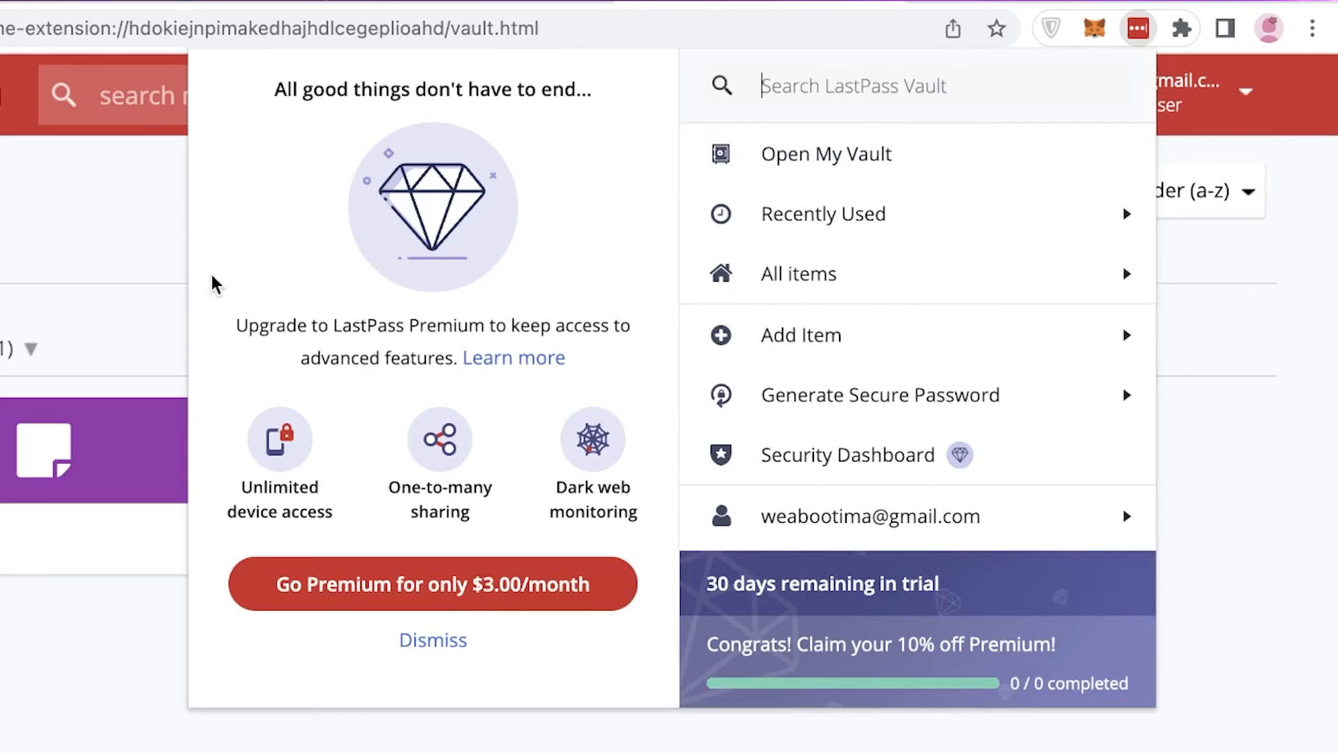
pyautogui.click(432, 640)
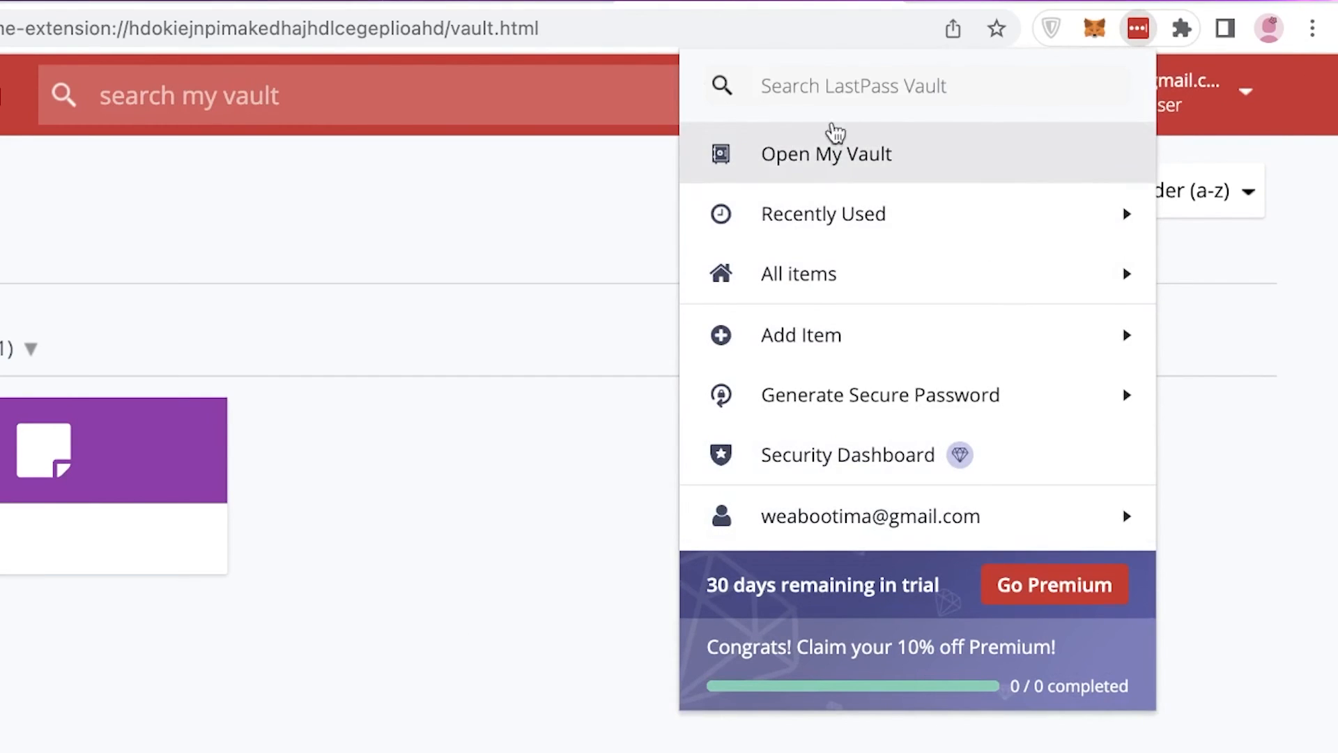
pyautogui.moveTo(836, 248)
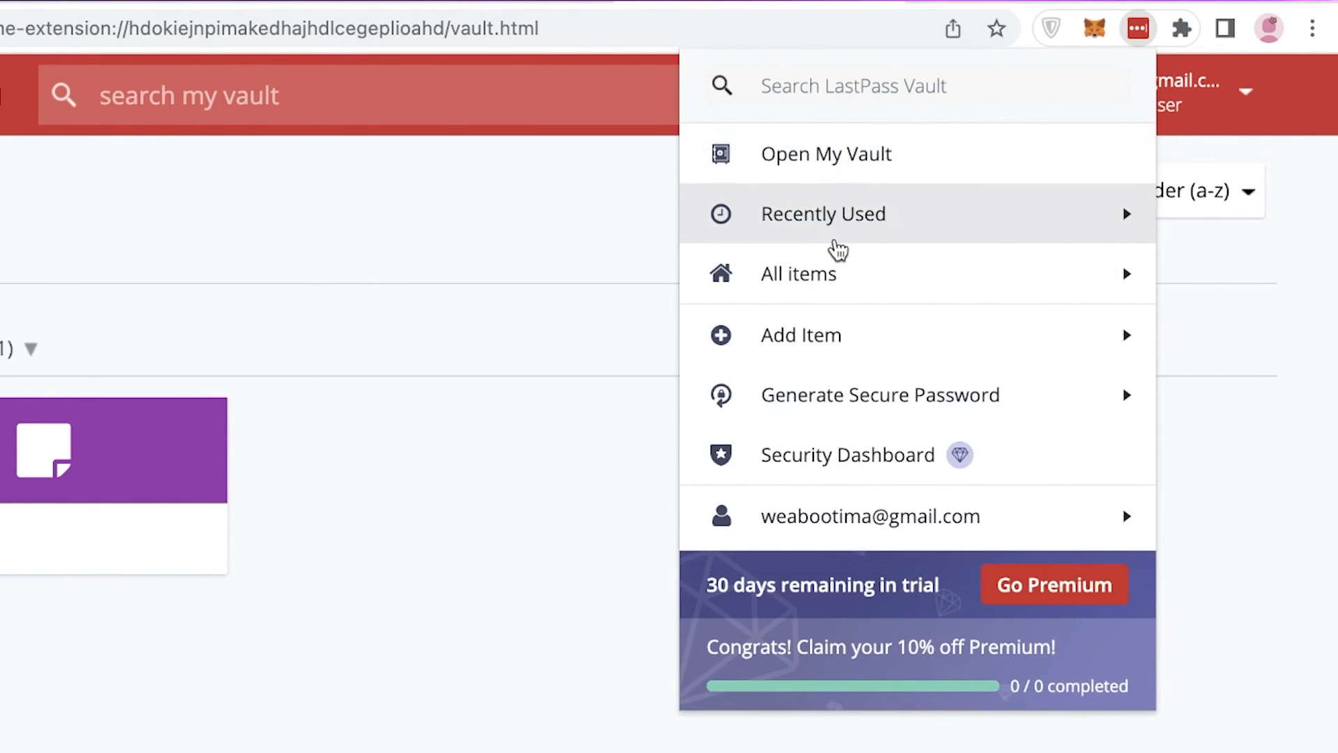
# Generate a fresh random password in the extension's generator and return to the main menu.
pyautogui.click(880, 395)
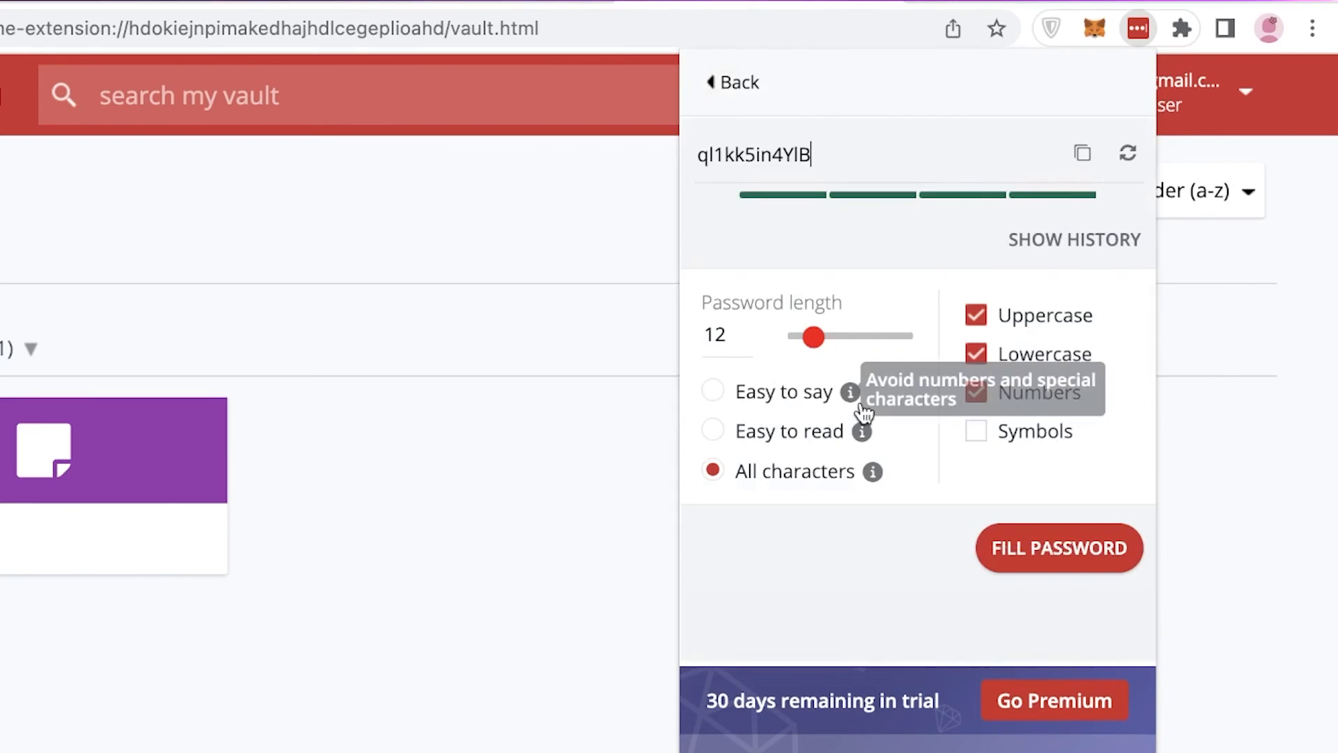
pyautogui.moveTo(675, 457)
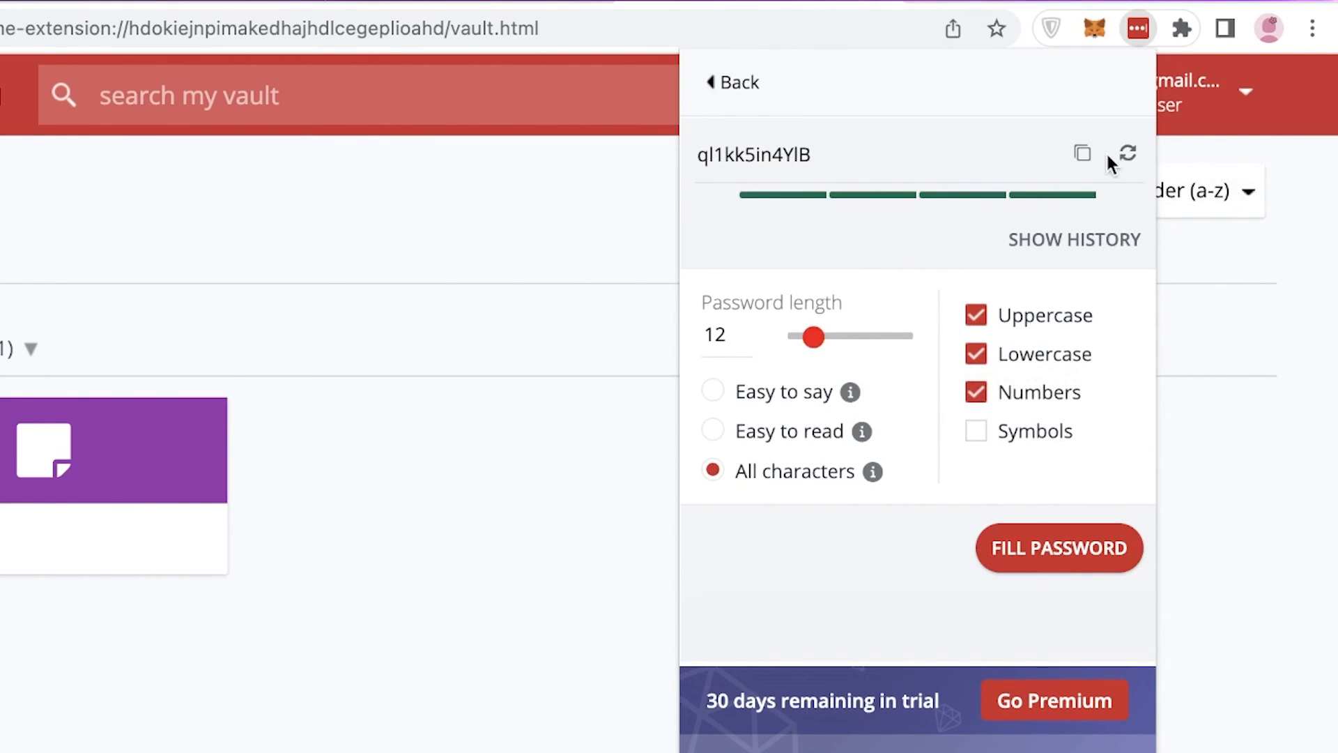
pyautogui.click(1126, 155)
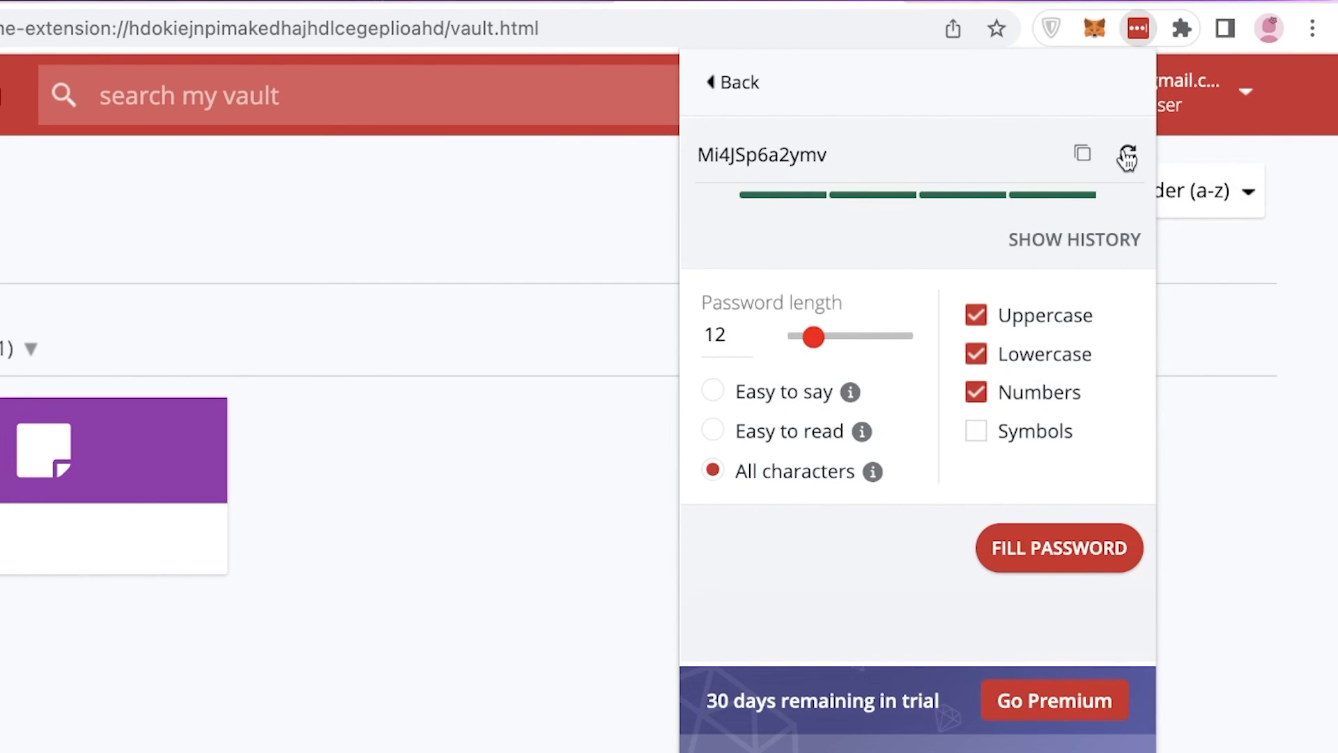
pyautogui.click(1126, 154)
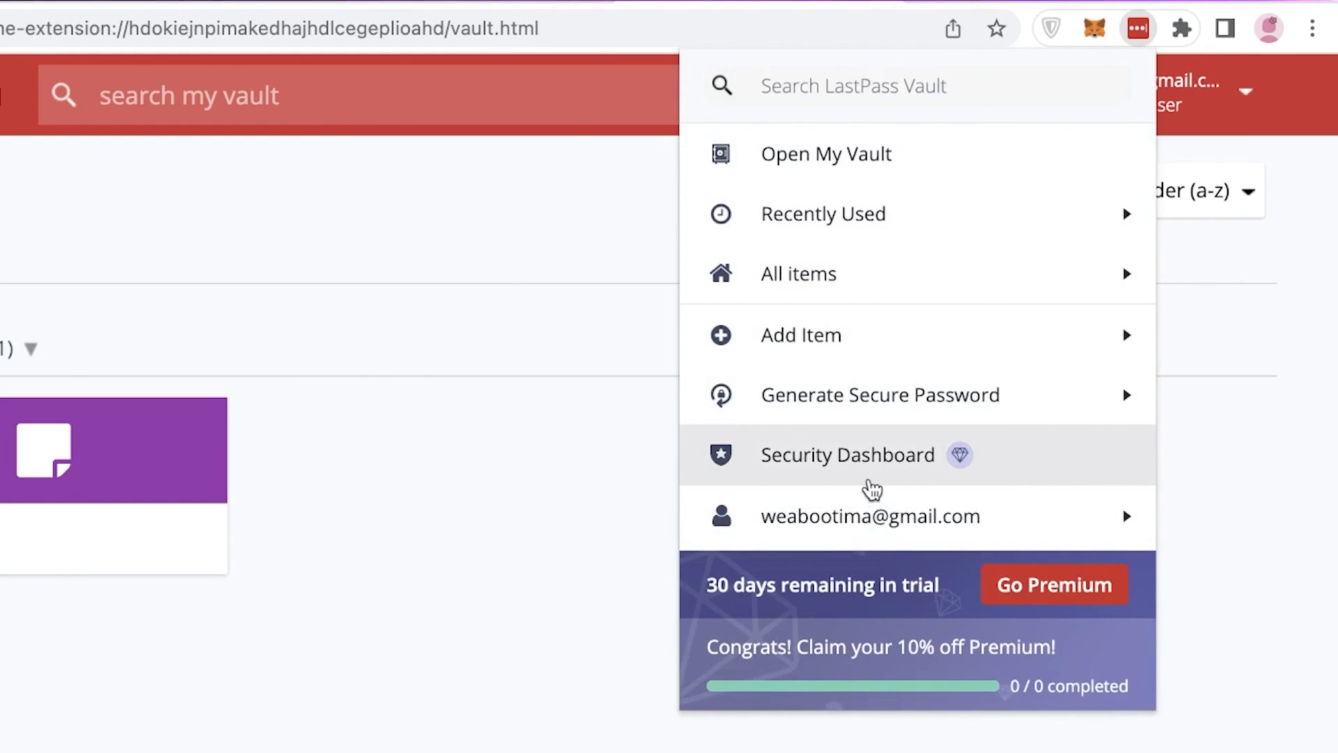
# Browse the All items submenu and view the Passwords category.
pyautogui.click(797, 273)
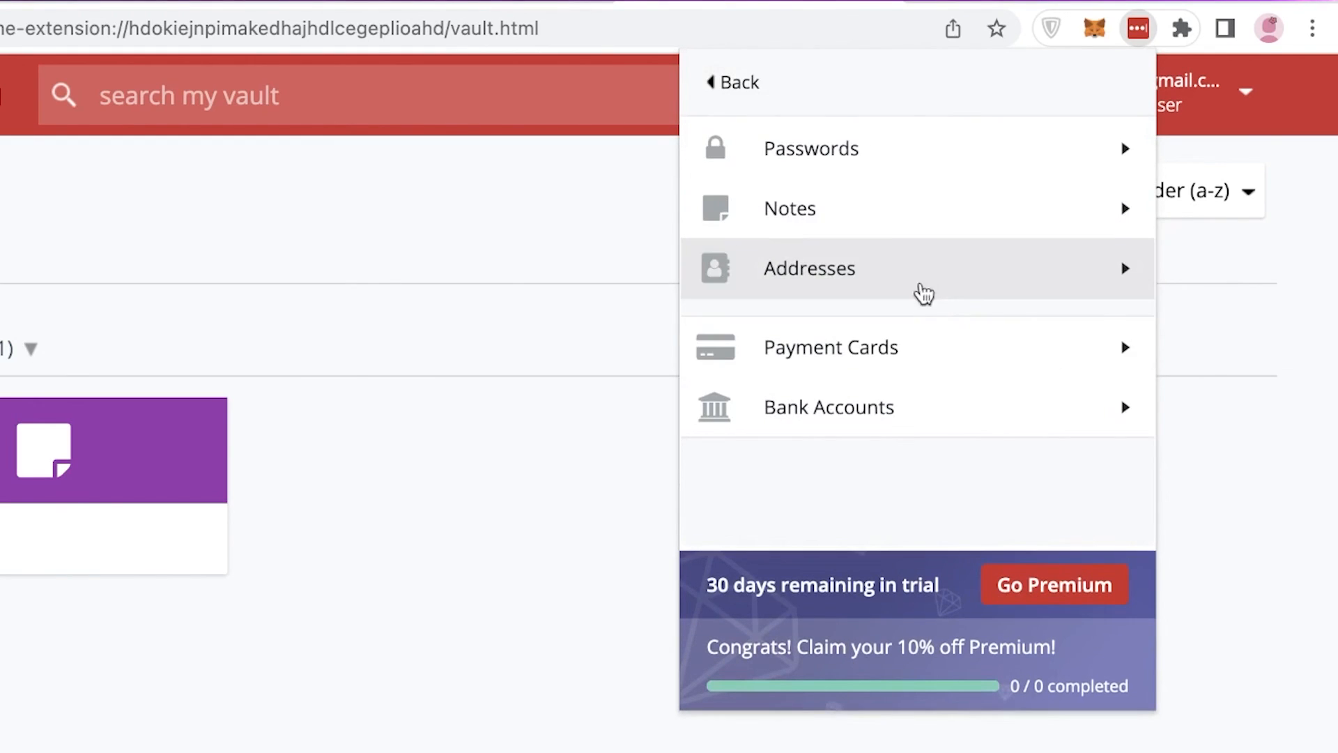
pyautogui.moveTo(880, 153)
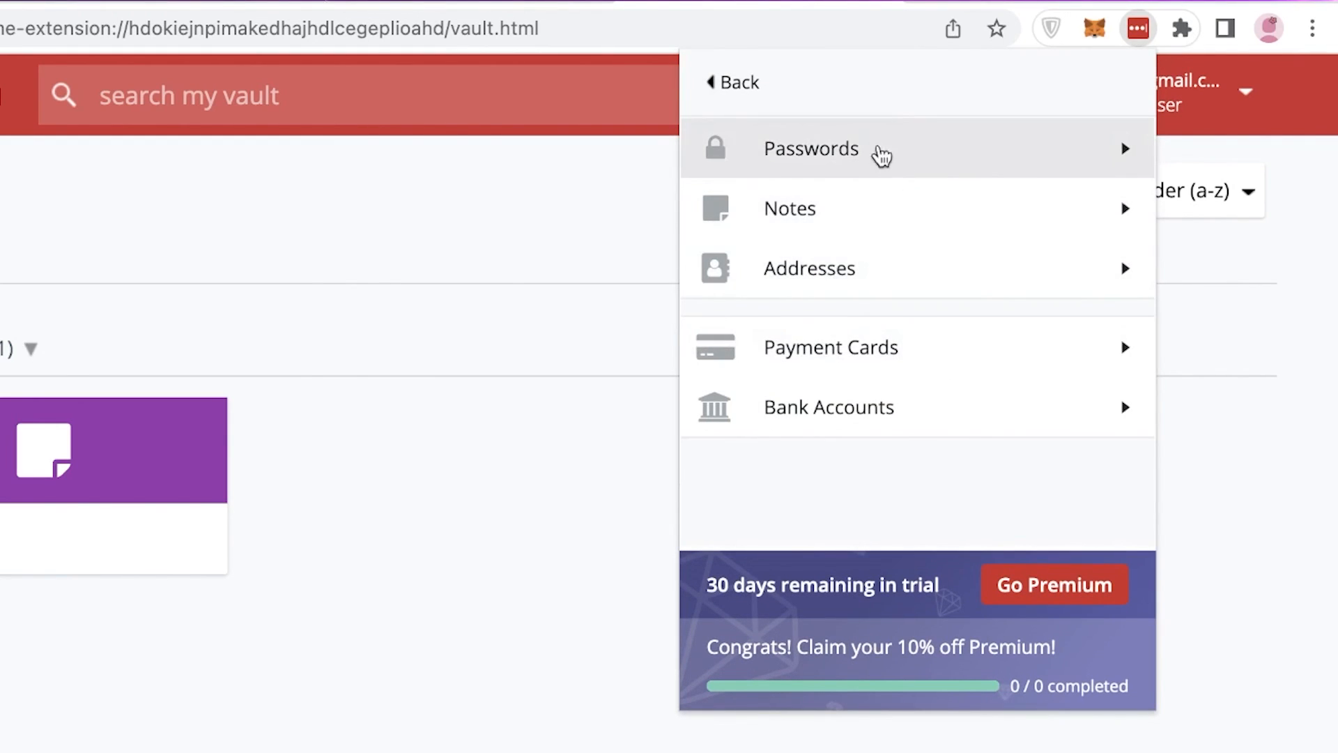
pyautogui.click(789, 207)
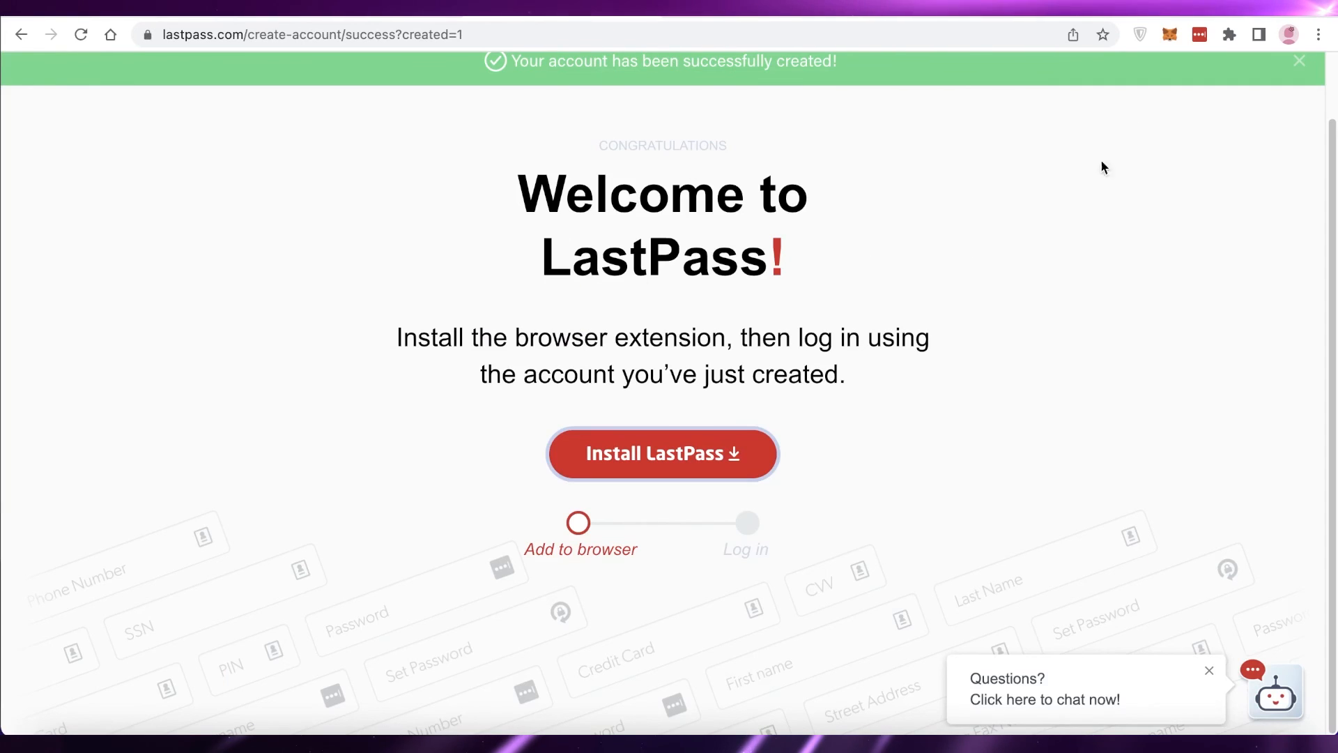
# Close the green 'Your account has been successfully created' banner on the welcome page.
pyautogui.click(1298, 60)
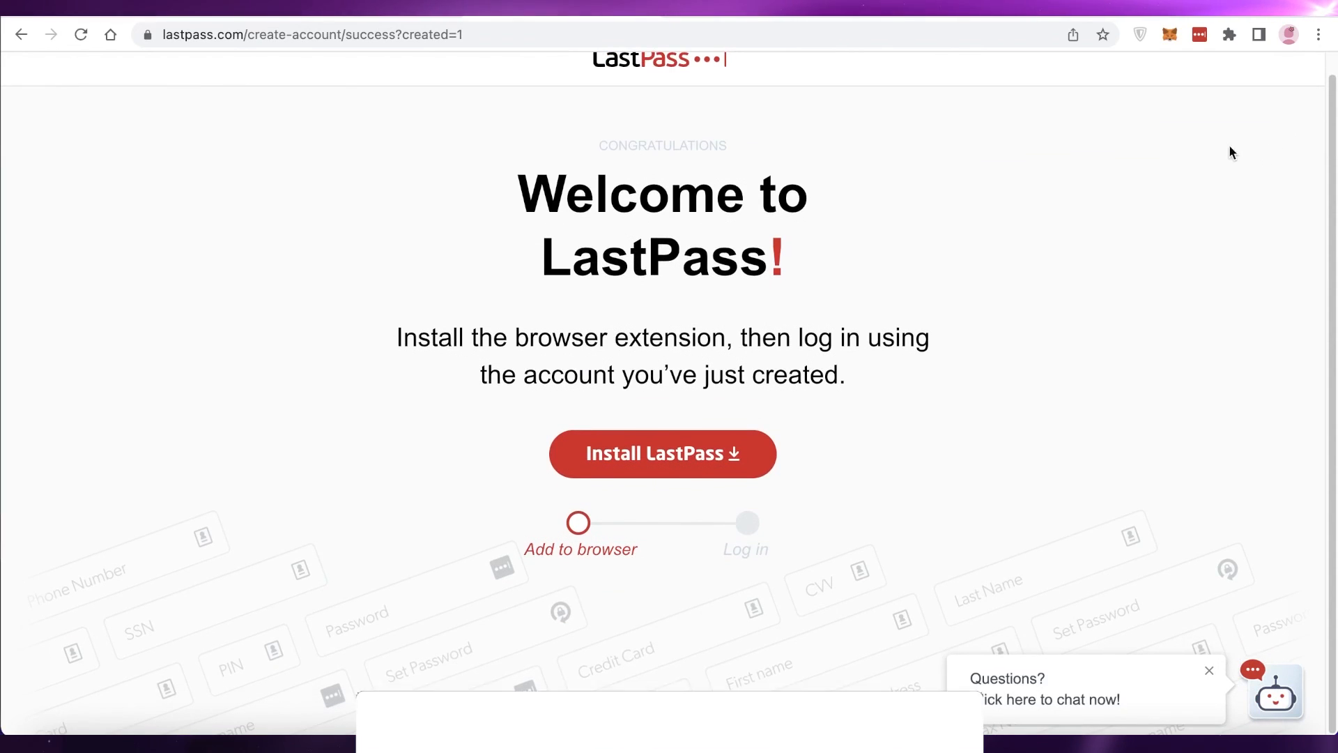